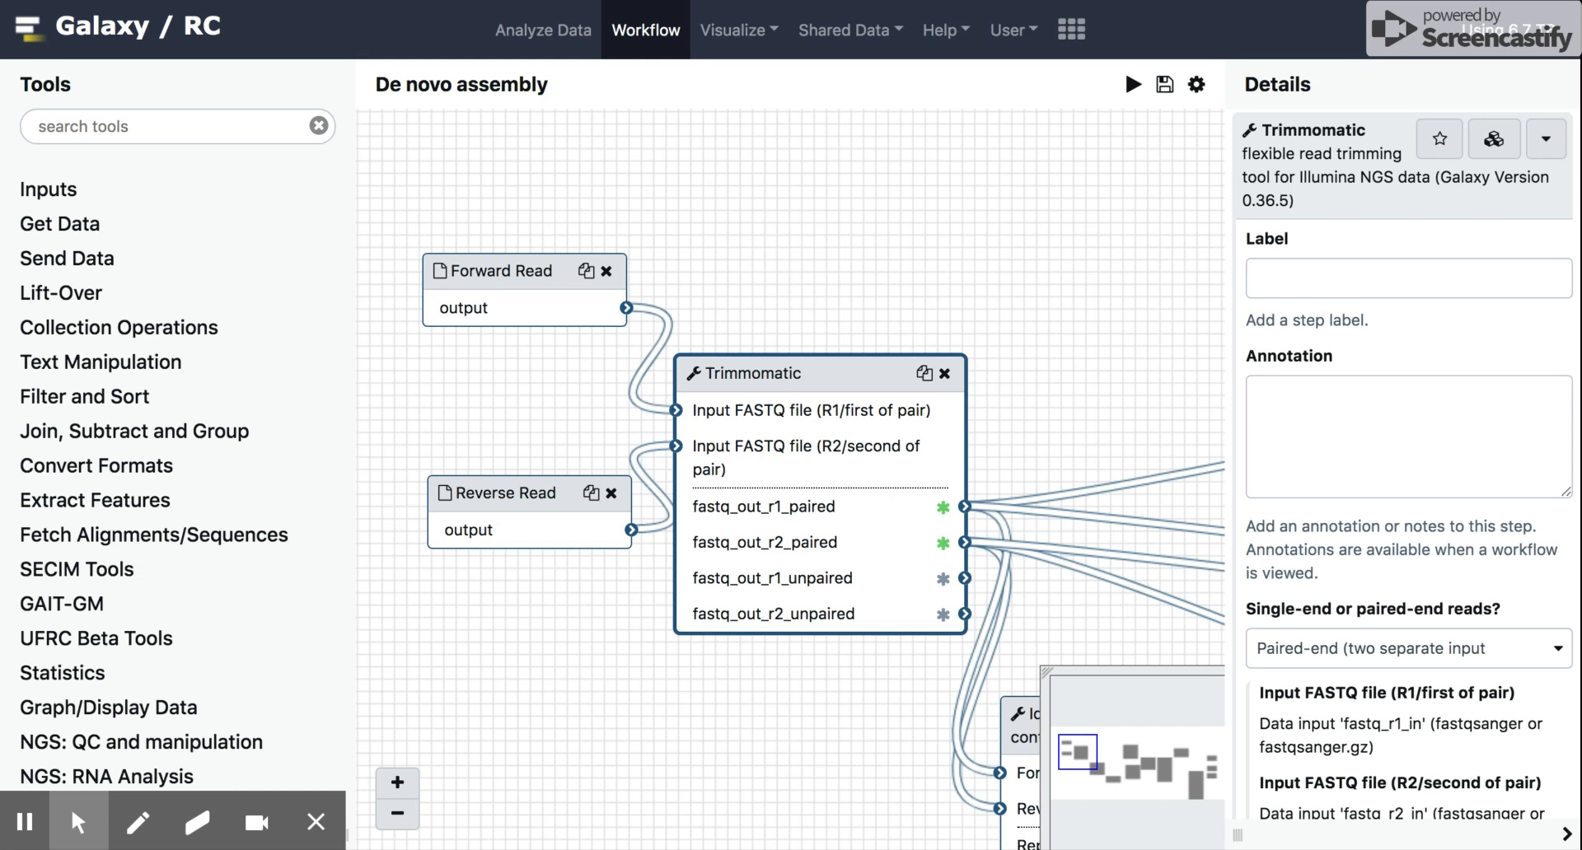
mouse_move(533, 258)
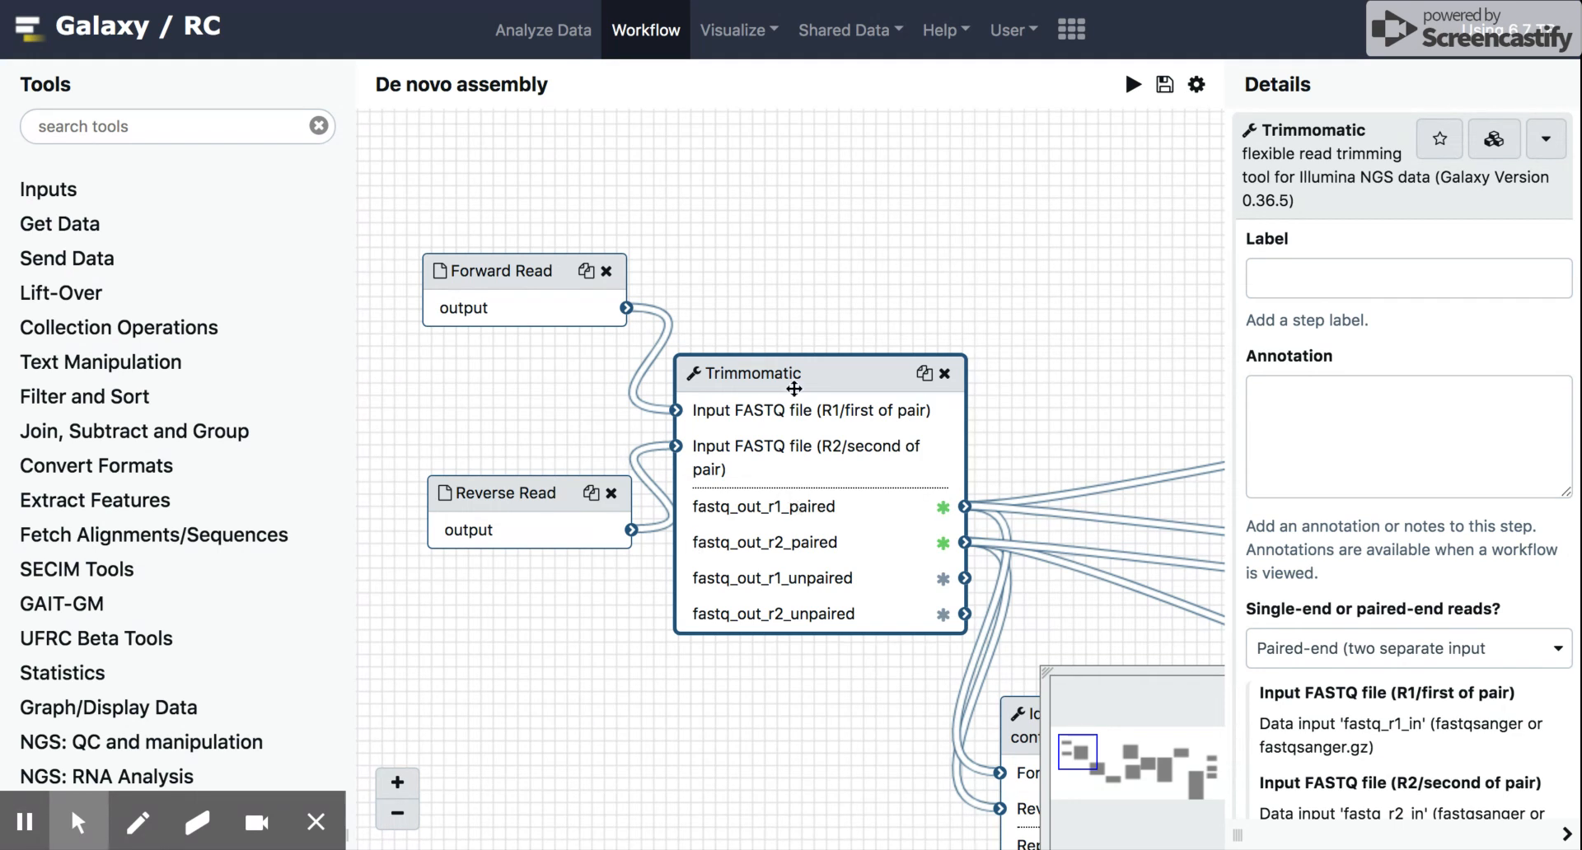
mouse_move(1080, 360)
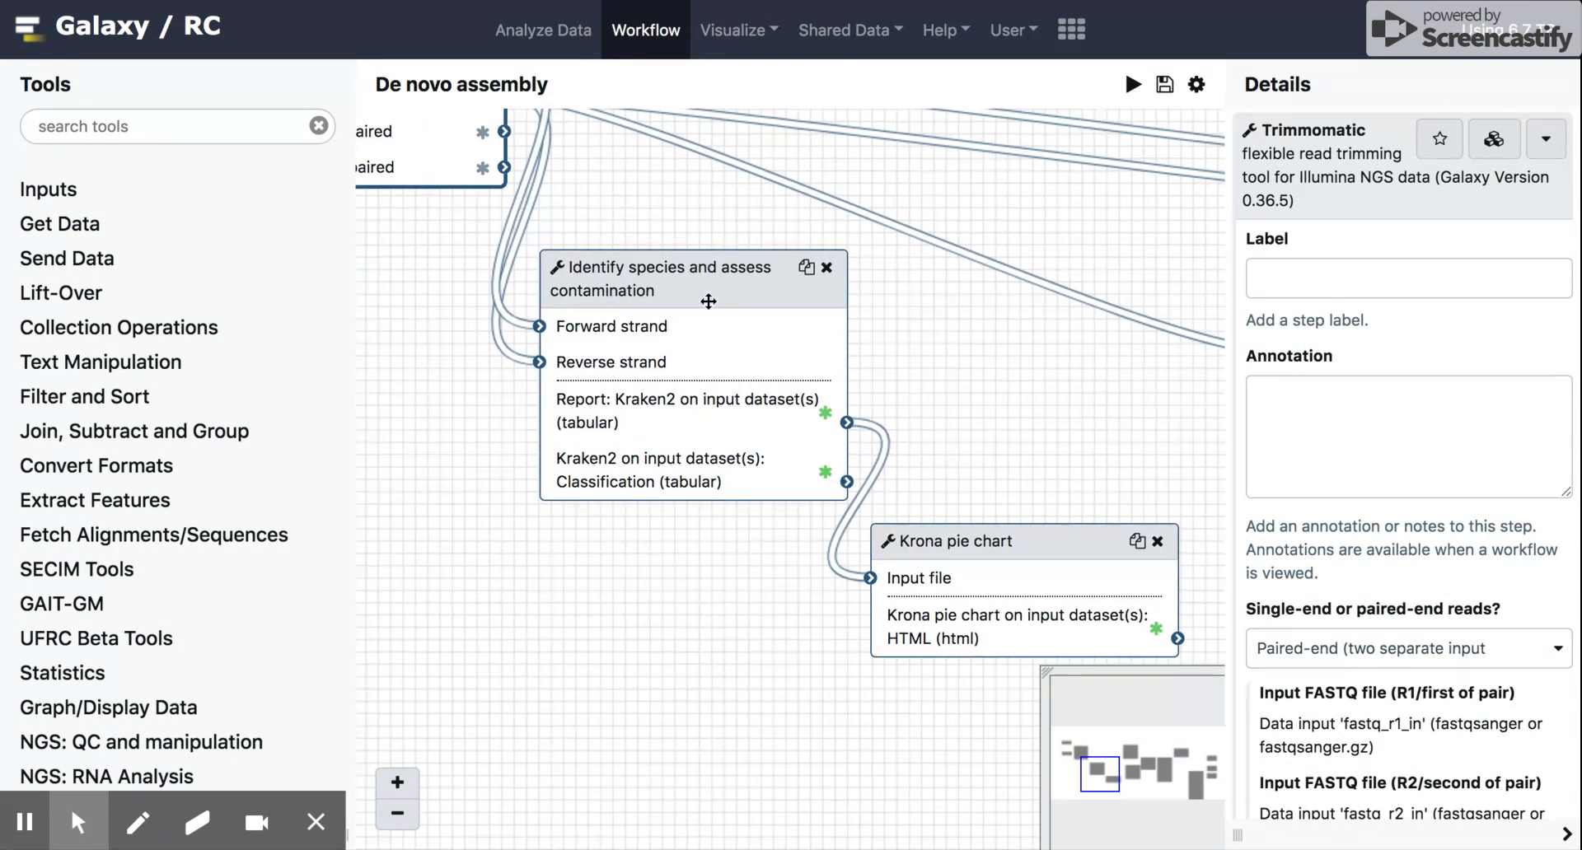
mouse_move(707, 310)
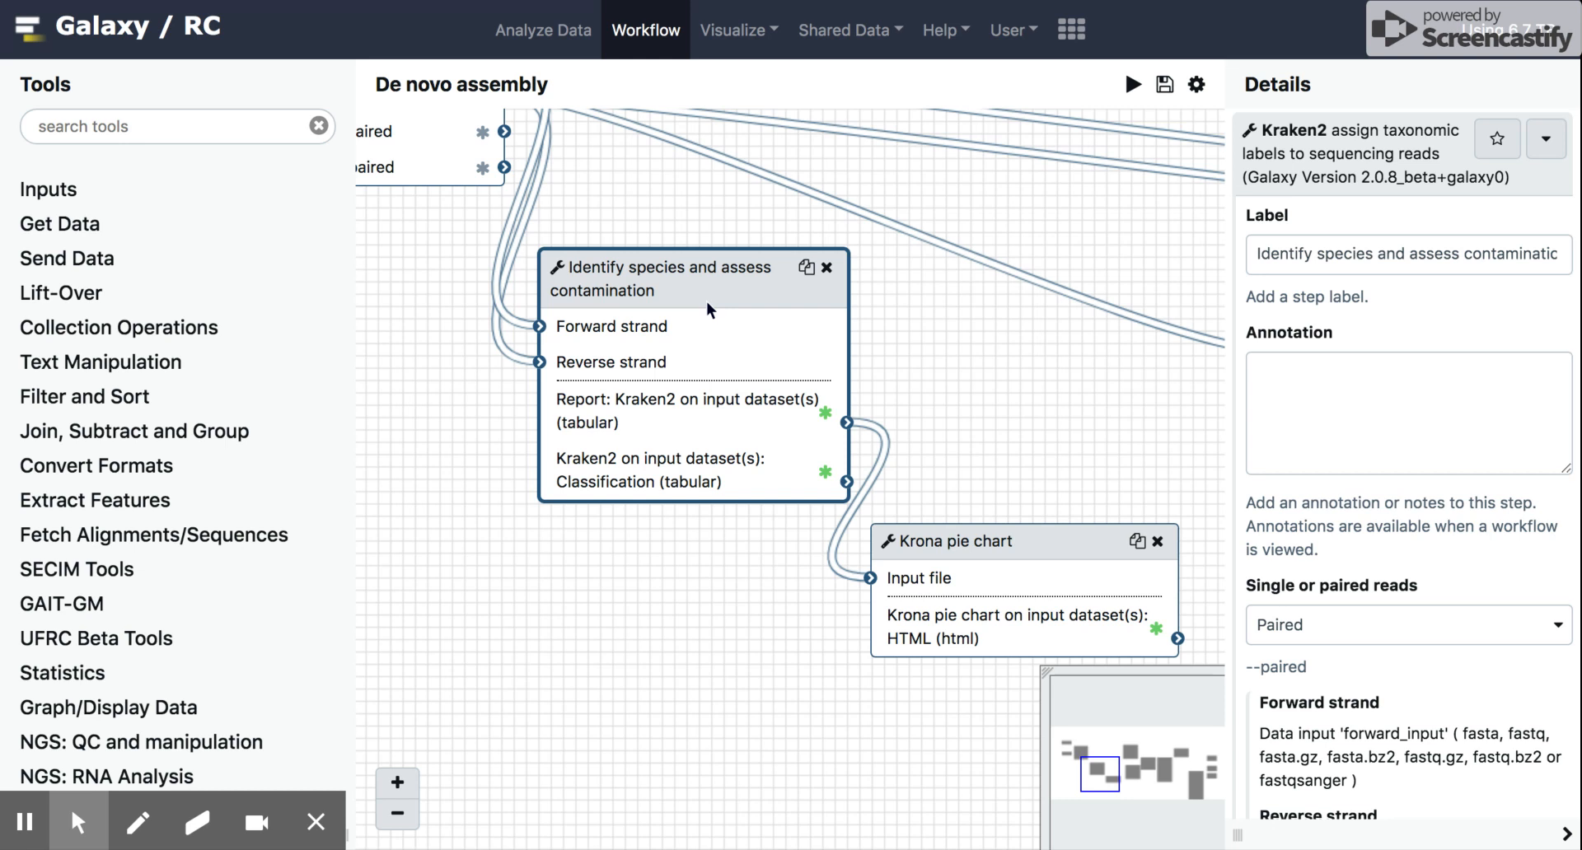
mouse_move(849, 264)
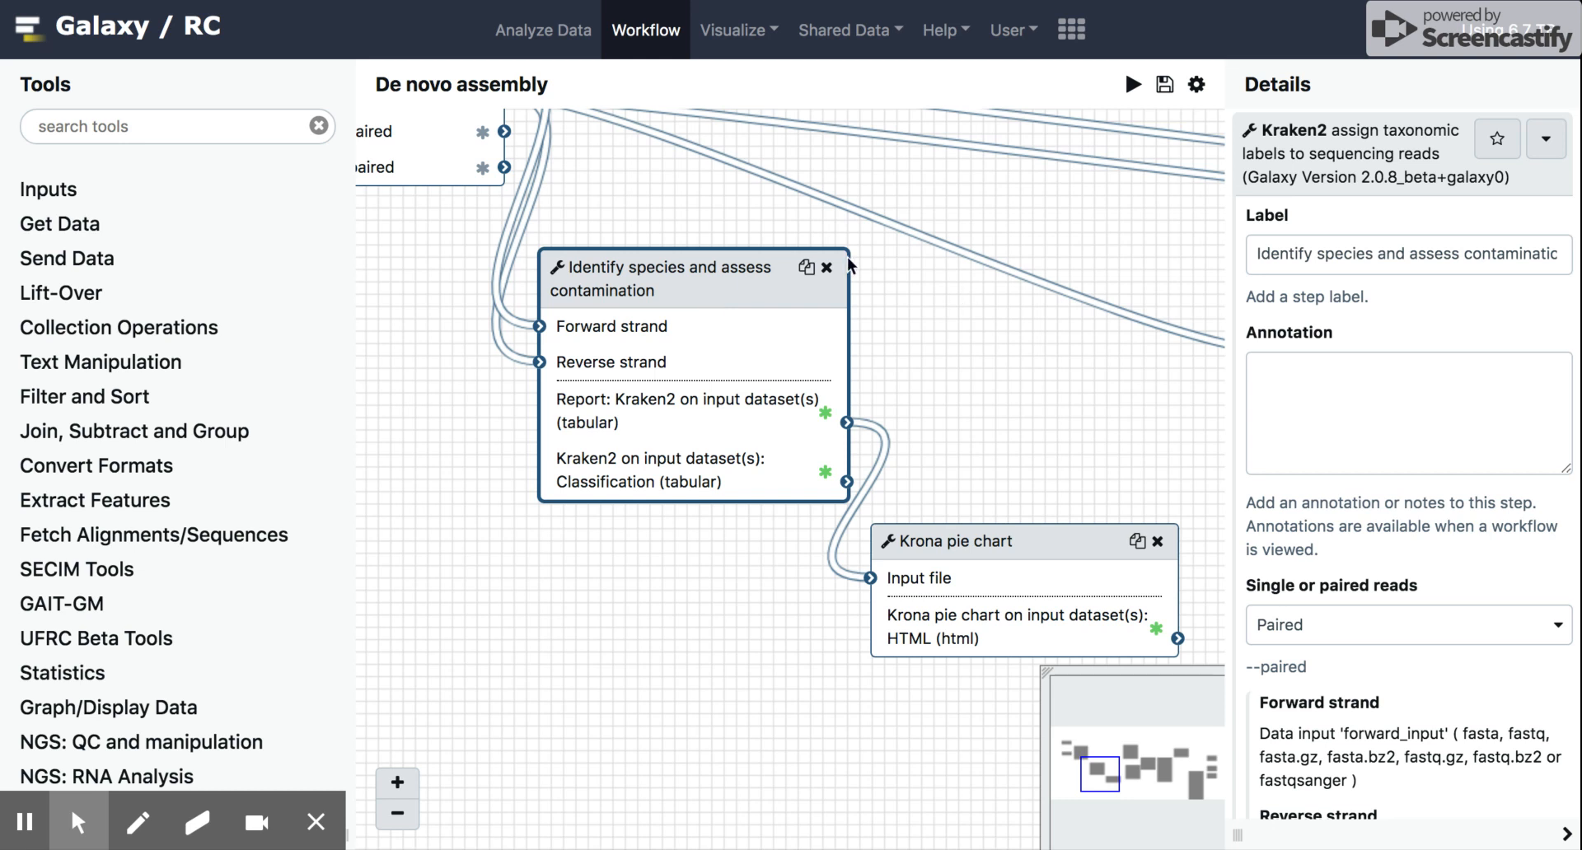
mouse_move(1132, 390)
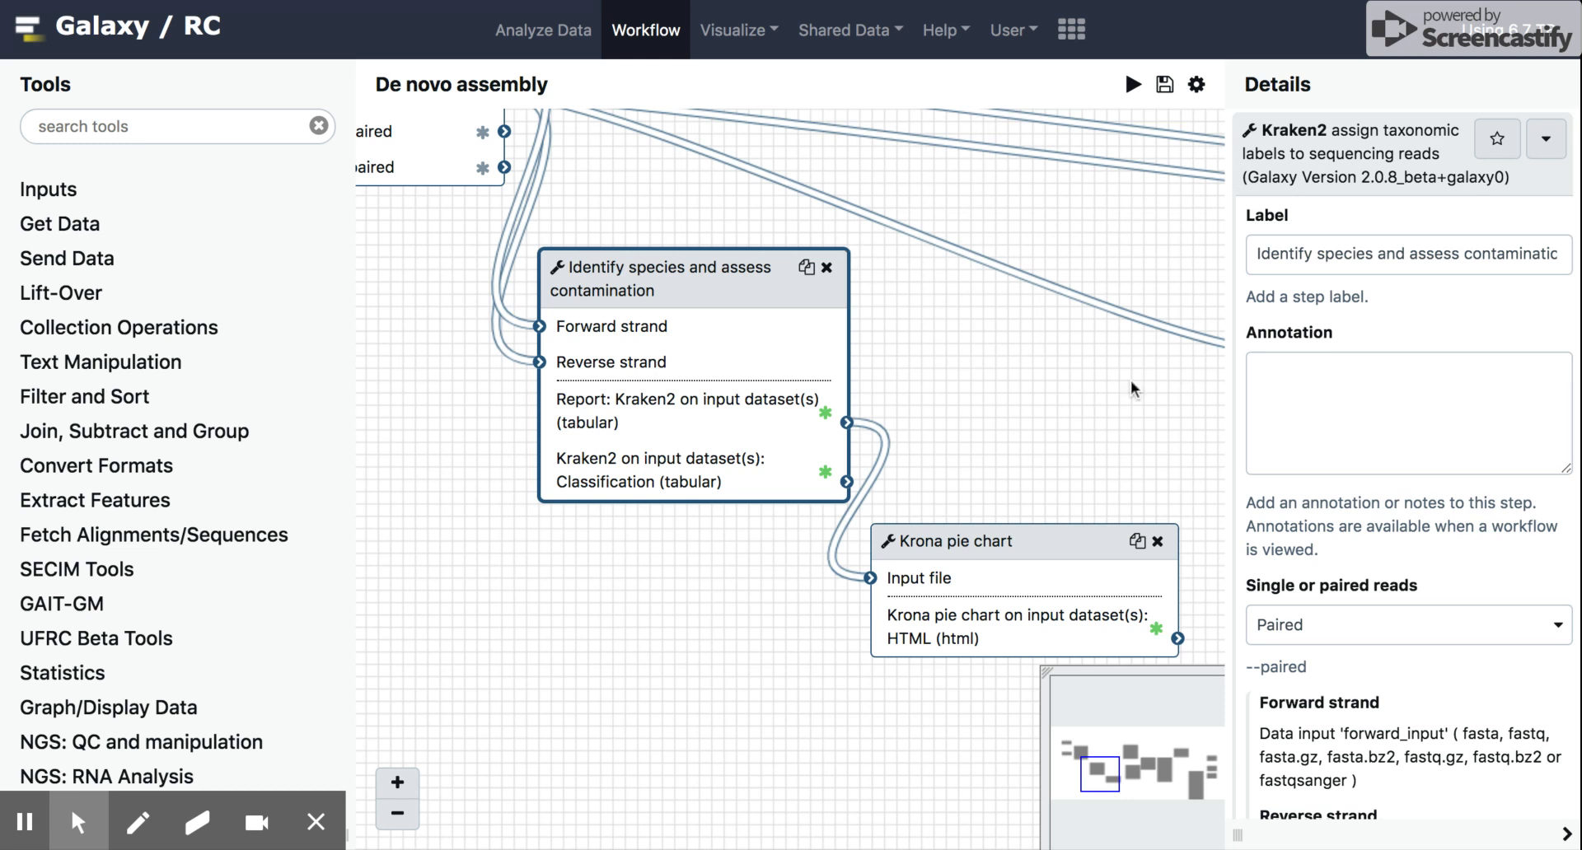
mouse_move(1074, 494)
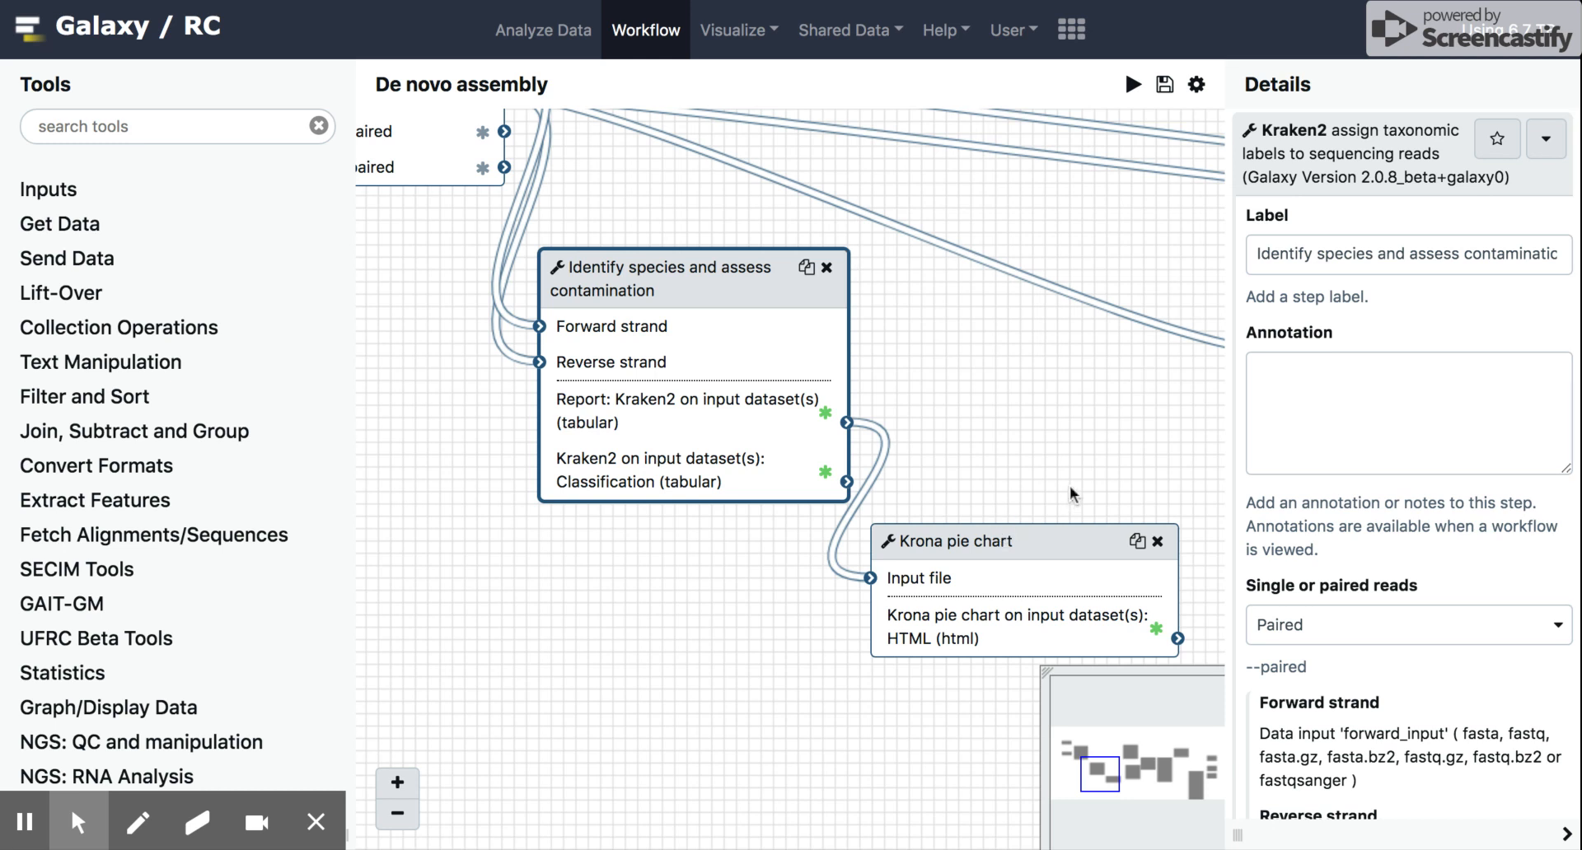
mouse_move(1092, 243)
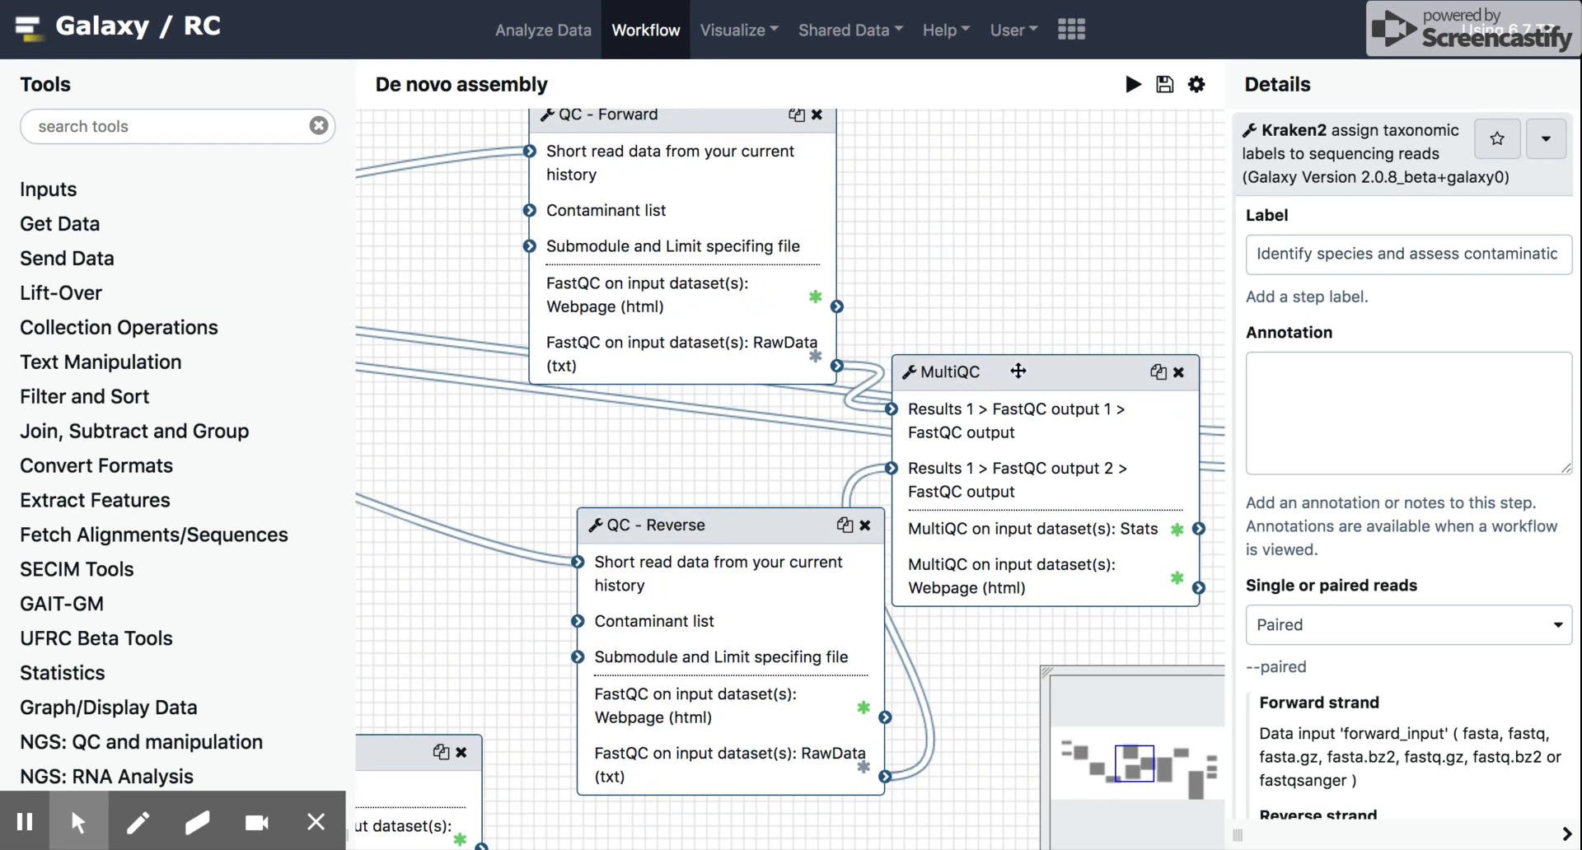
mouse_move(1018, 377)
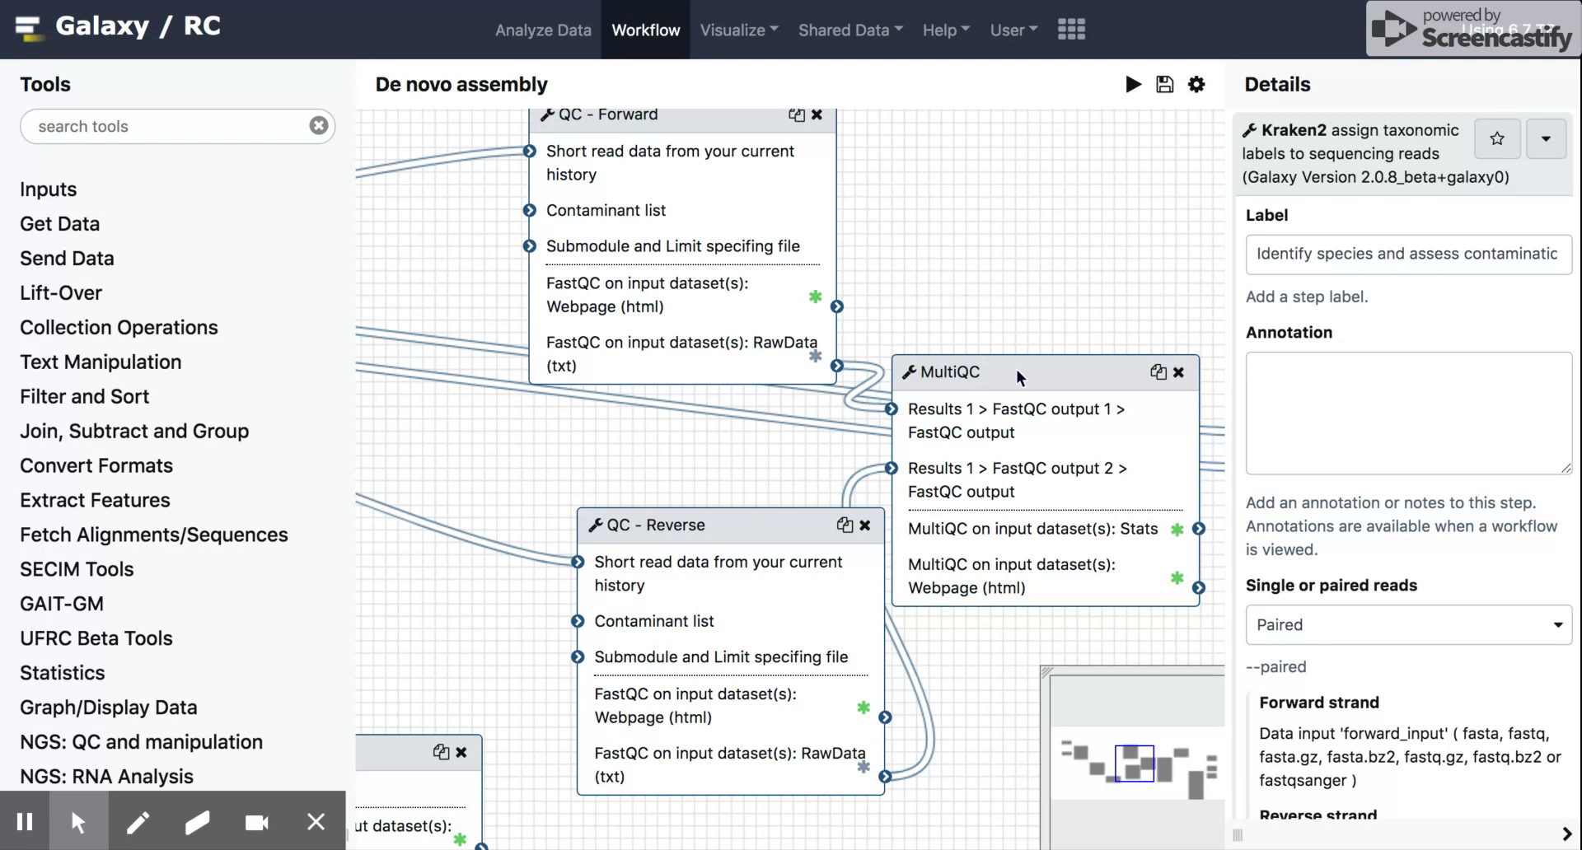
mouse_move(1130, 298)
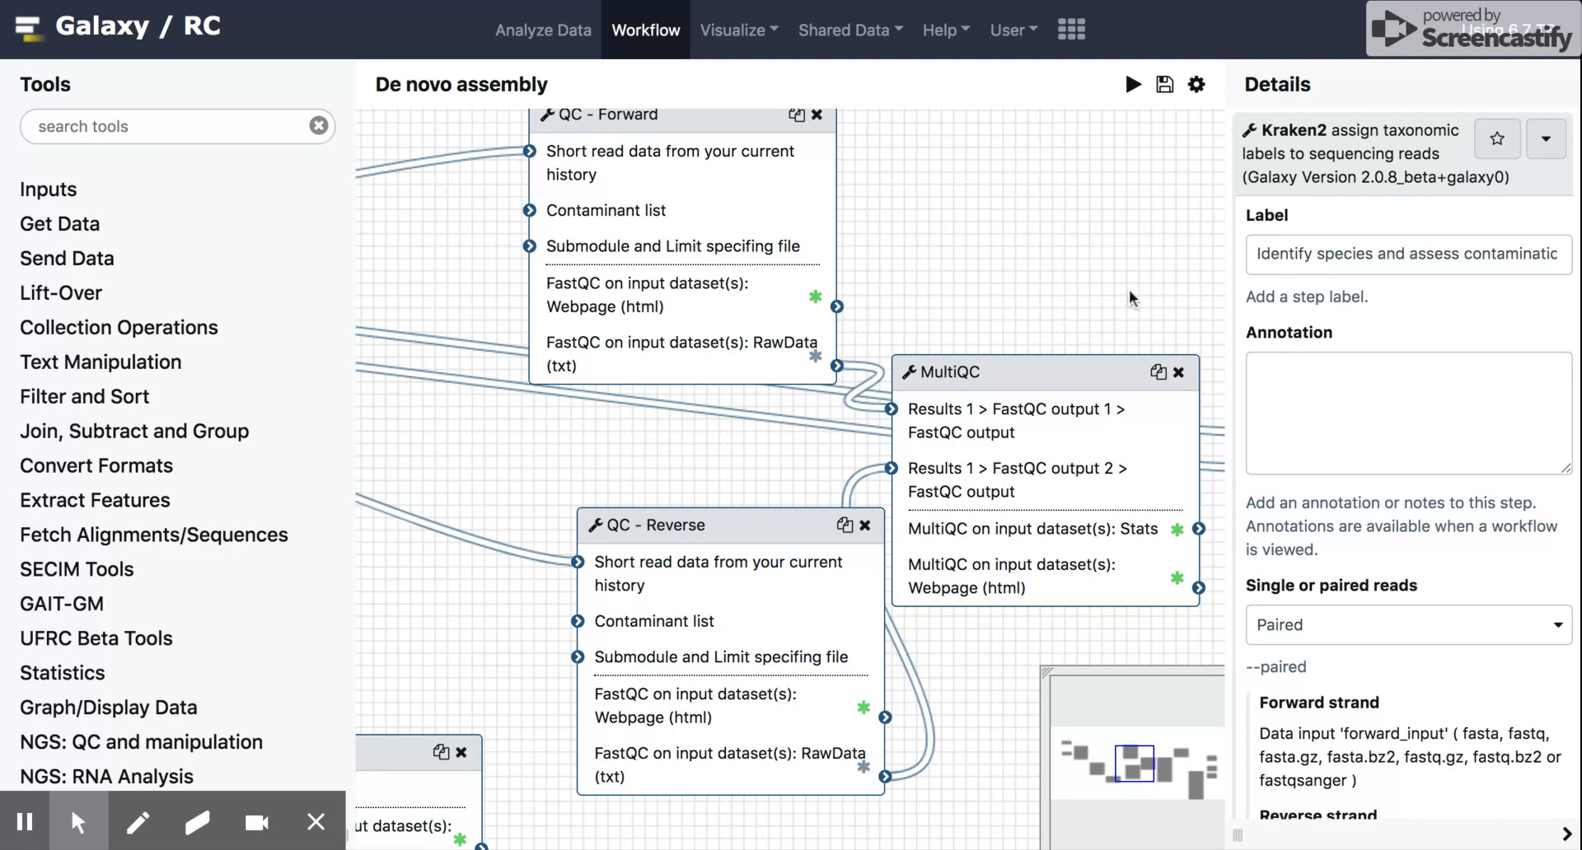
mouse_move(542, 29)
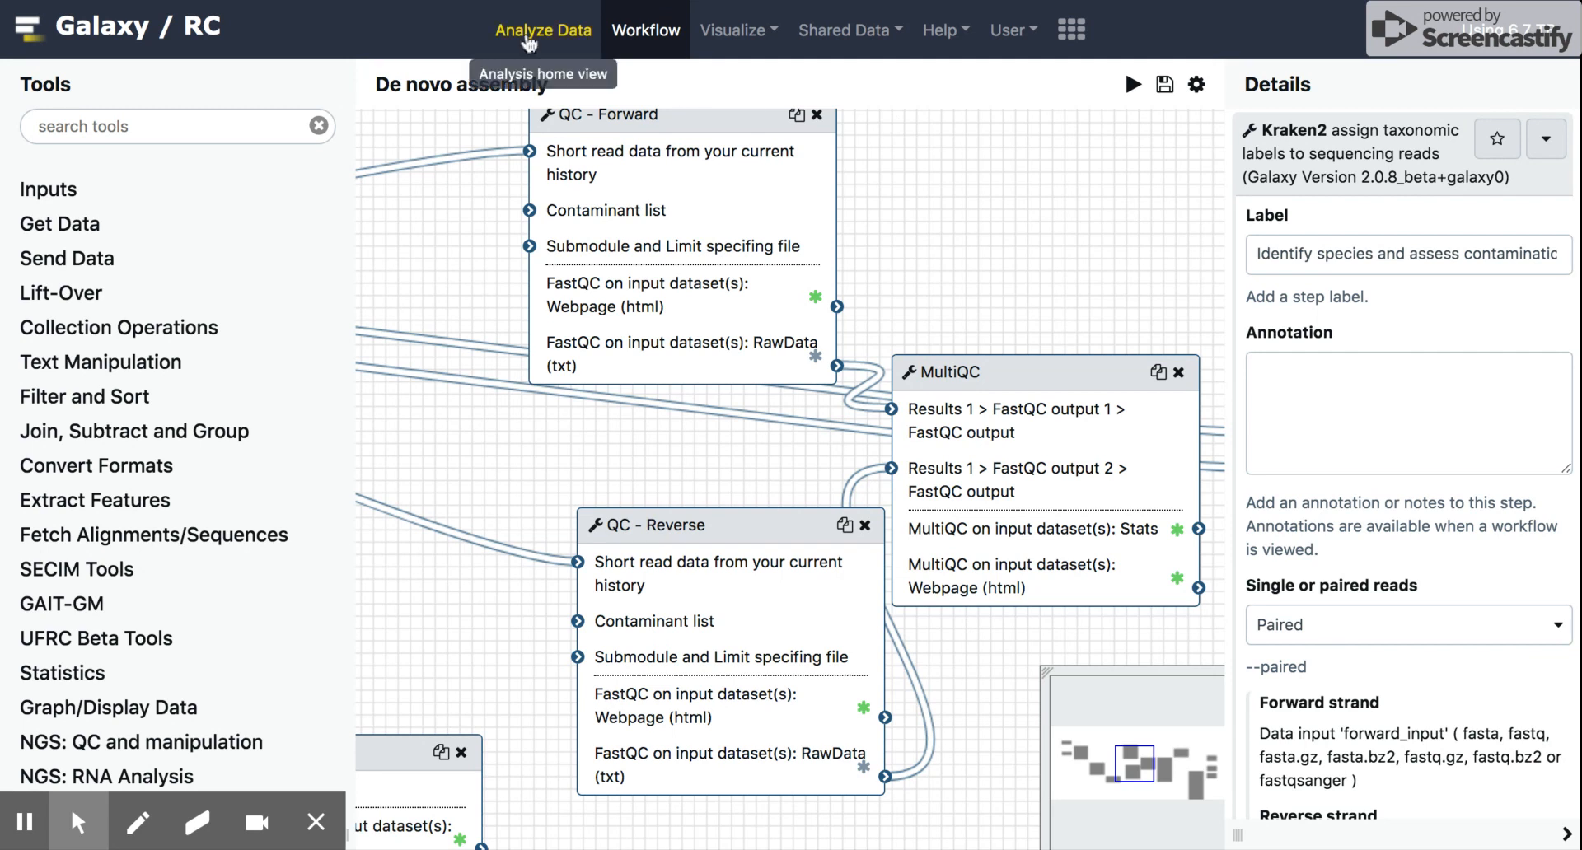
Return to Analyze Data and browse the Full workflow test history datasets.
left_click(543, 30)
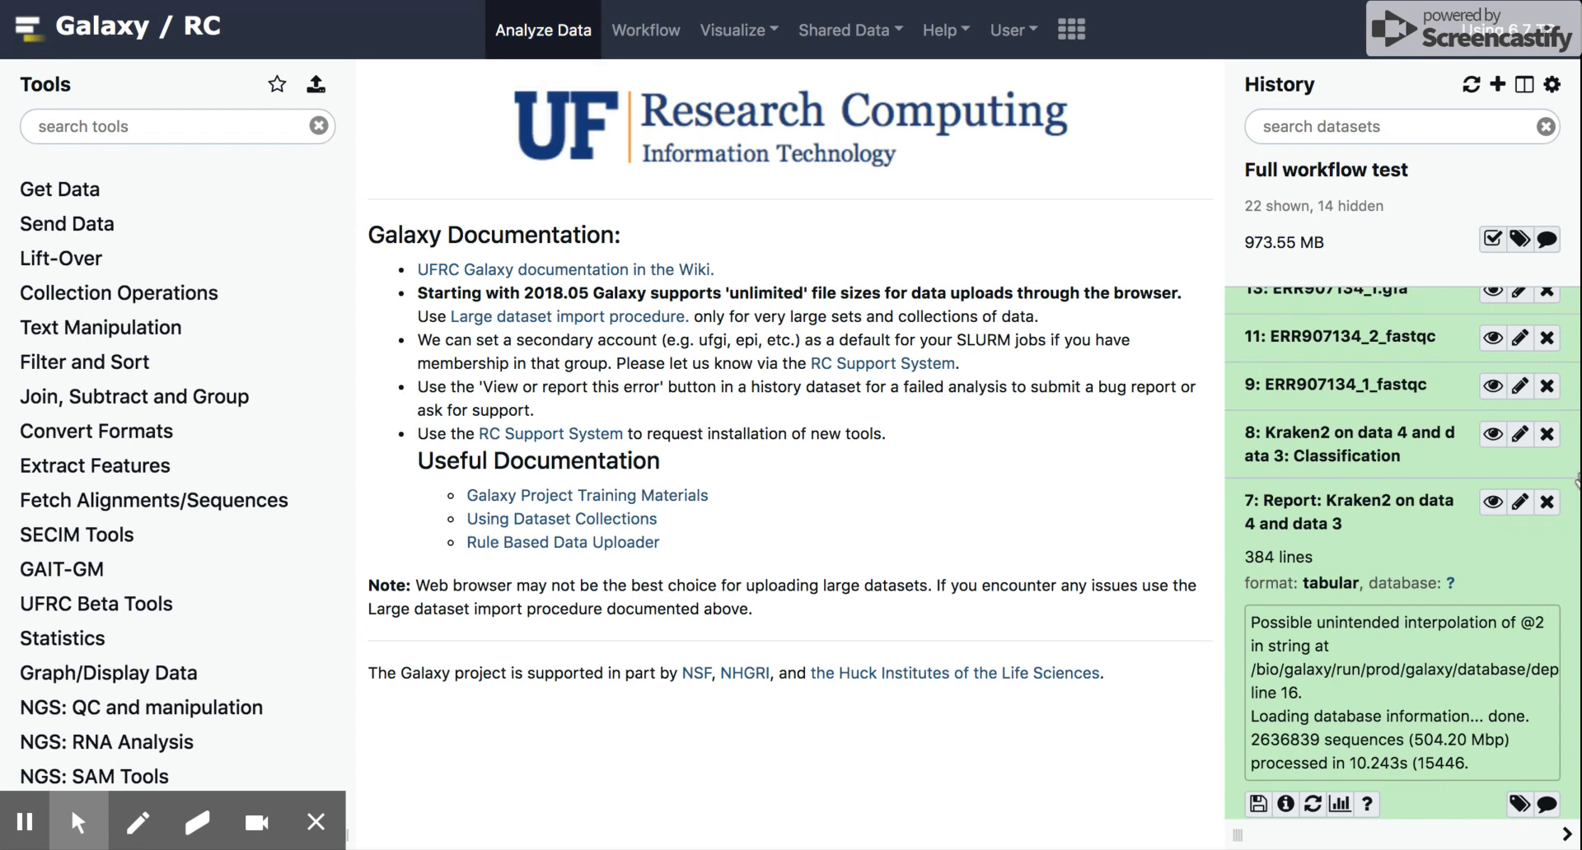
scroll("down", 3)
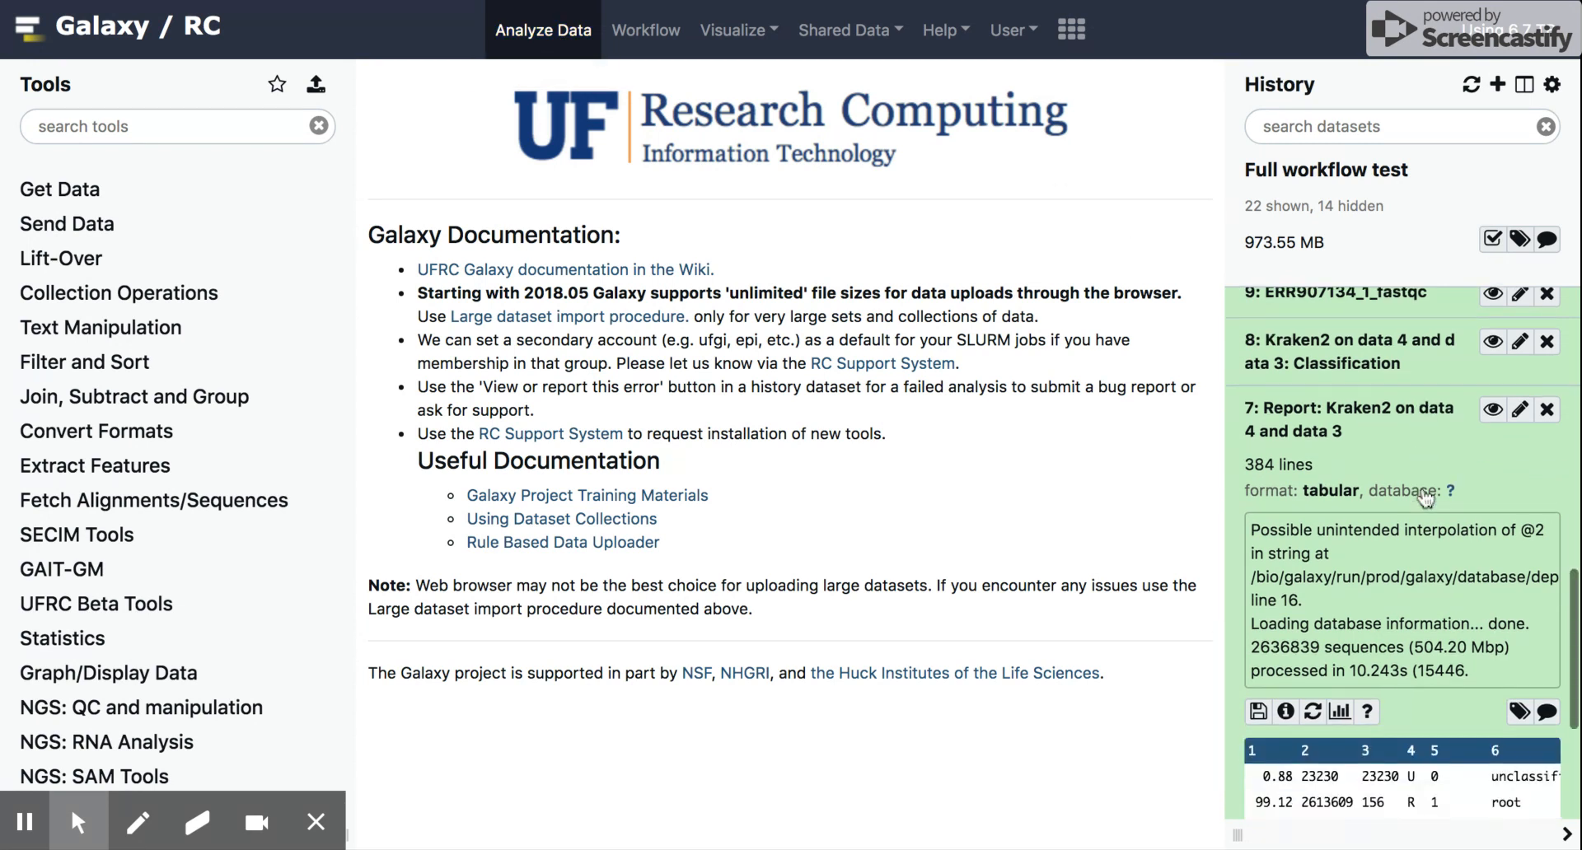
scroll("down", 3)
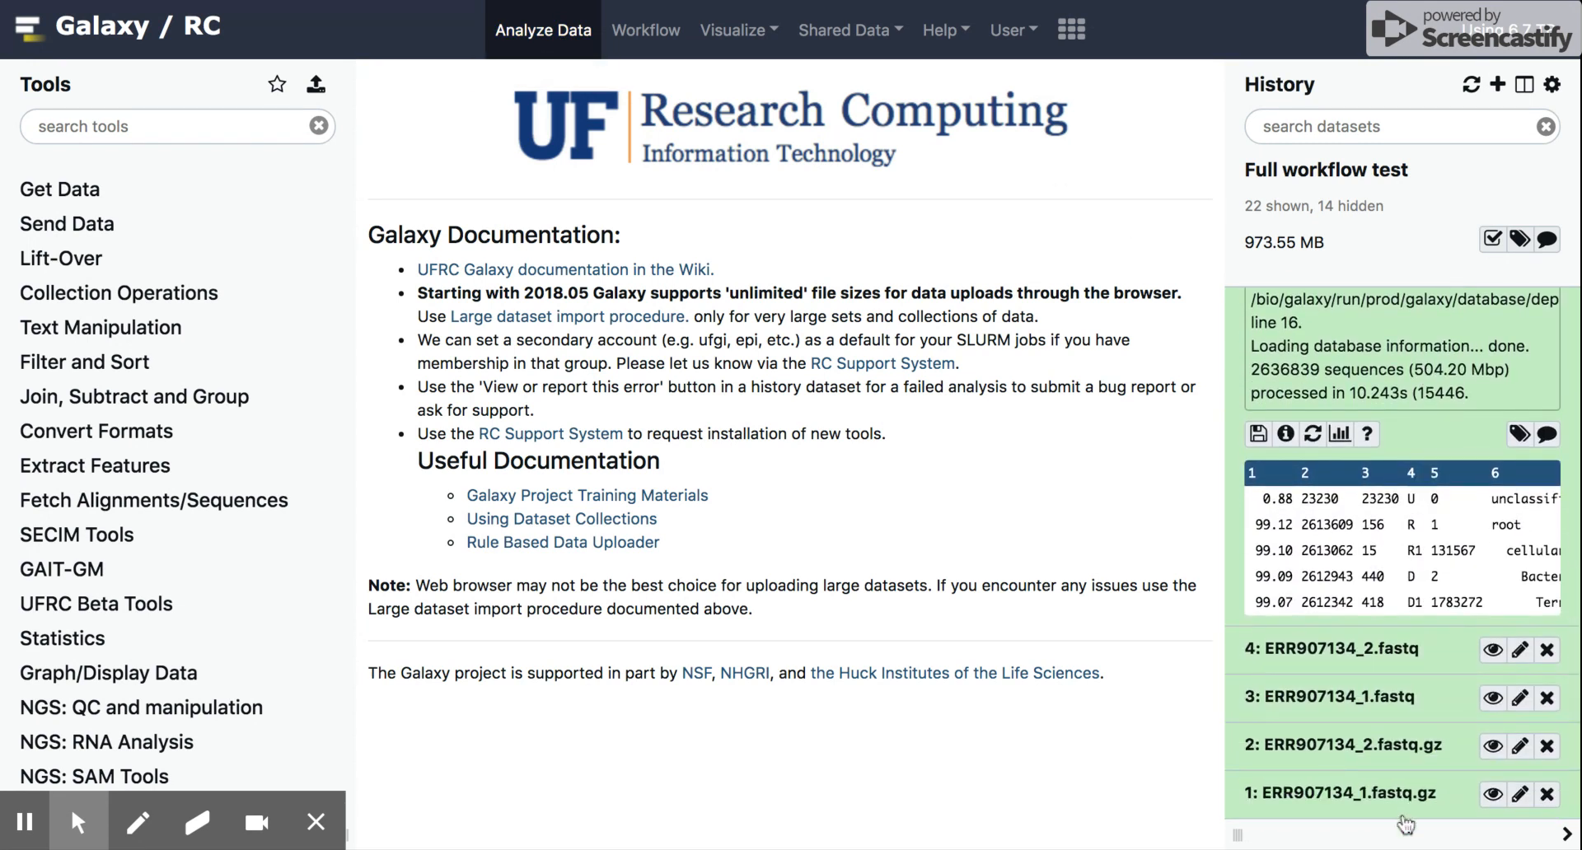
mouse_move(1332, 649)
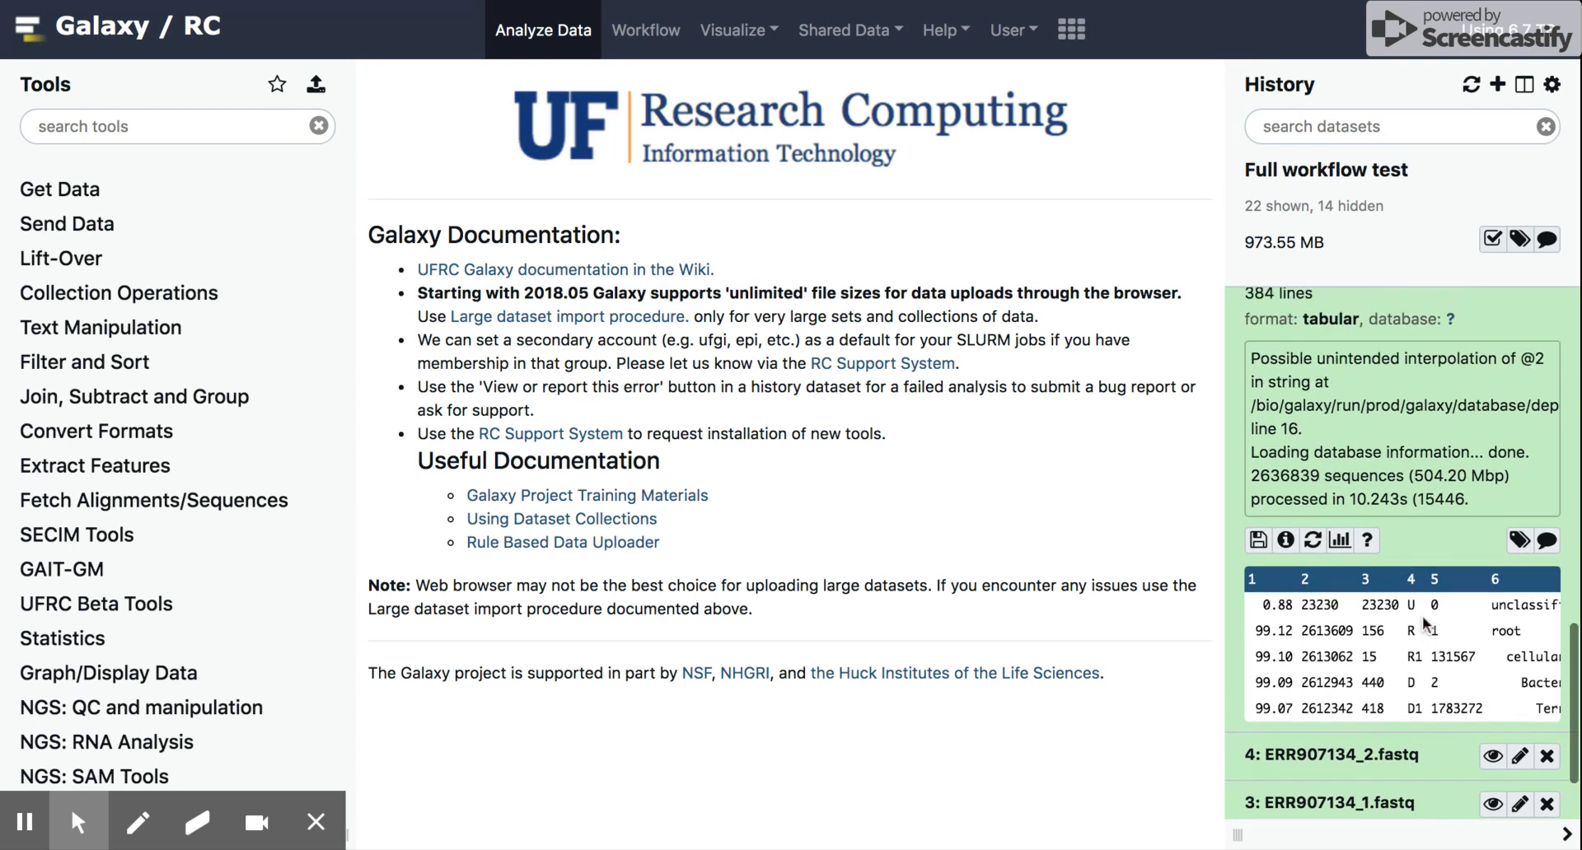
scroll("up", 3)
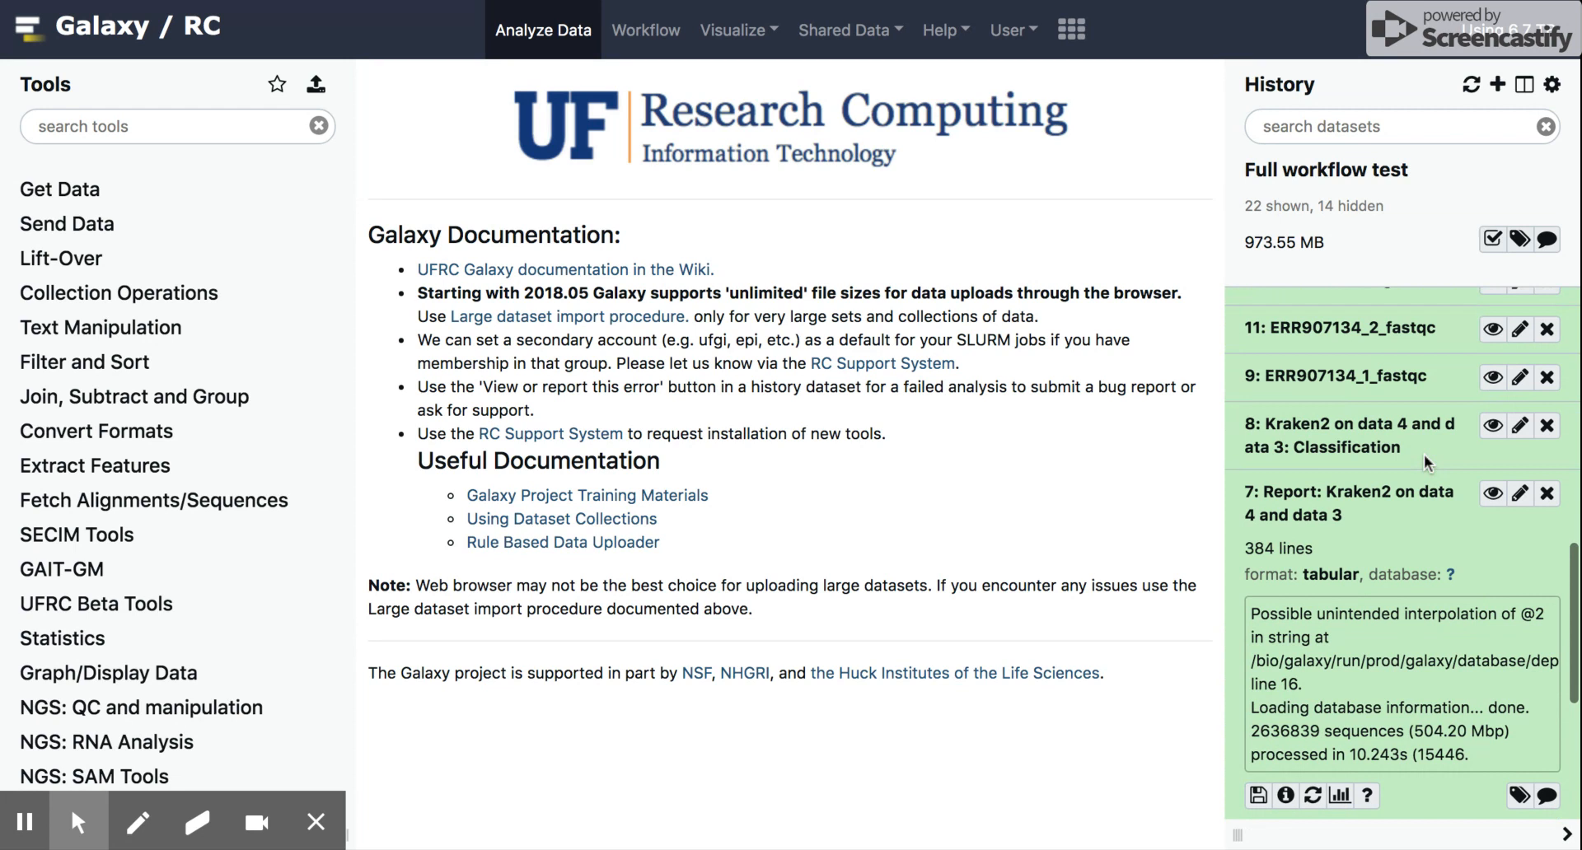
mouse_move(1366, 517)
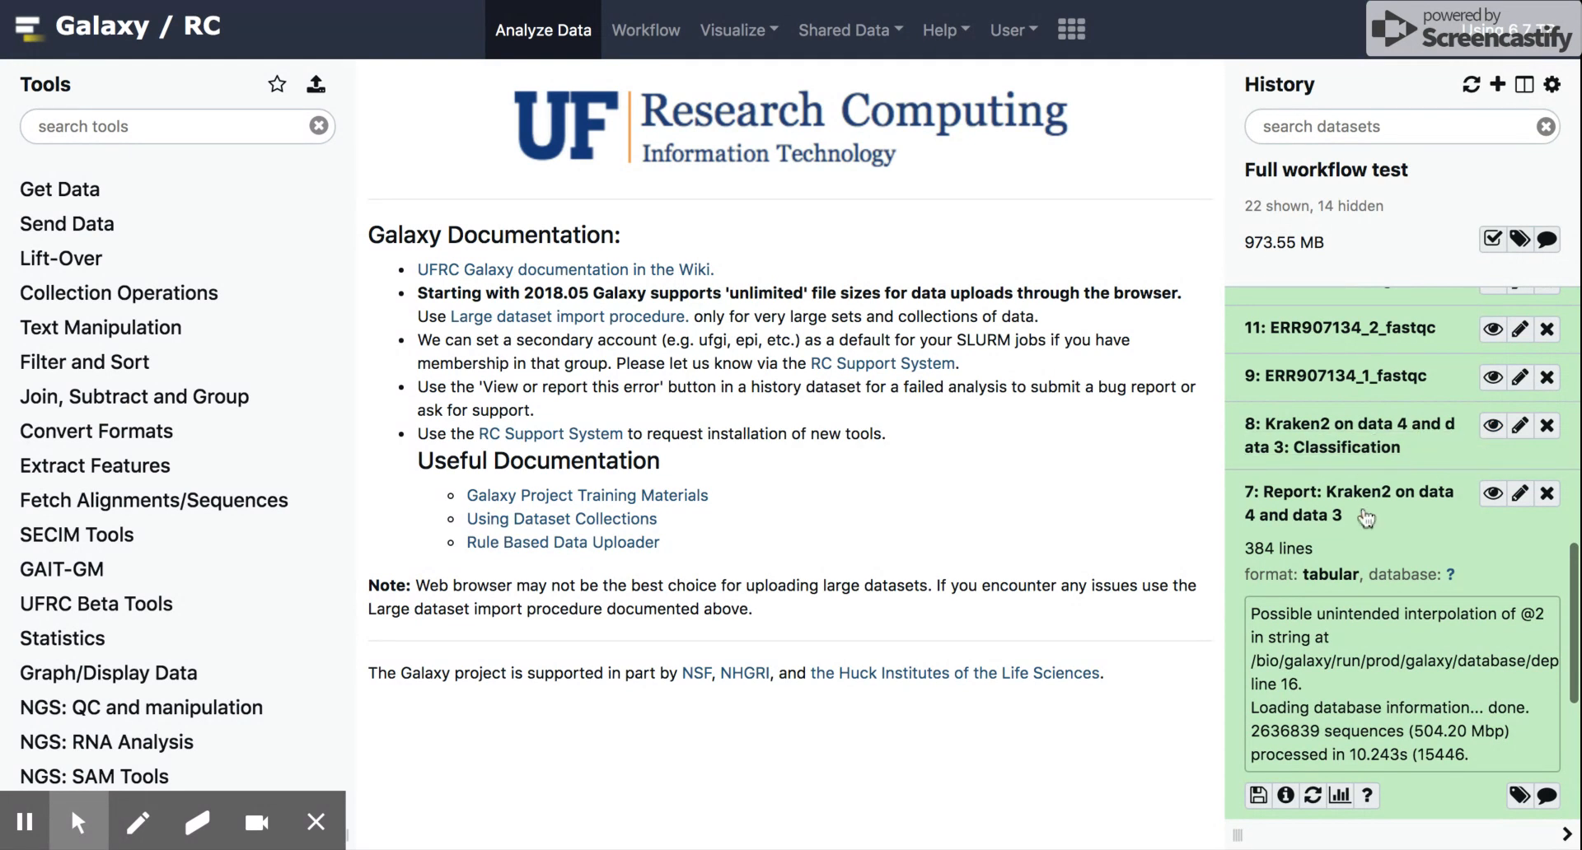
mouse_move(1471, 443)
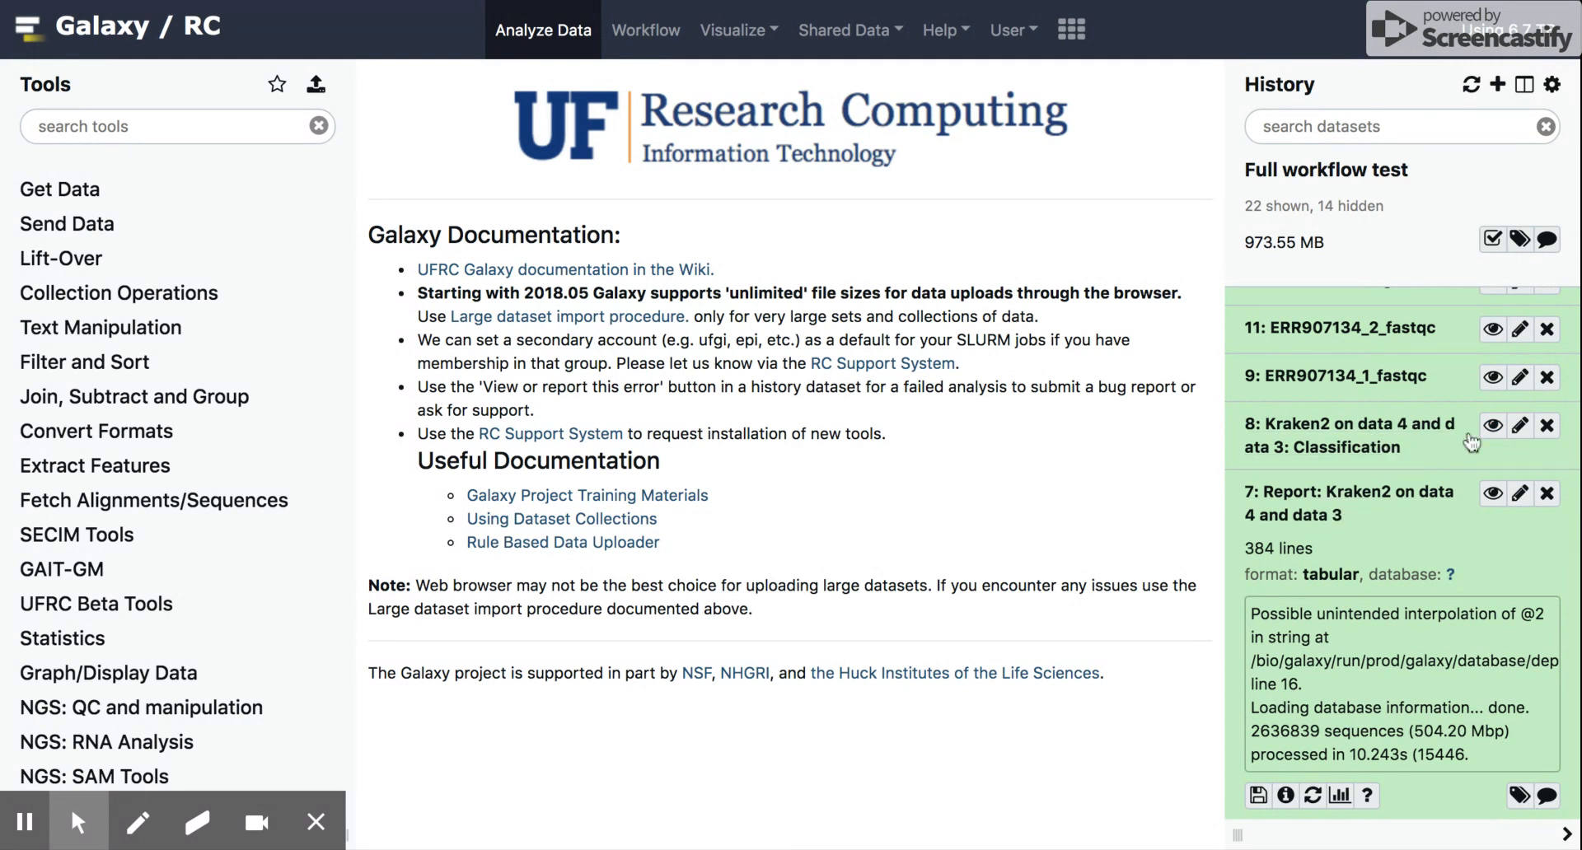
View dataset 8, the Kraken2 classification of ERR907134 reads.
left_click(1493, 424)
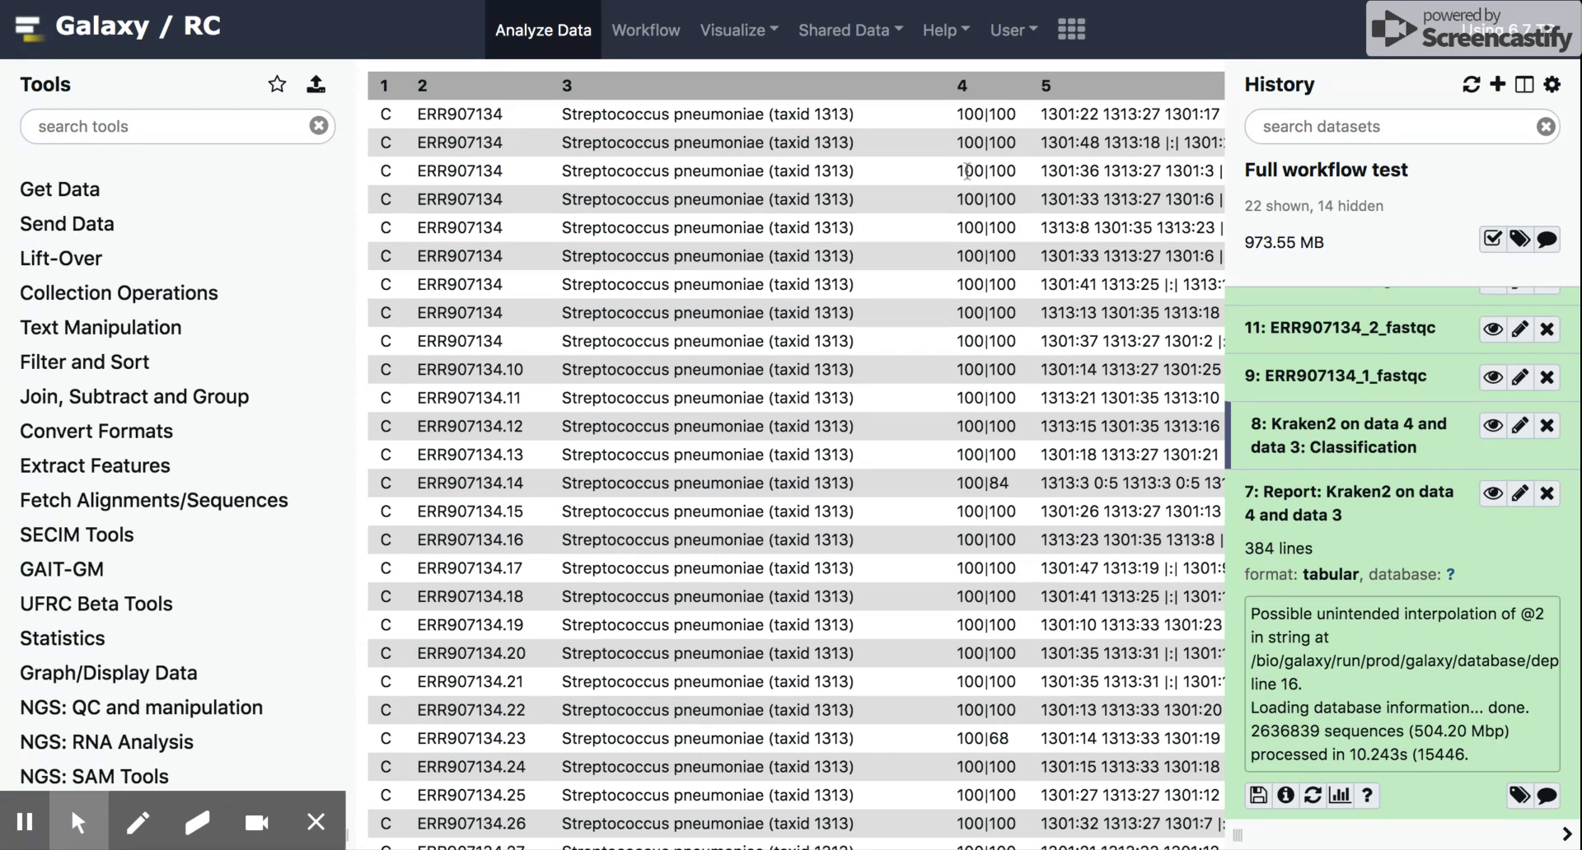
mouse_move(926, 231)
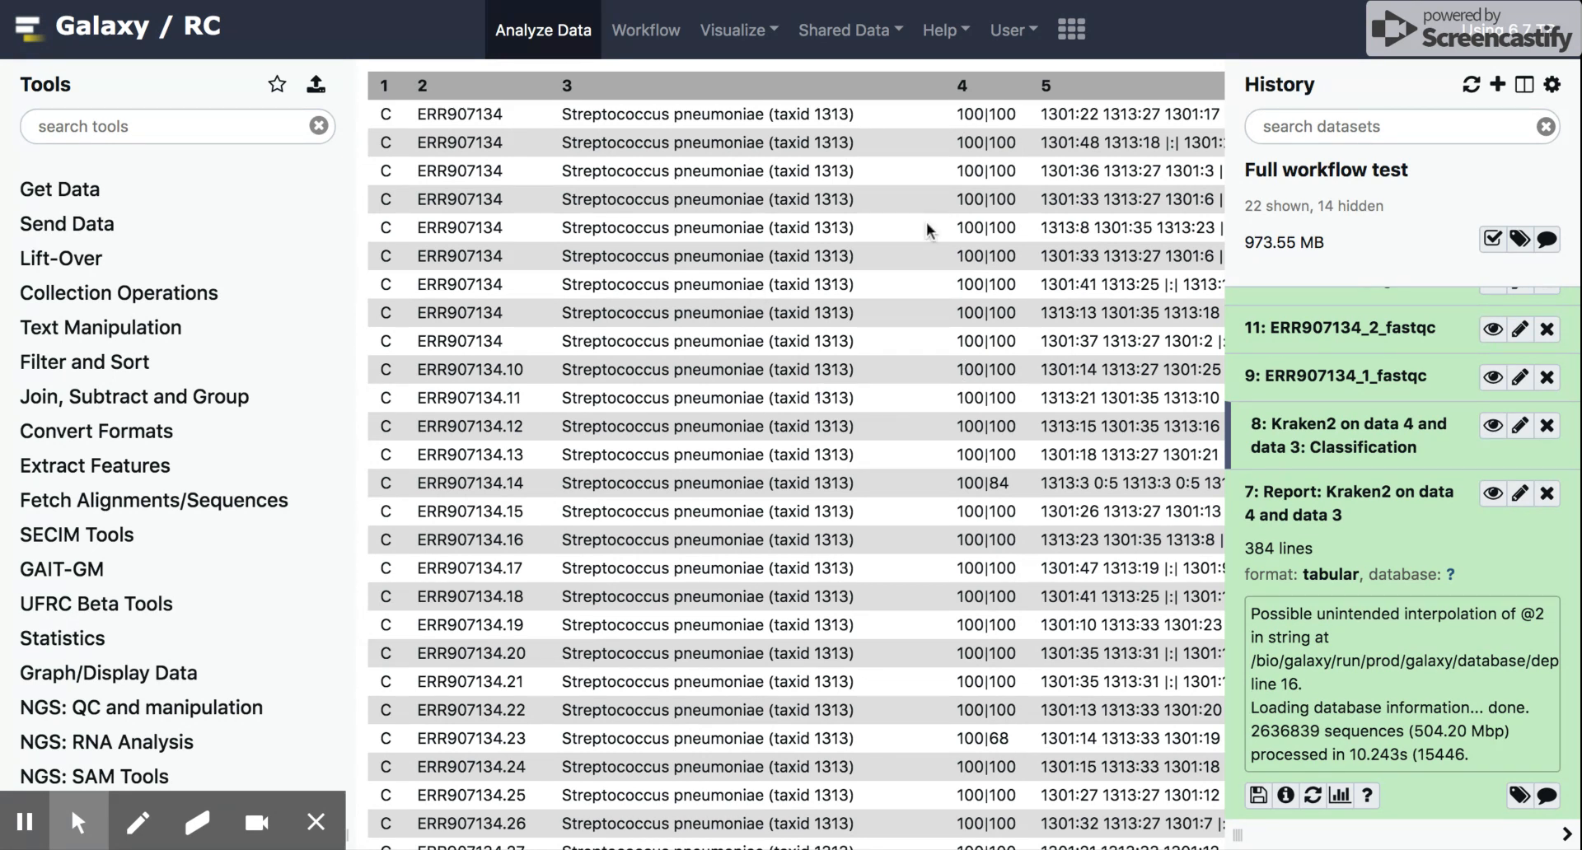
mouse_move(837, 275)
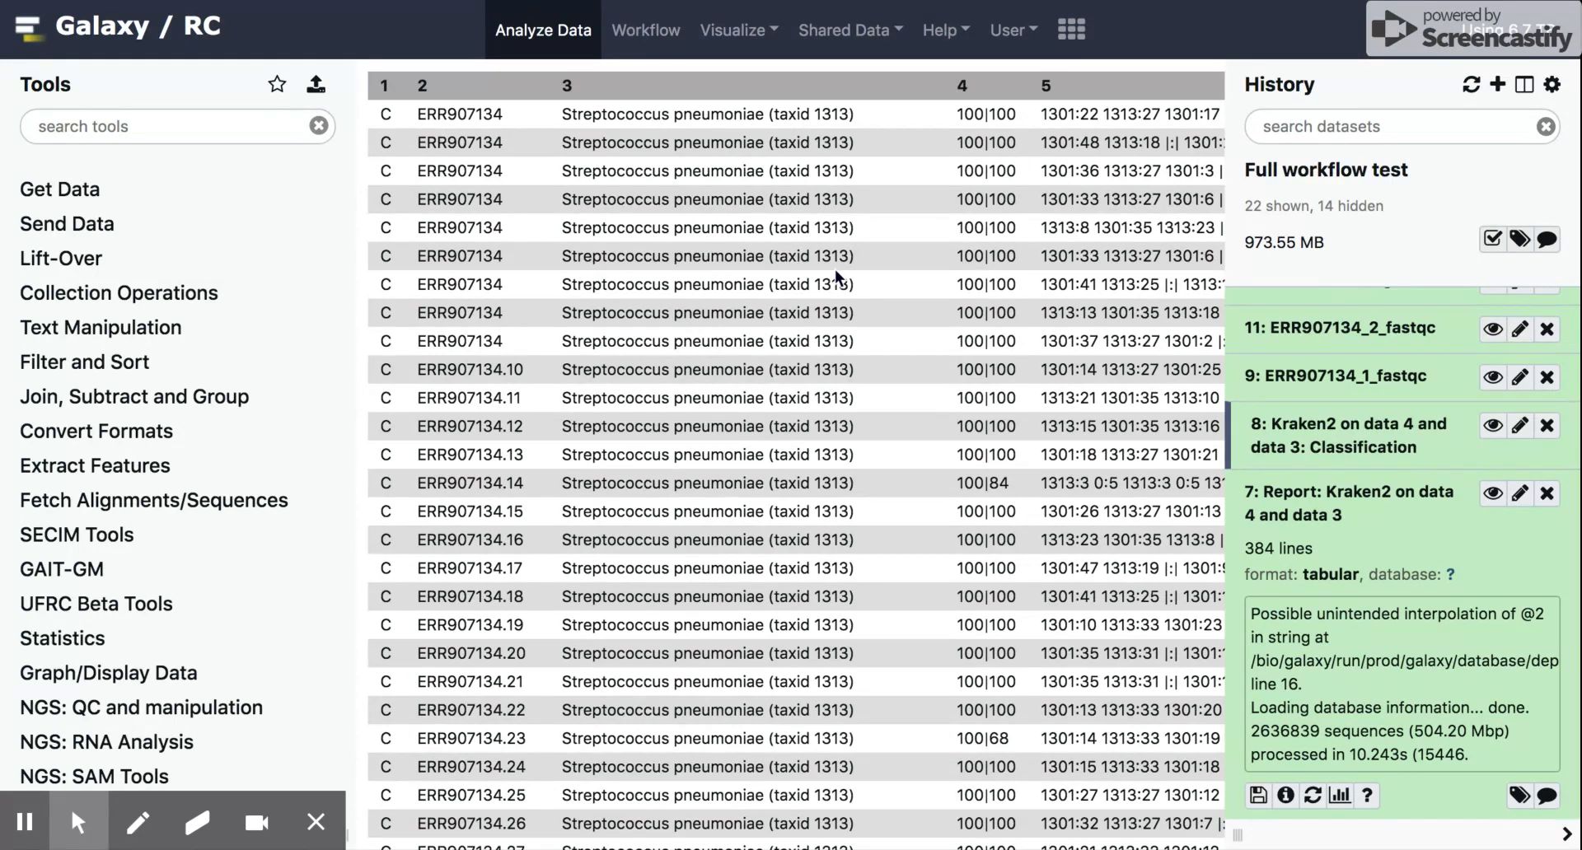
mouse_move(575, 245)
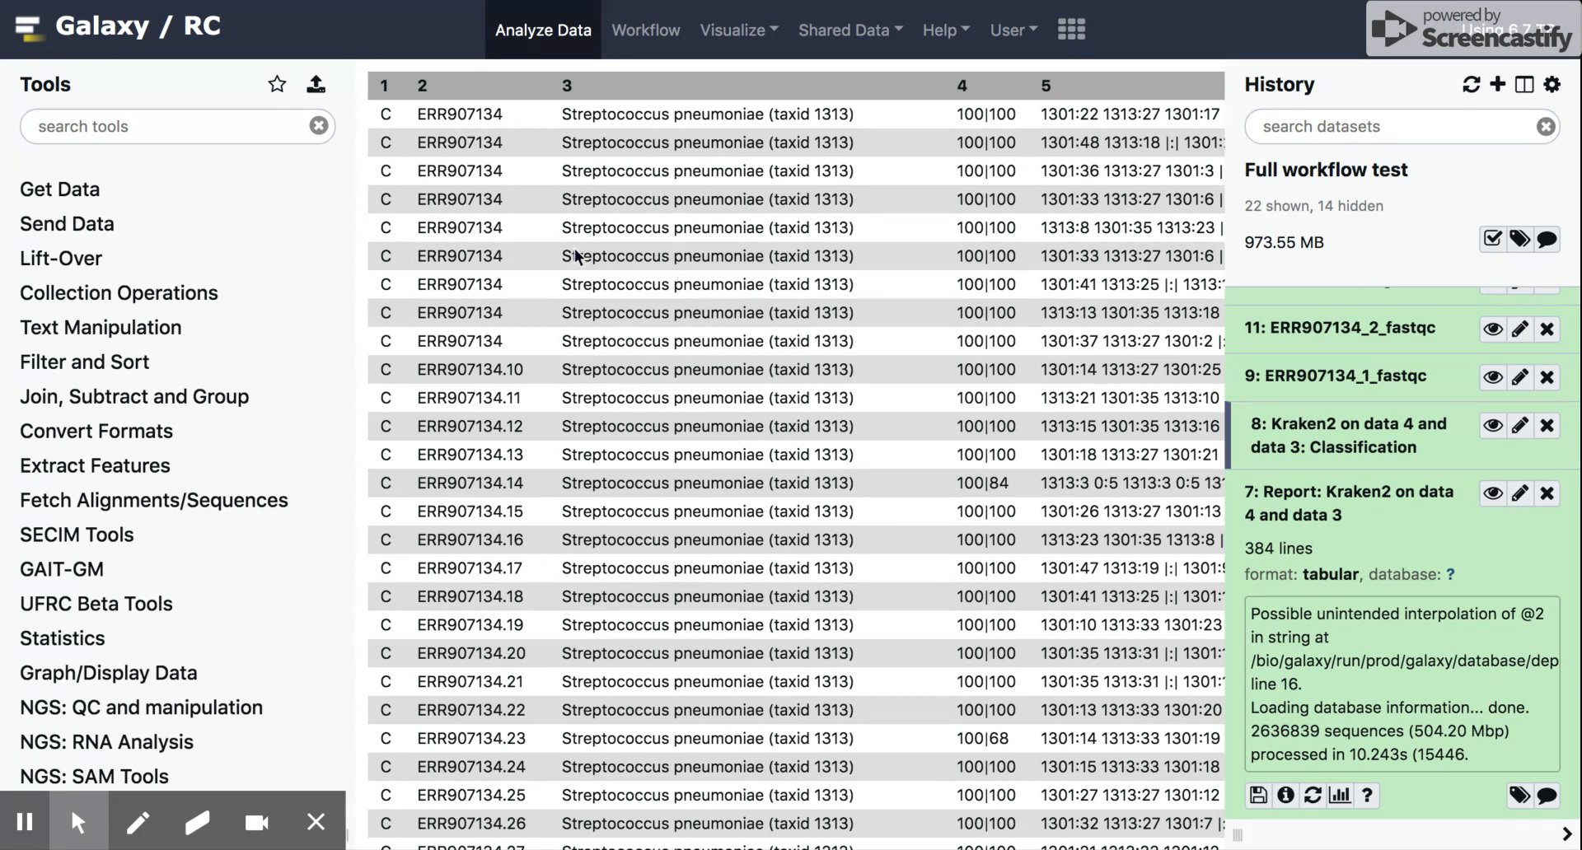
mouse_move(704, 455)
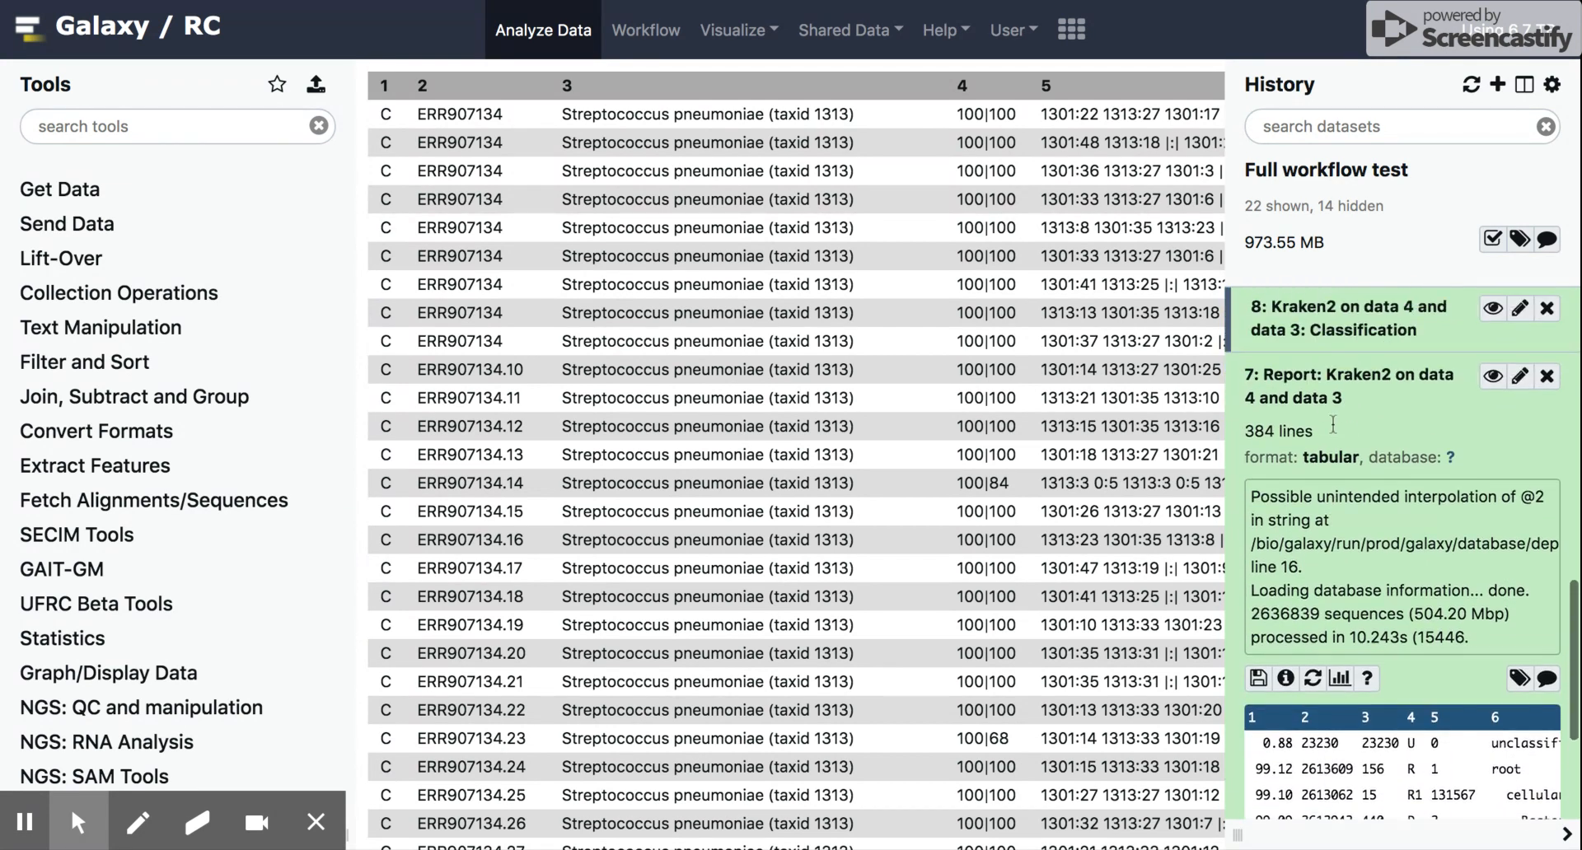
View dataset 7, the Kraken2 report showing 88.71% Streptococcus pneumoniae.
left_click(1493, 377)
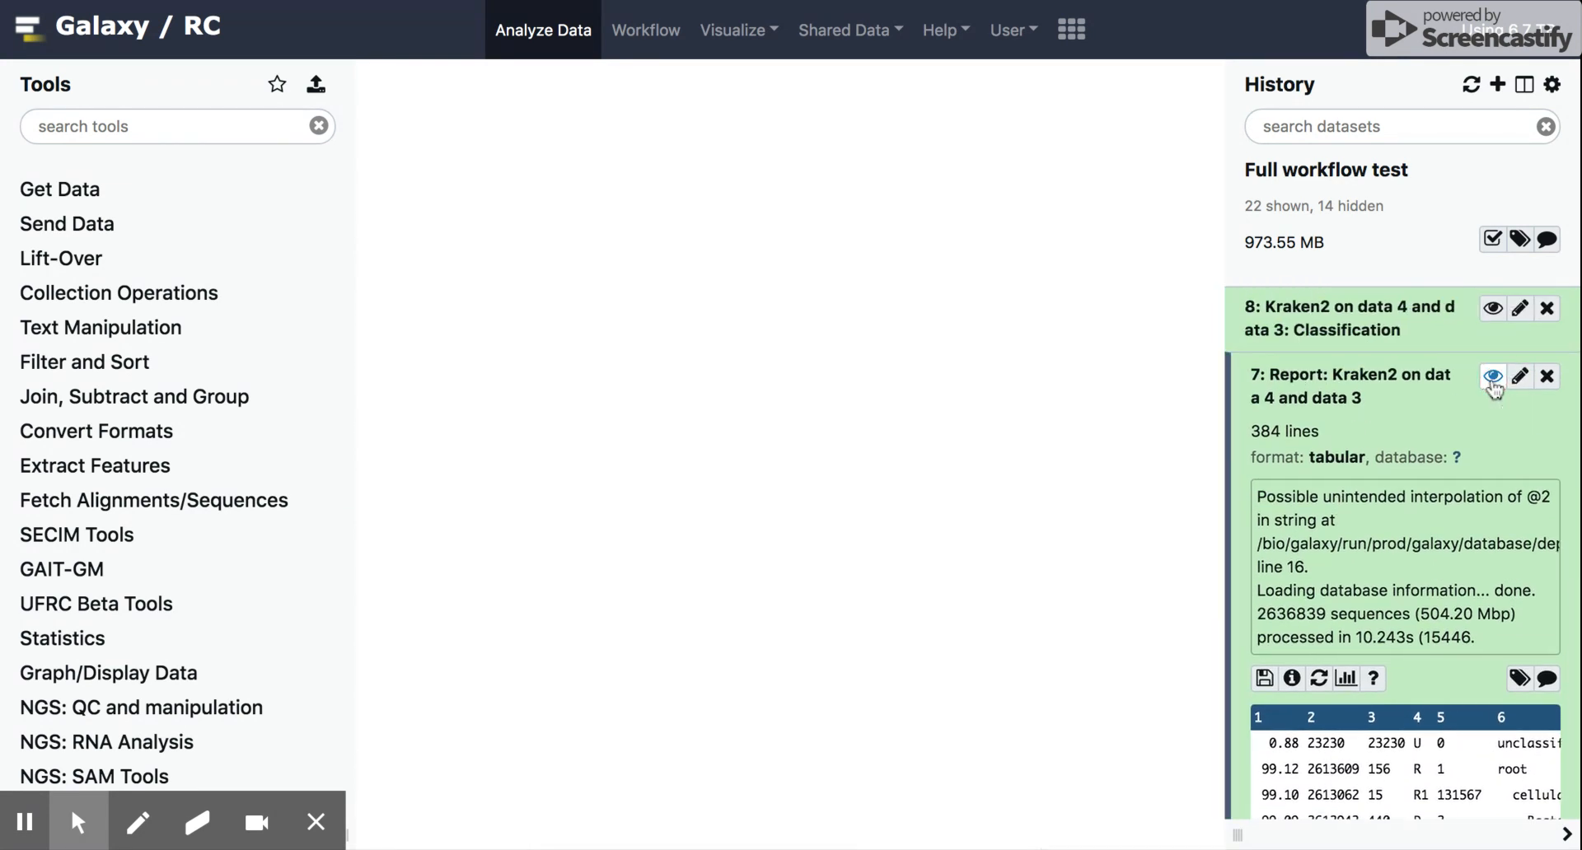
left_click(1493, 377)
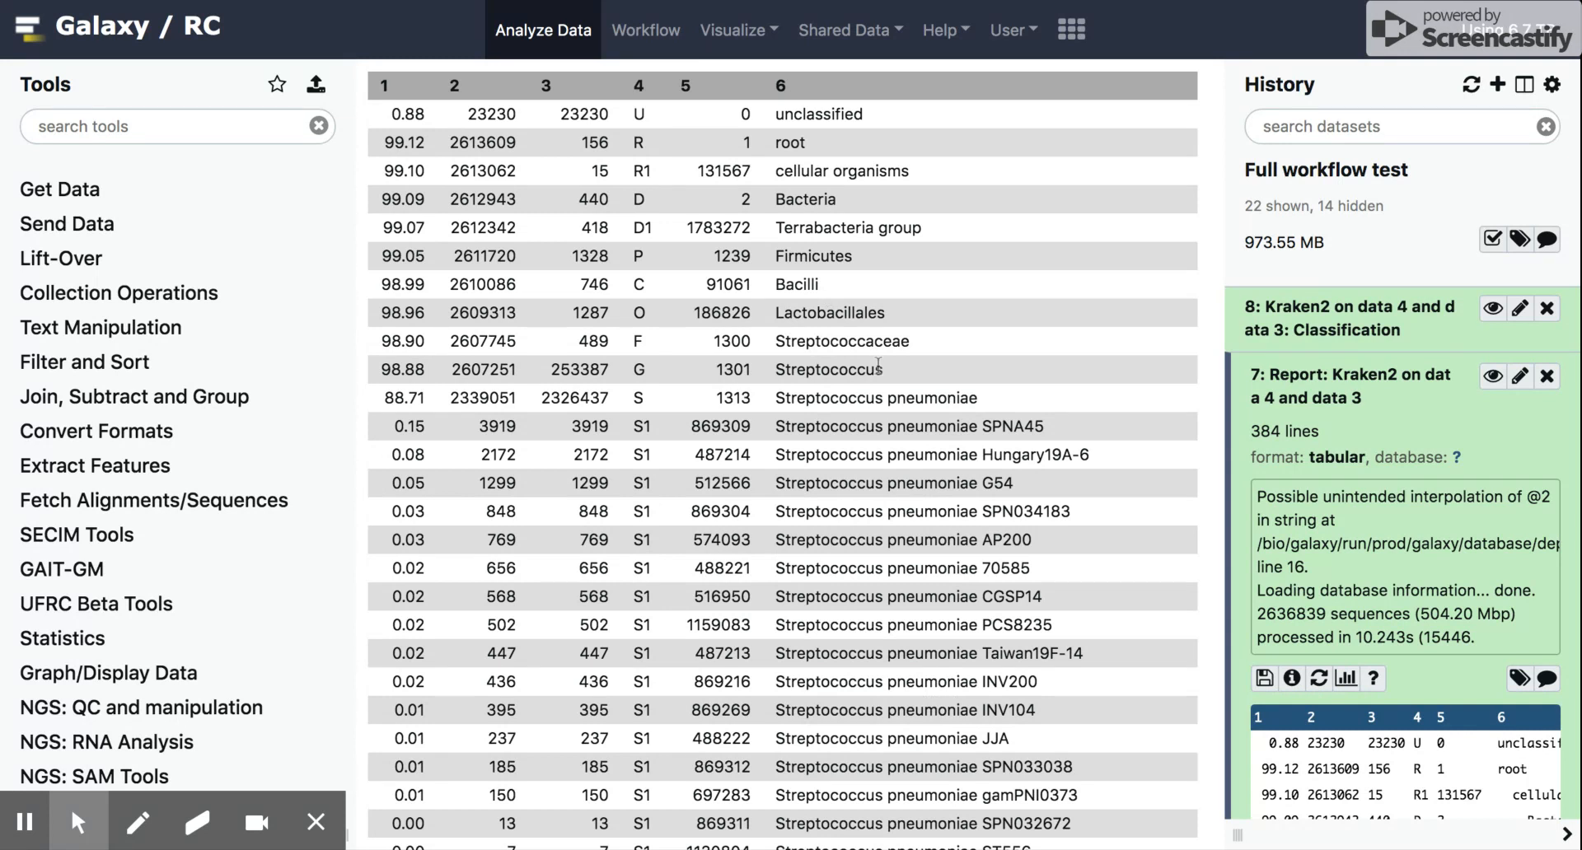
mouse_move(896, 382)
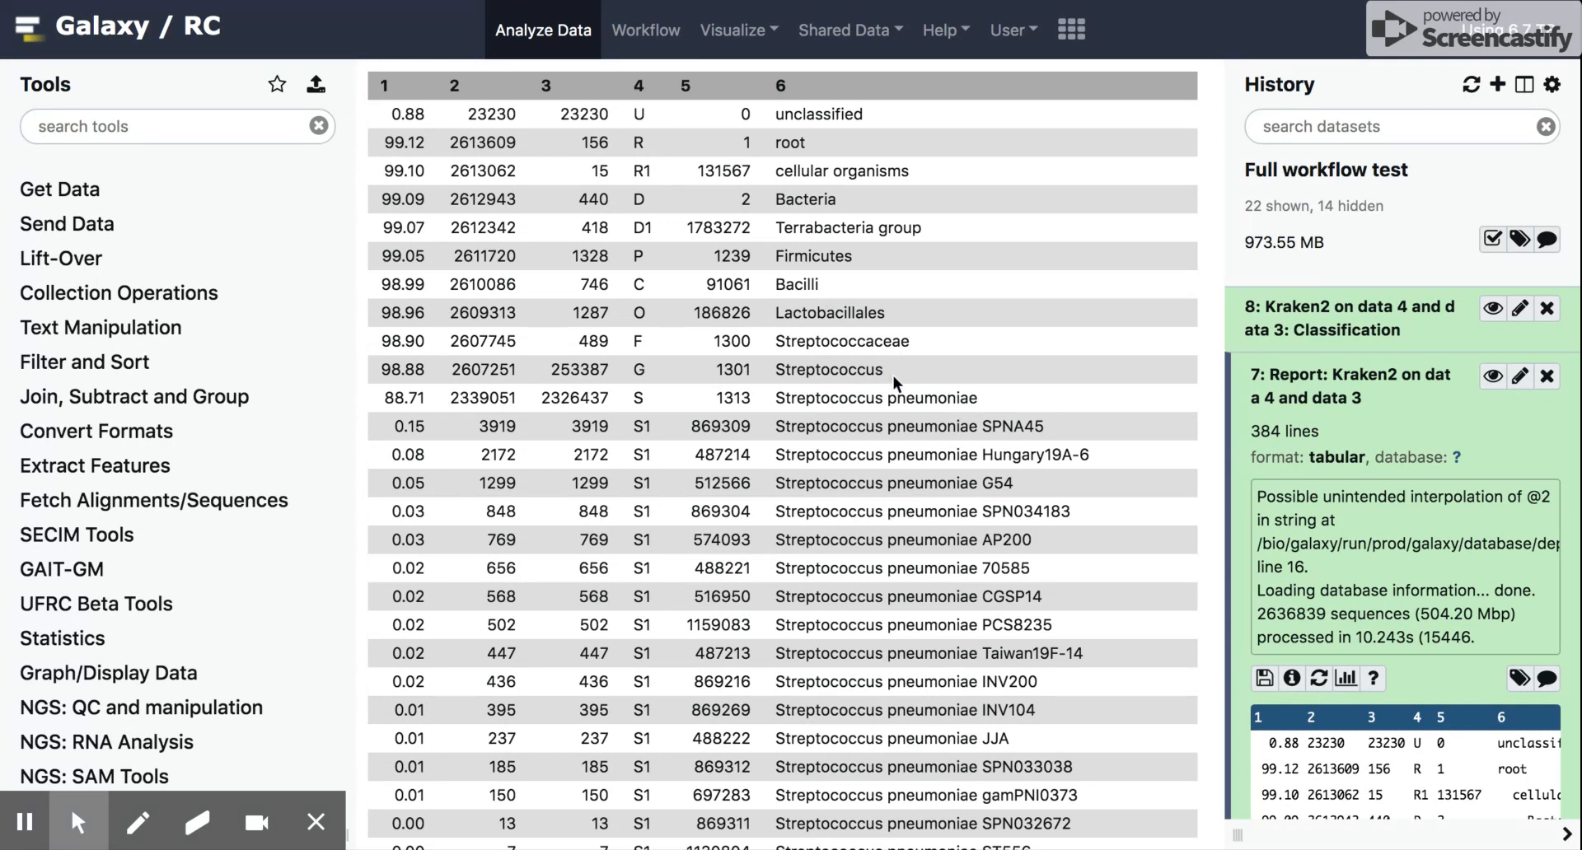
mouse_move(877, 409)
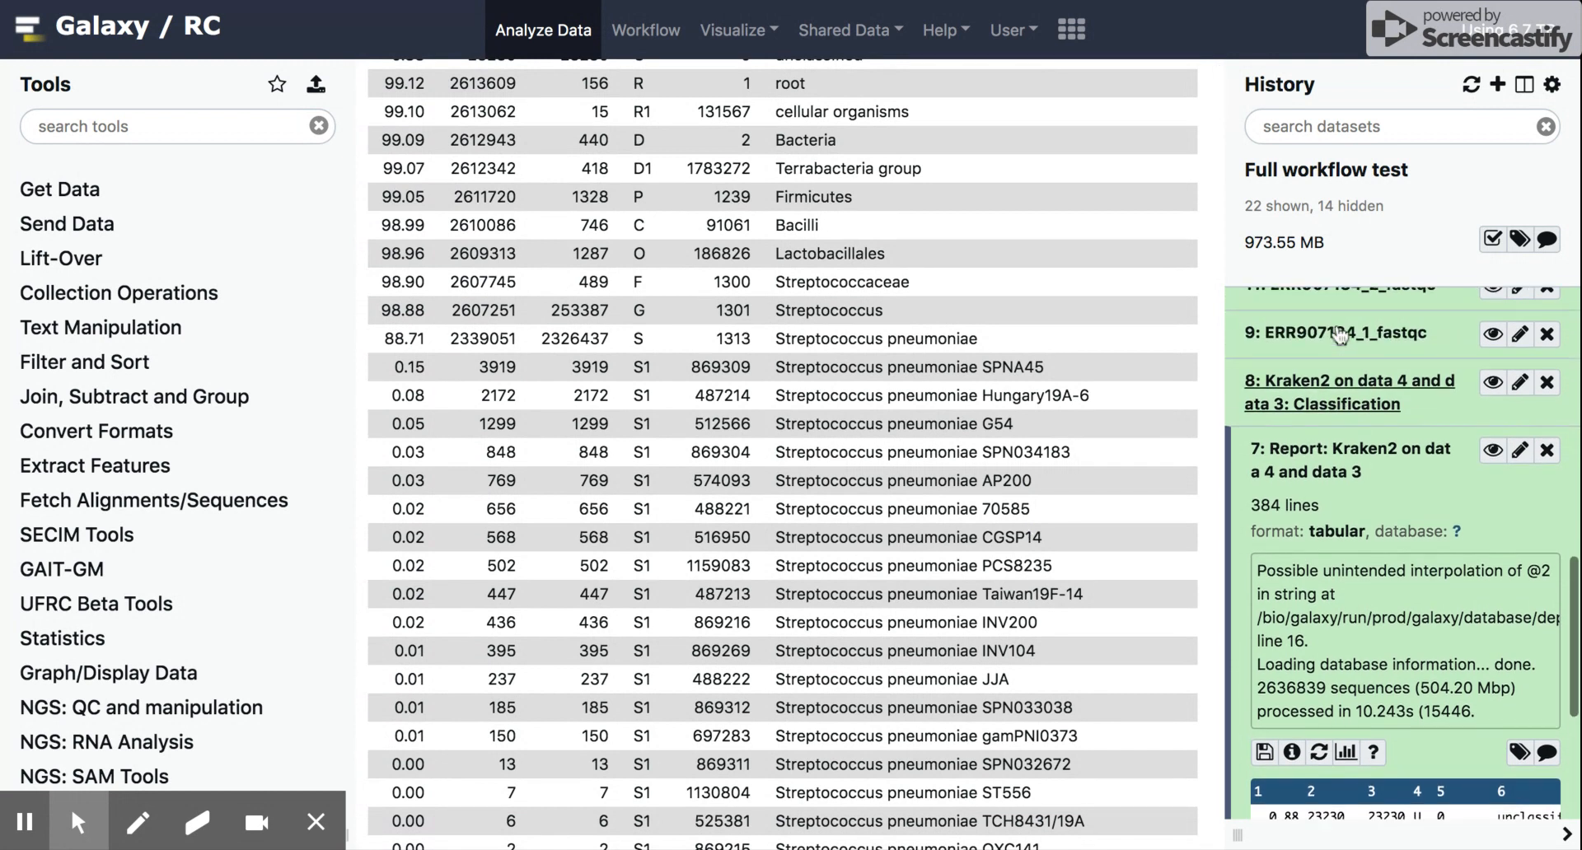
scroll("up", 3)
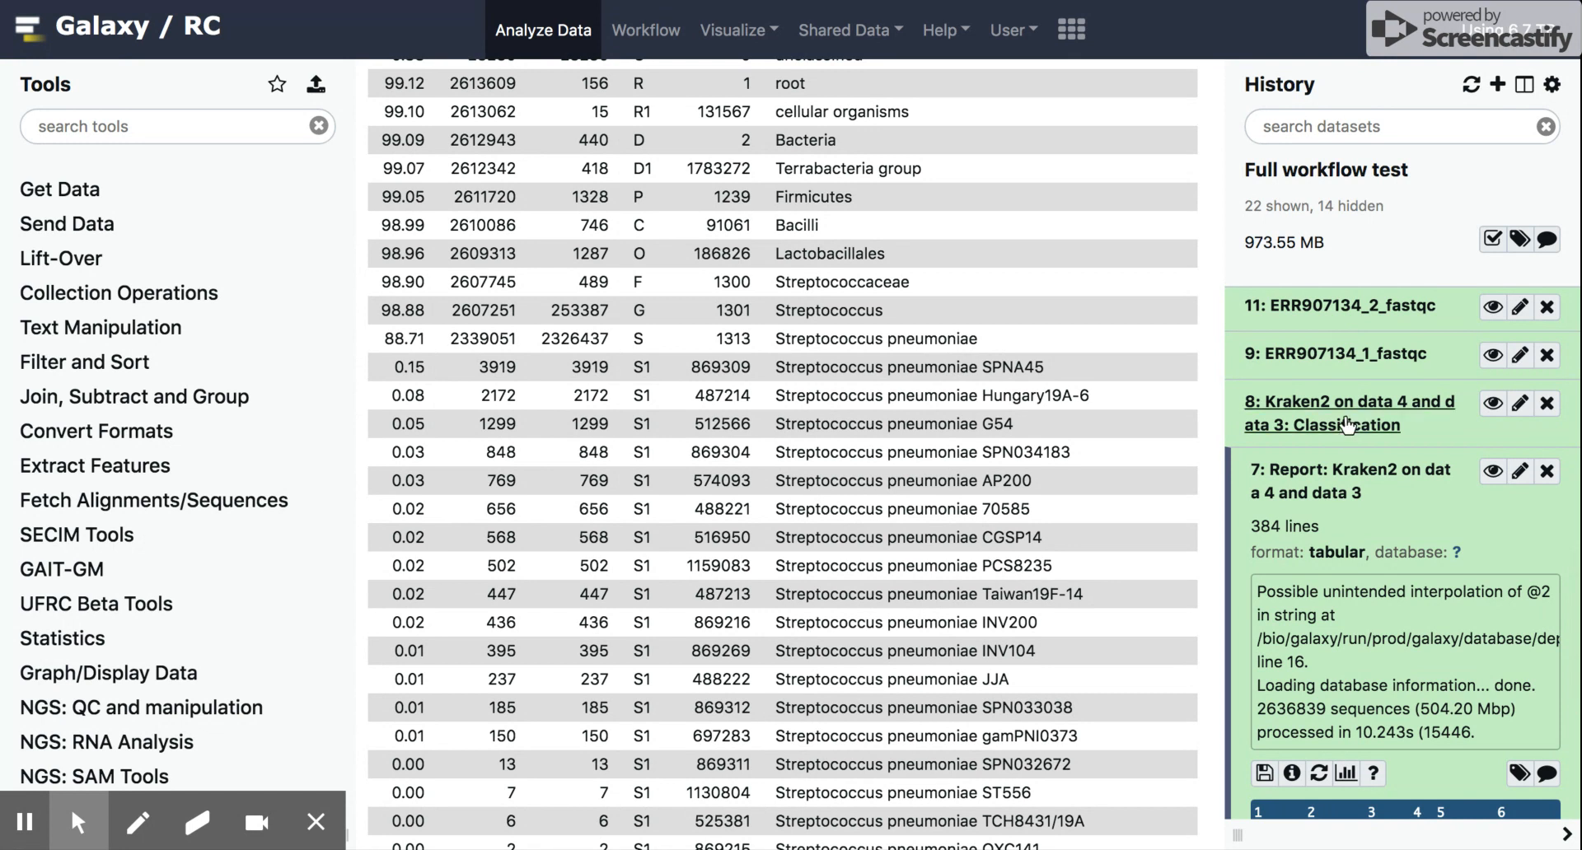
mouse_move(1426, 420)
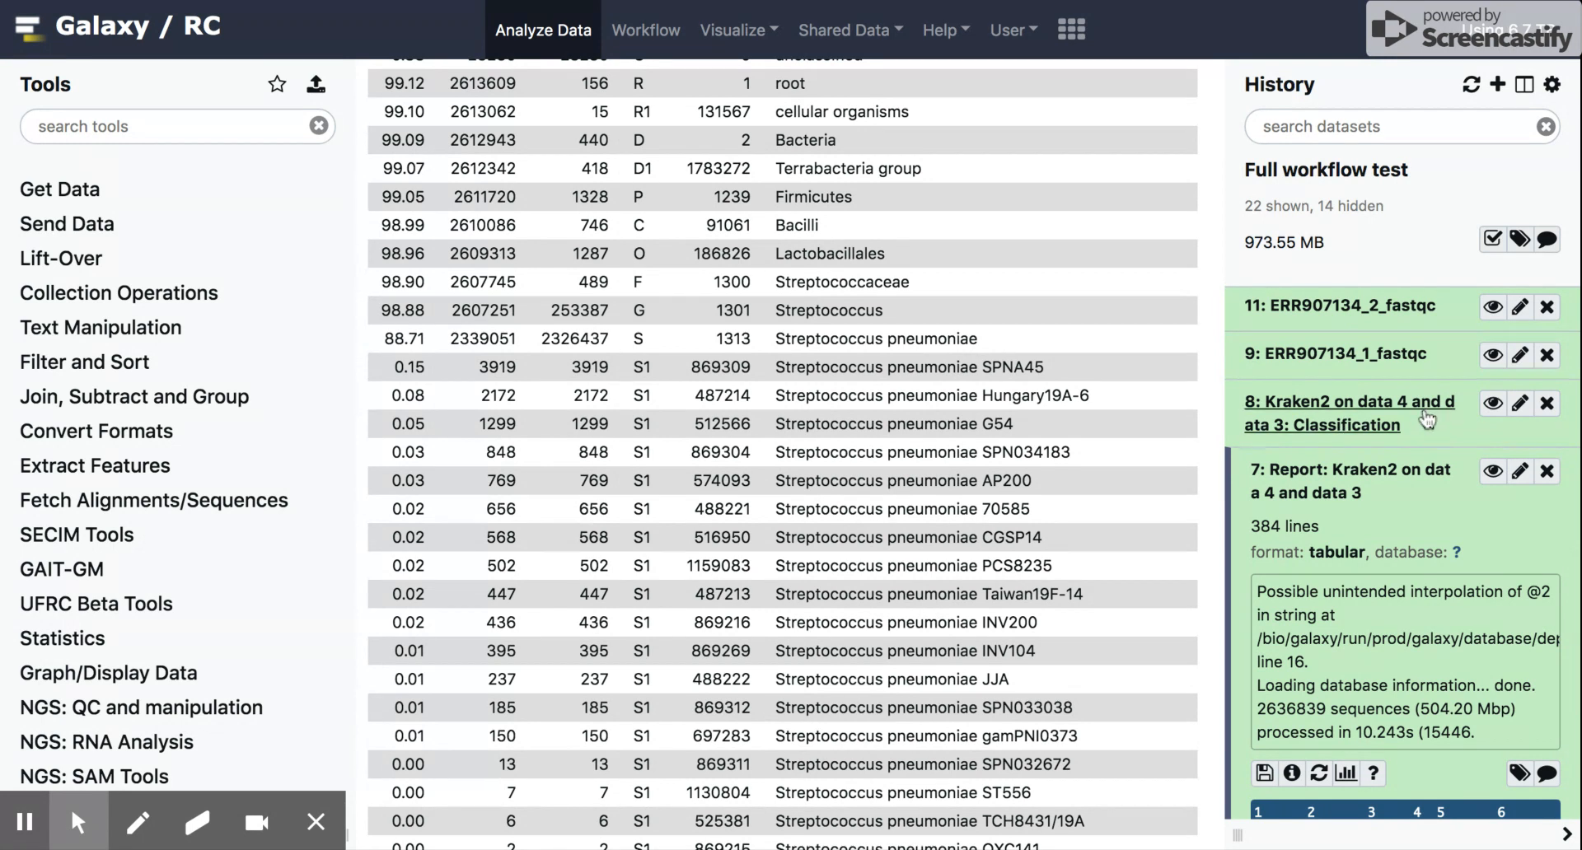
scroll("up", 3)
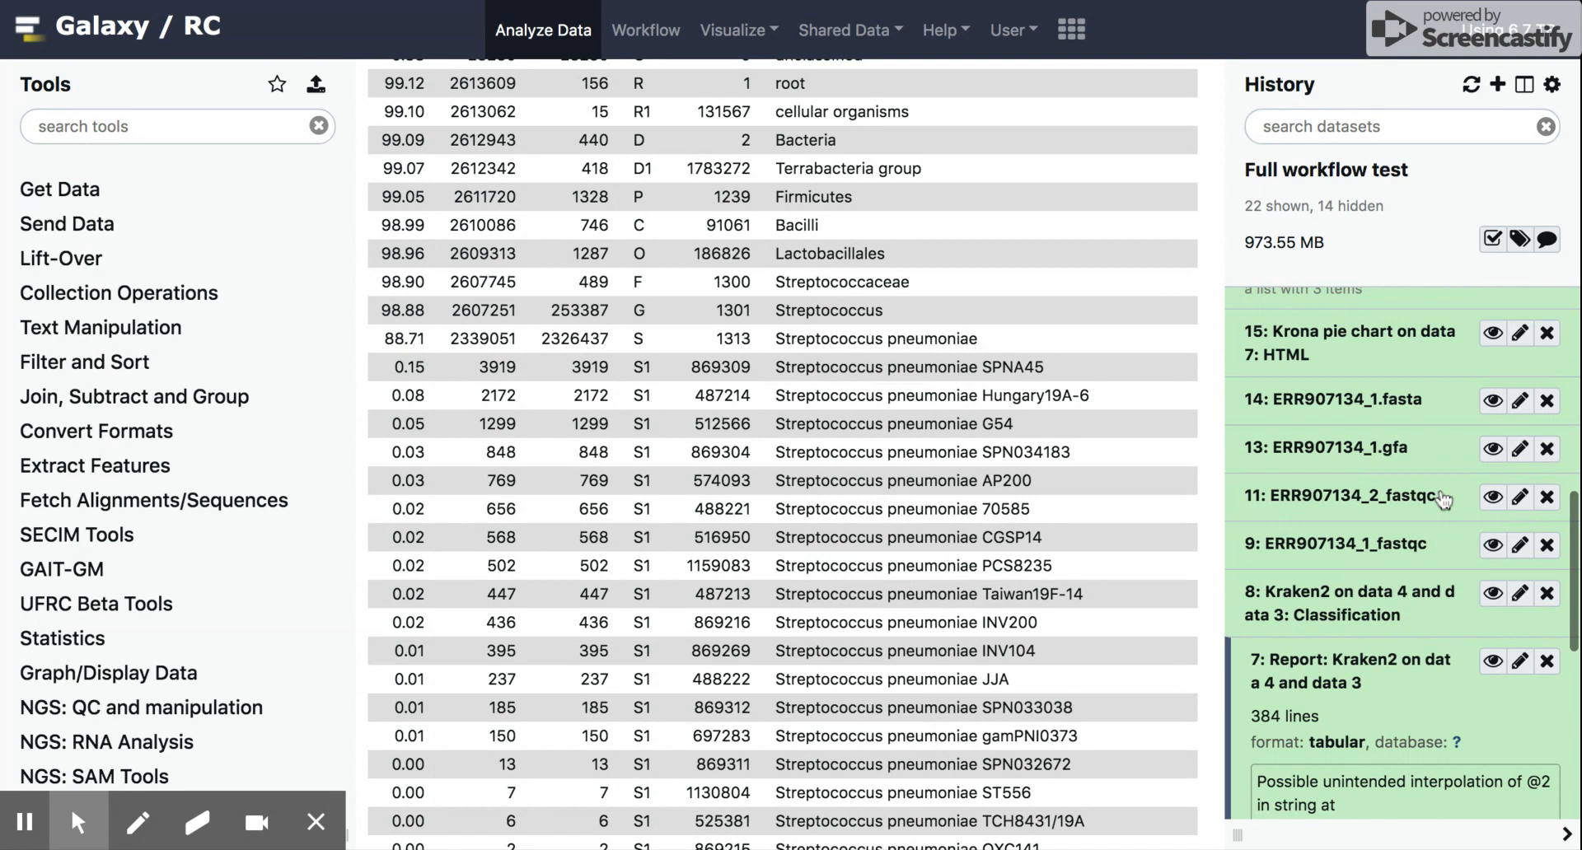
mouse_move(1392, 350)
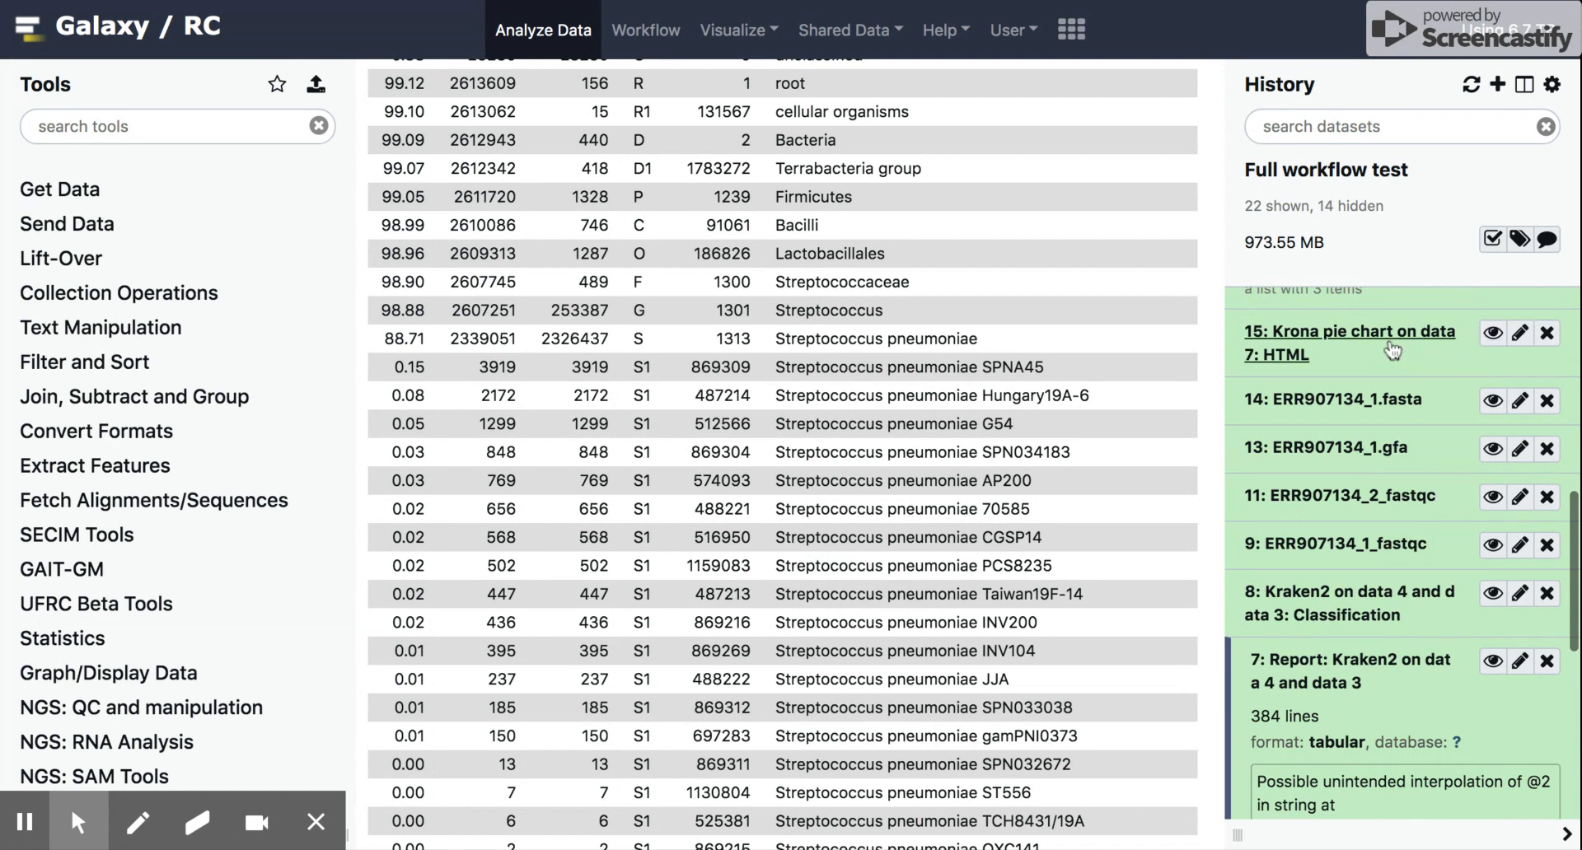
mouse_move(1493, 333)
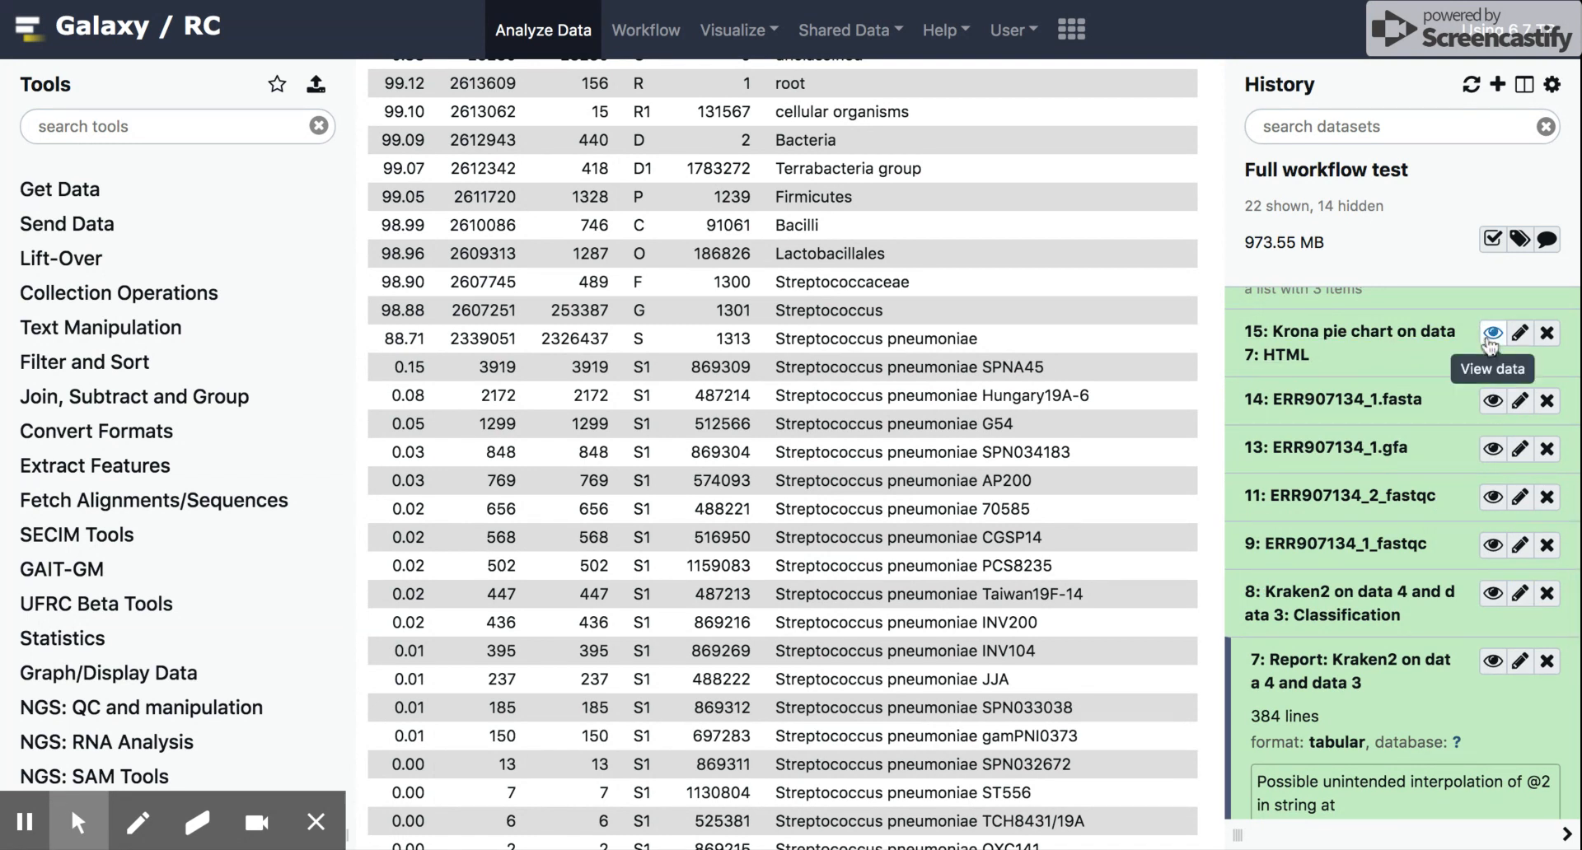
Display dataset 15, the Krona pie chart of the Kraken2 report.
left_click(1493, 333)
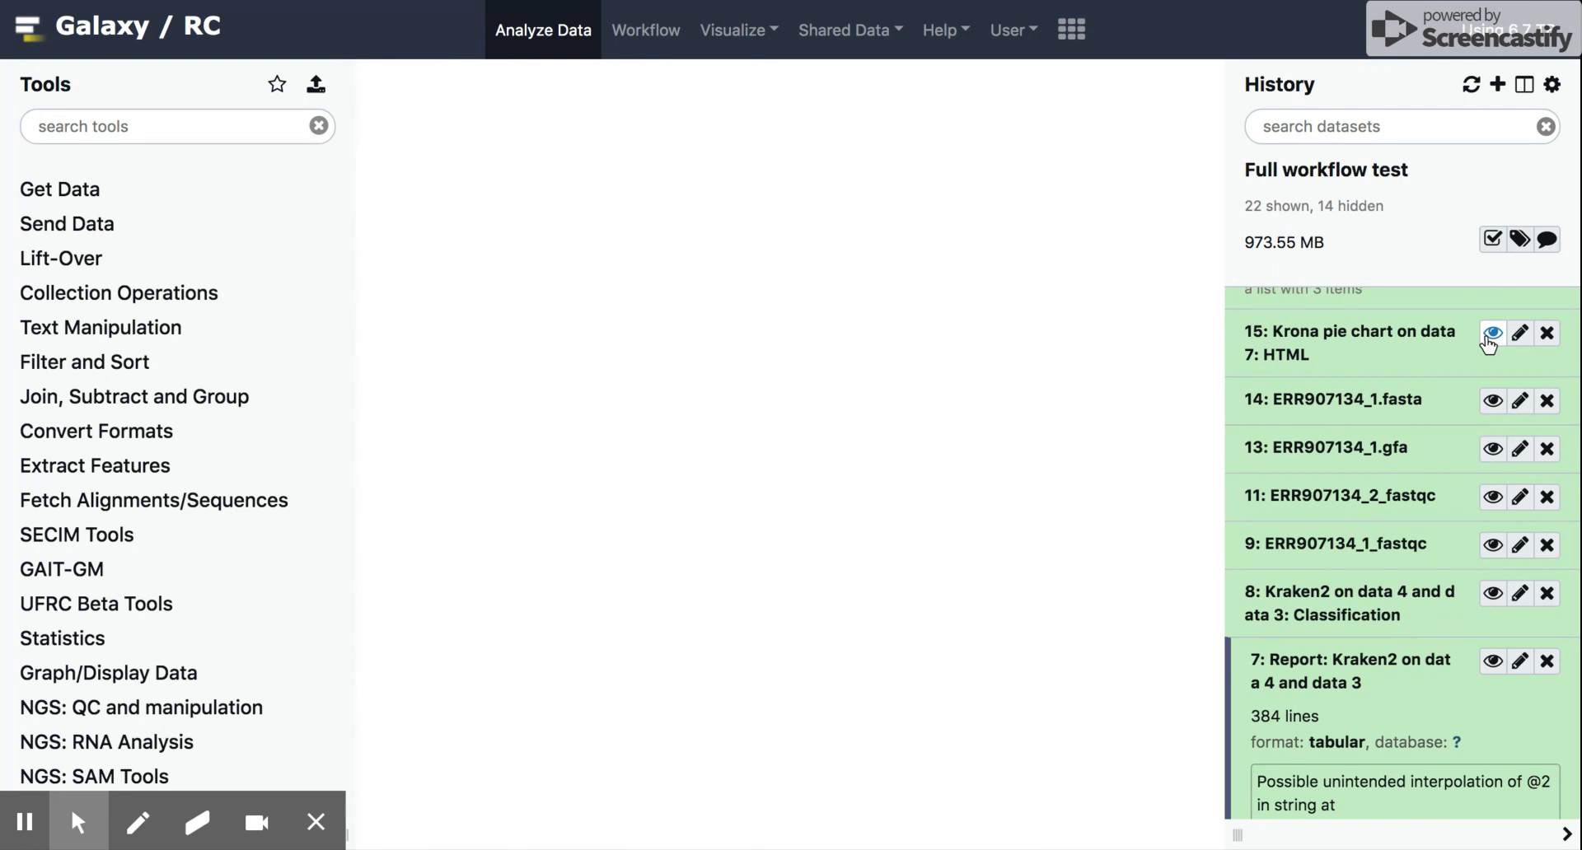
left_click(1493, 333)
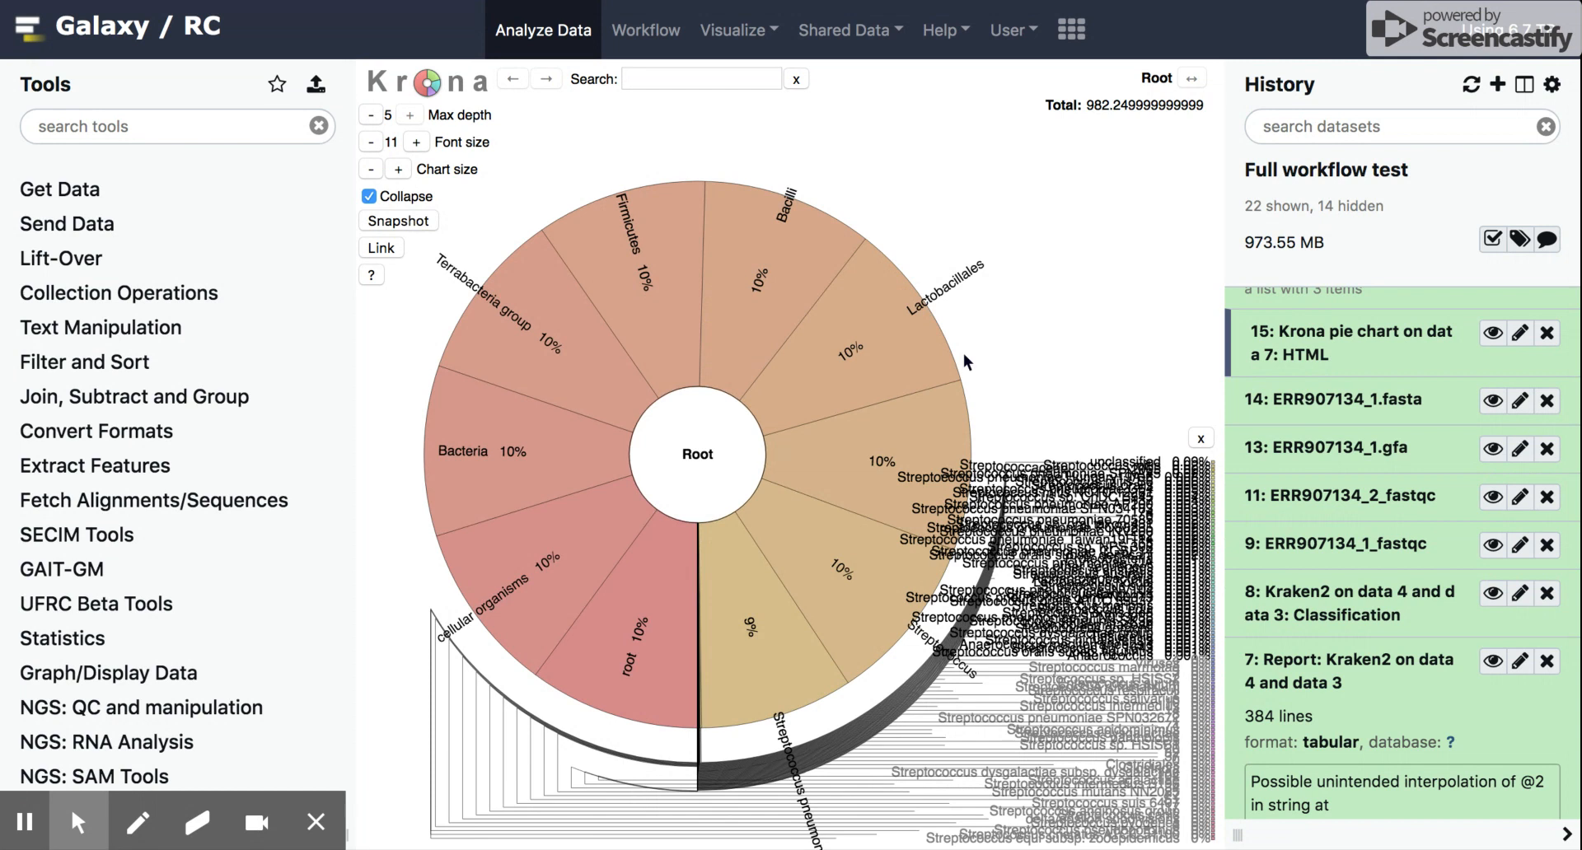
mouse_move(1057, 423)
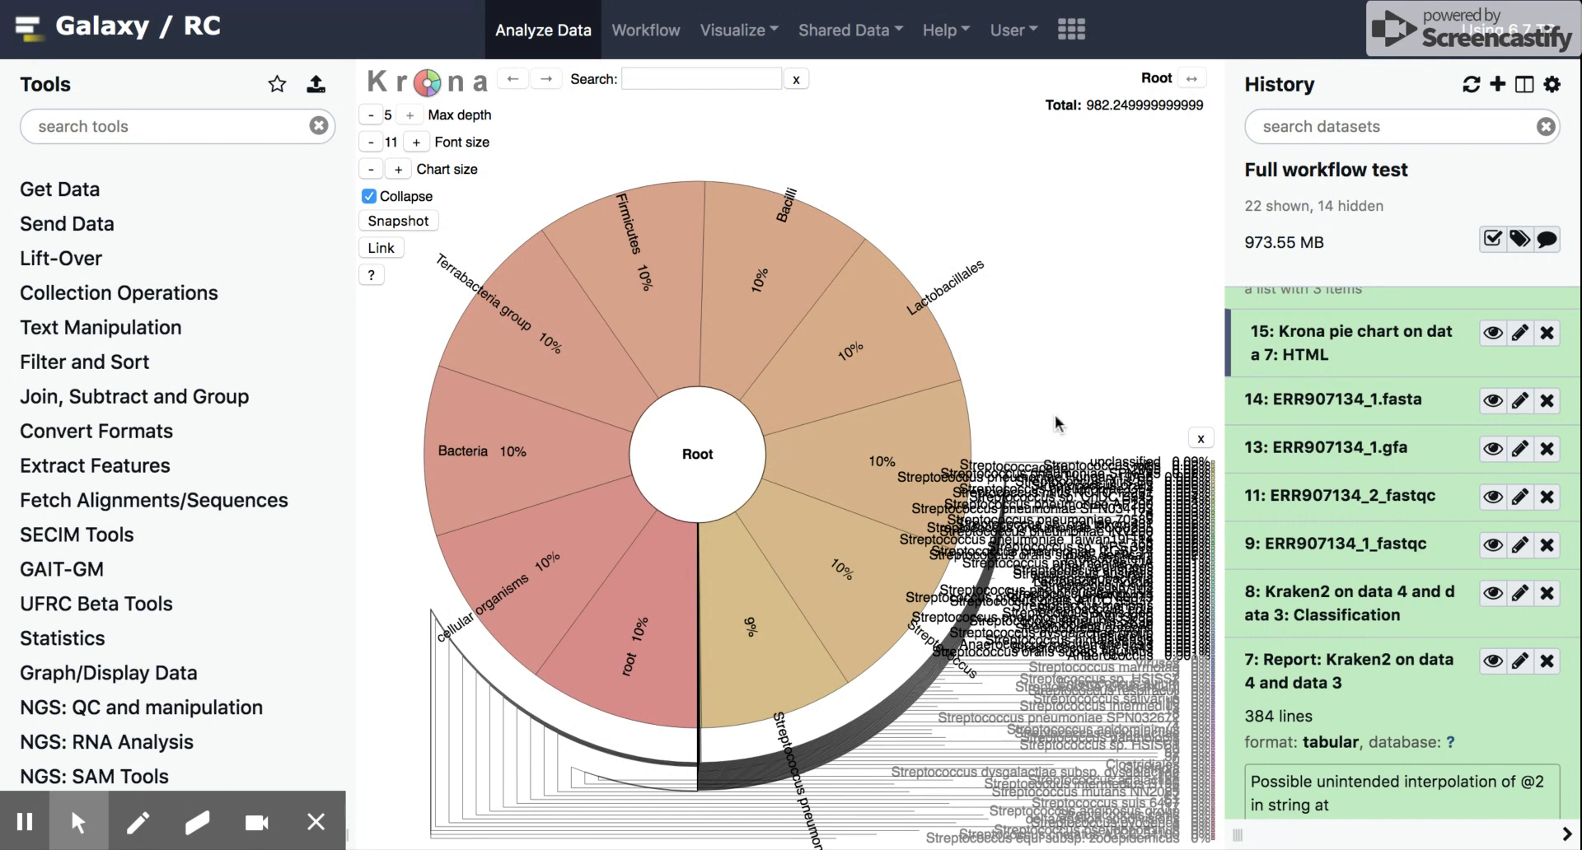
mouse_move(815, 752)
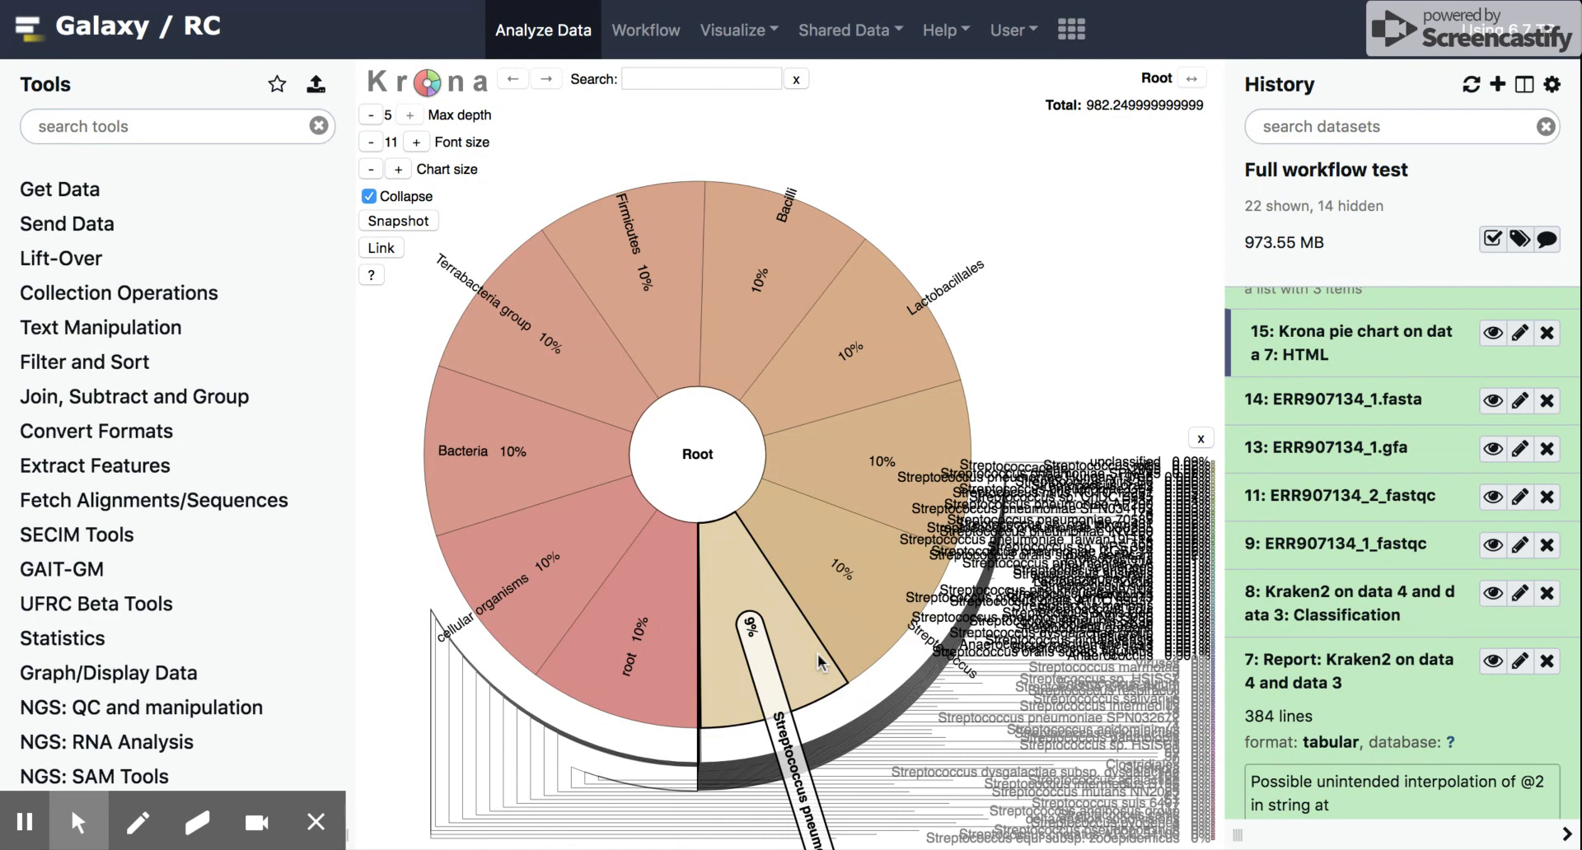
mouse_move(903, 469)
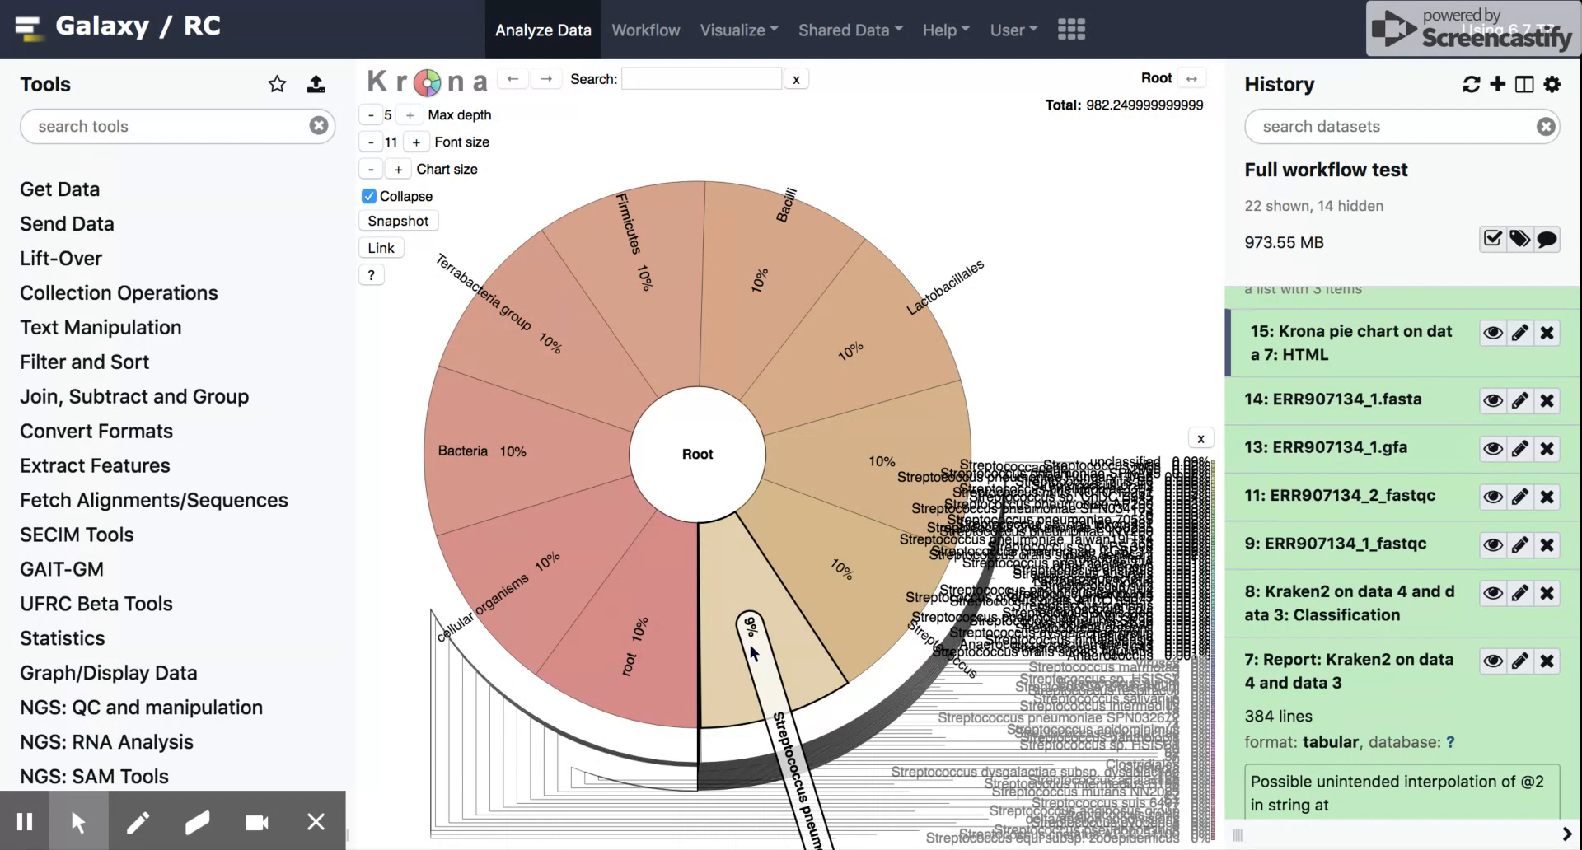
mouse_move(818, 625)
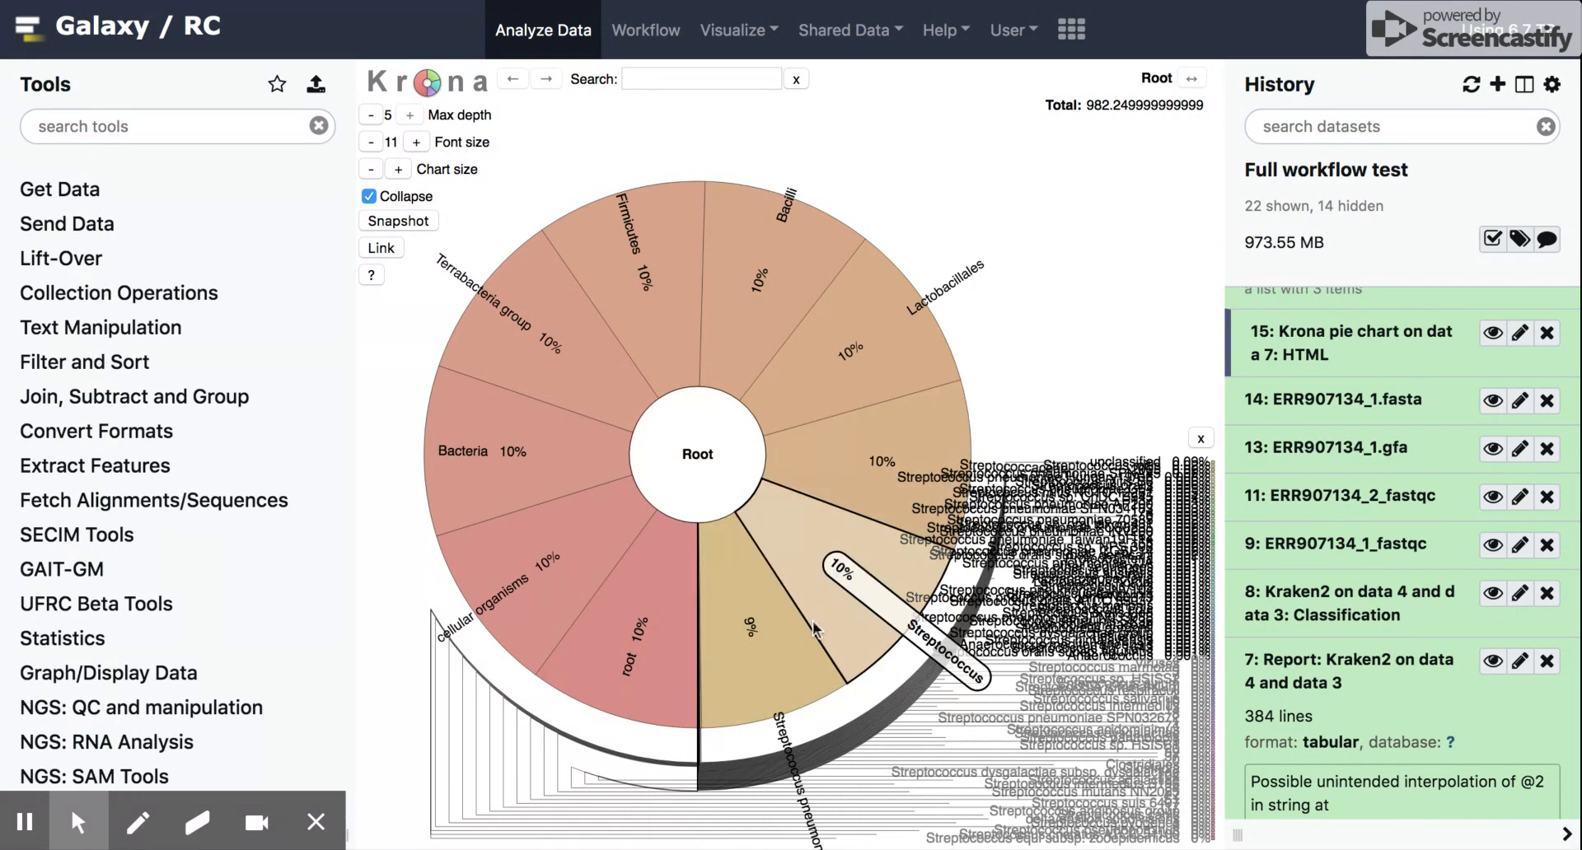
mouse_move(1408, 373)
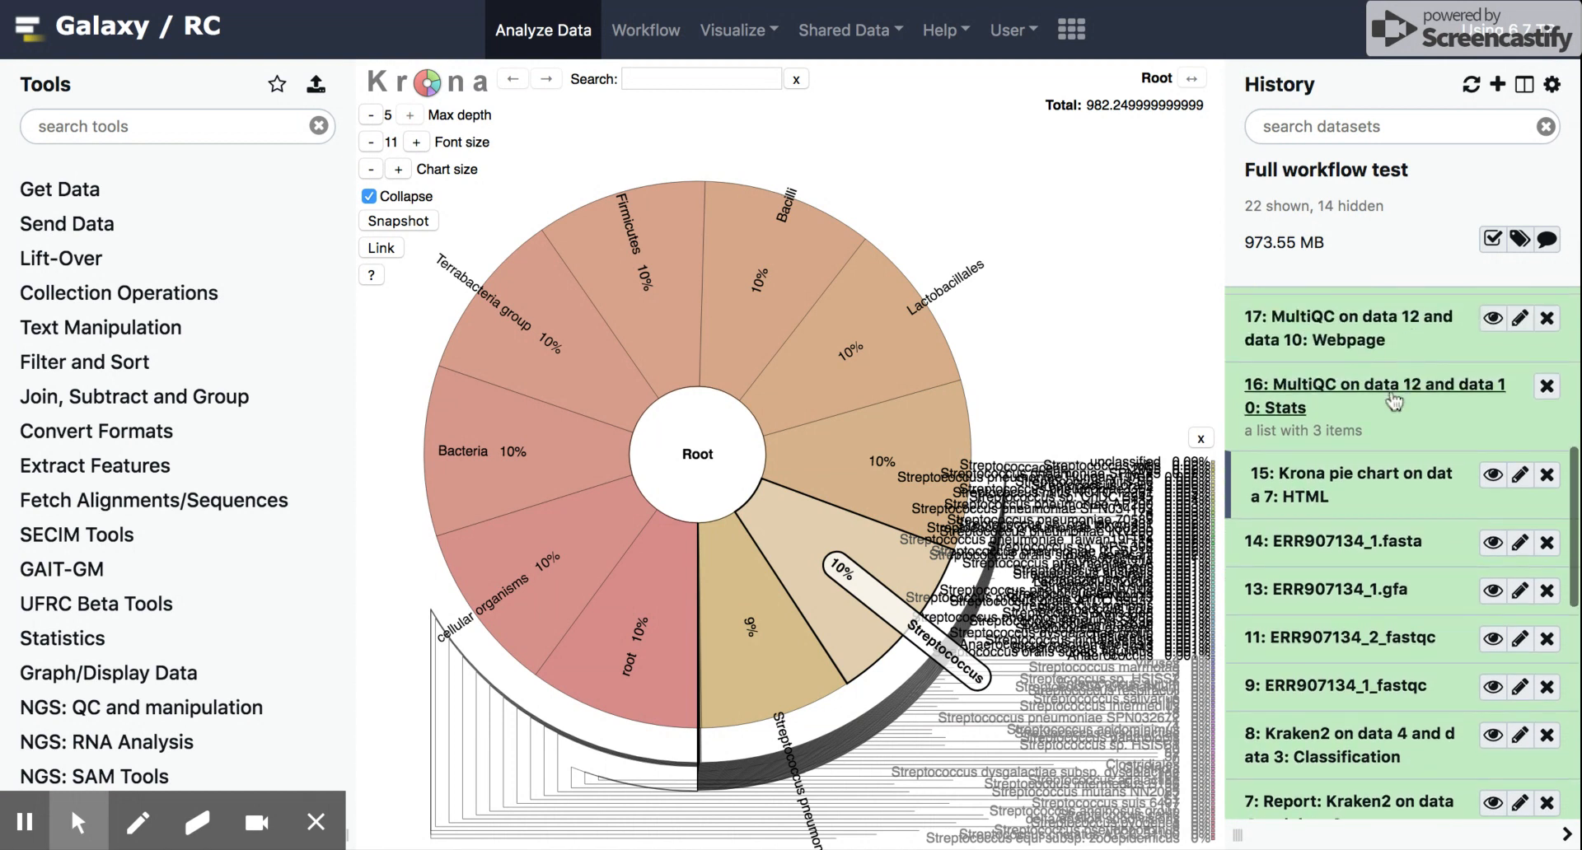
View dataset 17, the MultiQC webpage report for both ERR907134 FASTQ files.
scroll("up", 3)
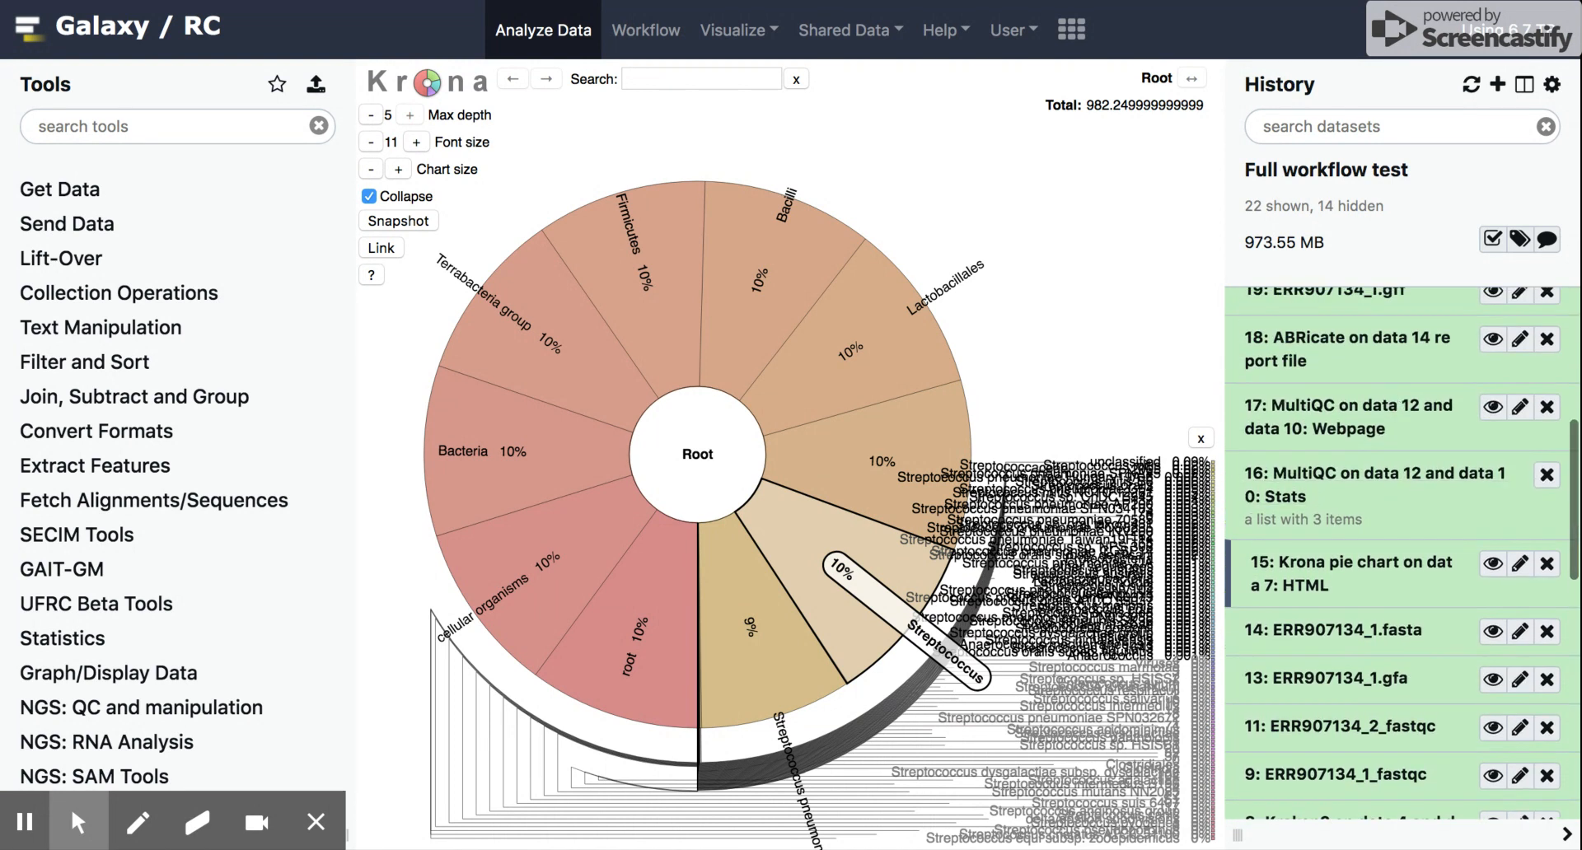
mouse_move(1493, 408)
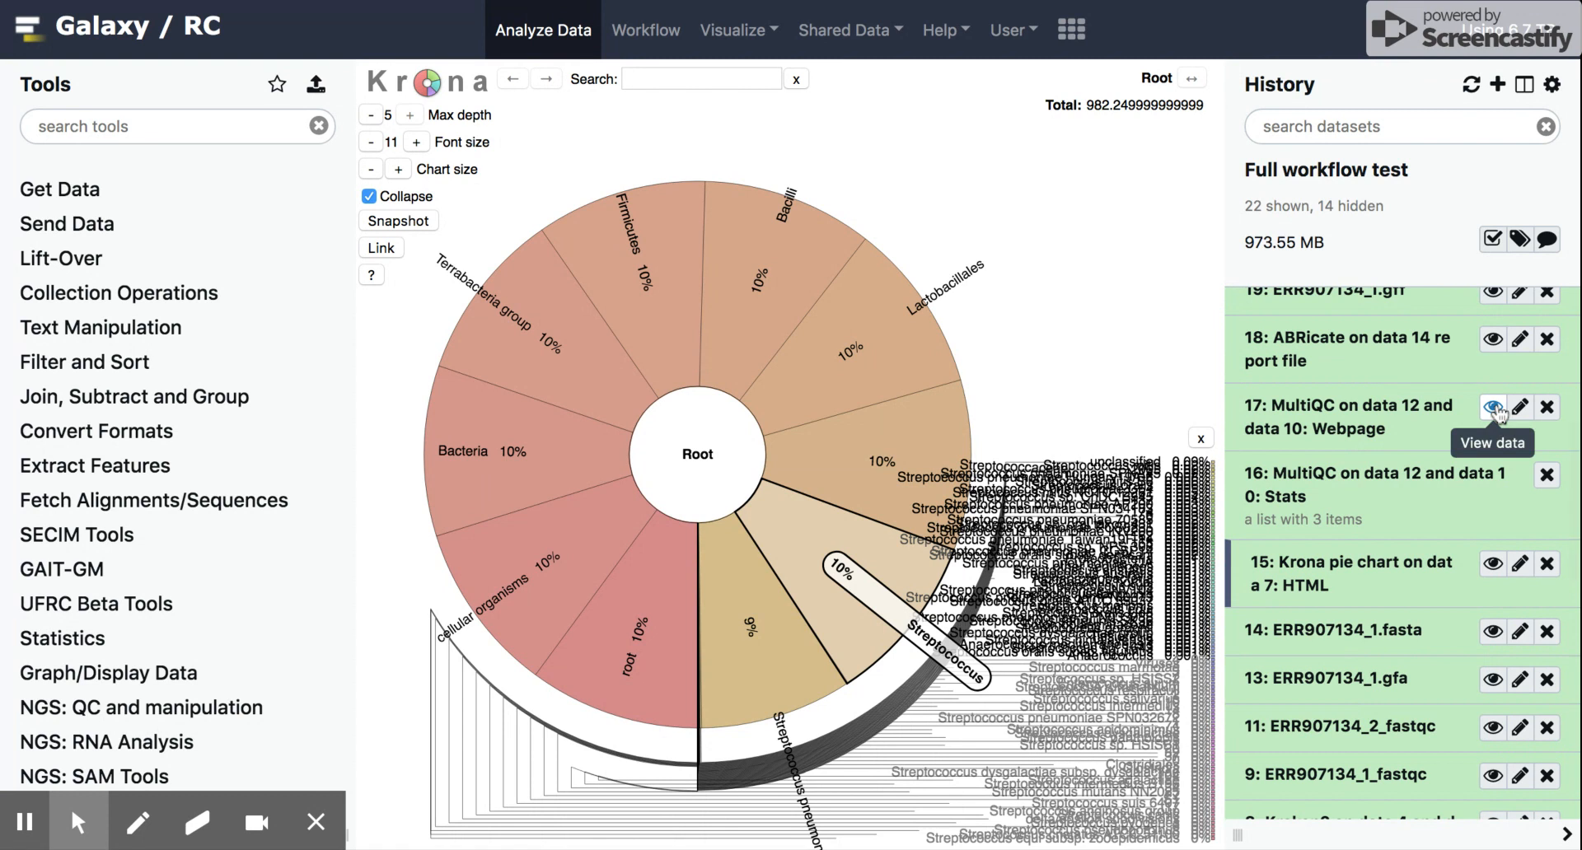
left_click(1493, 406)
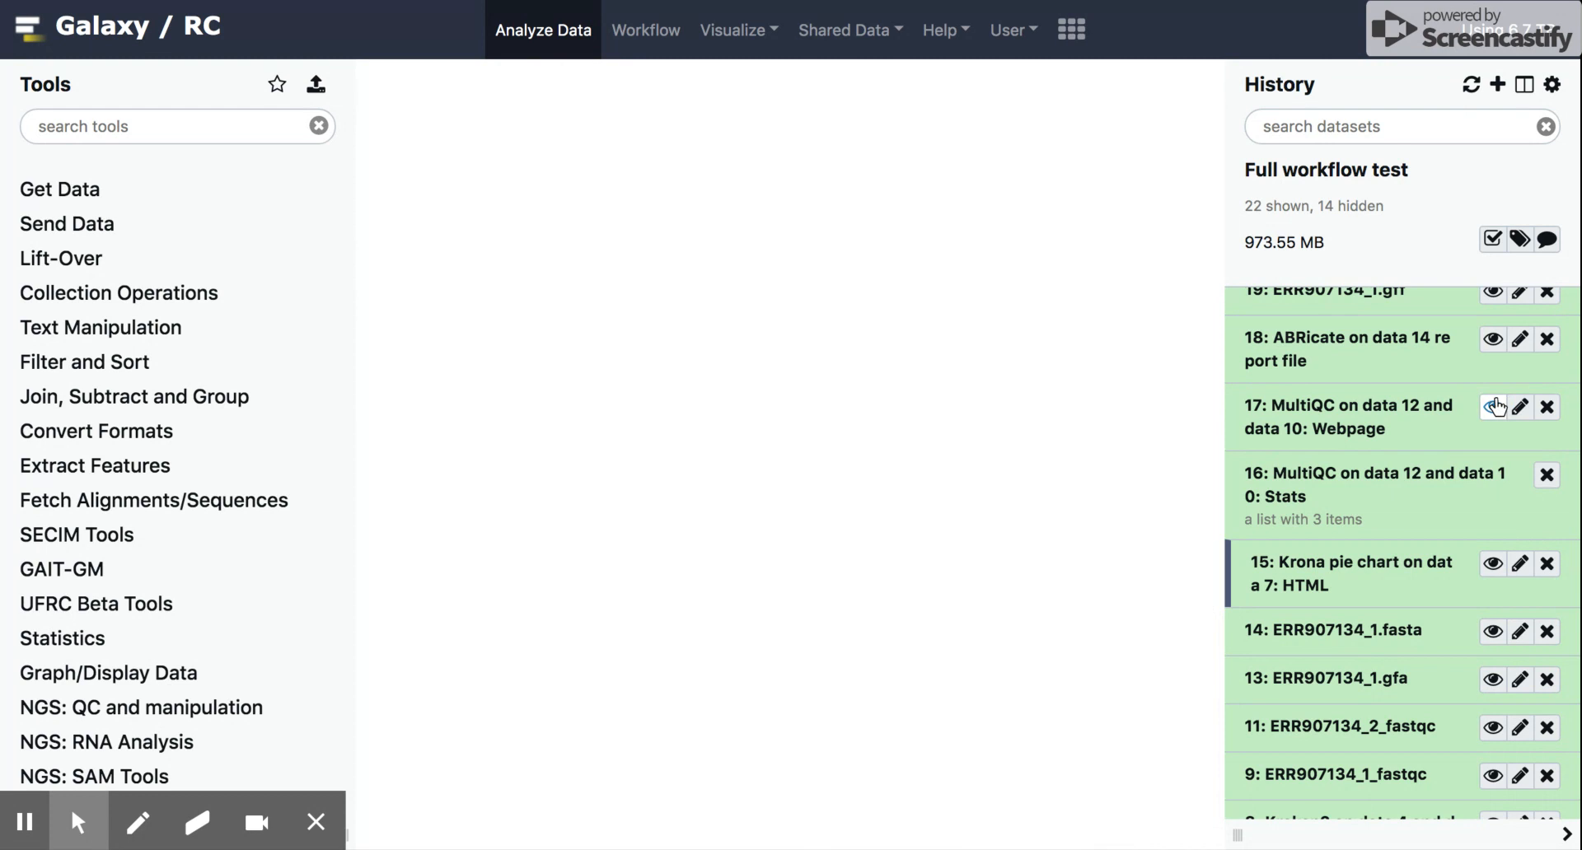
left_click(1493, 408)
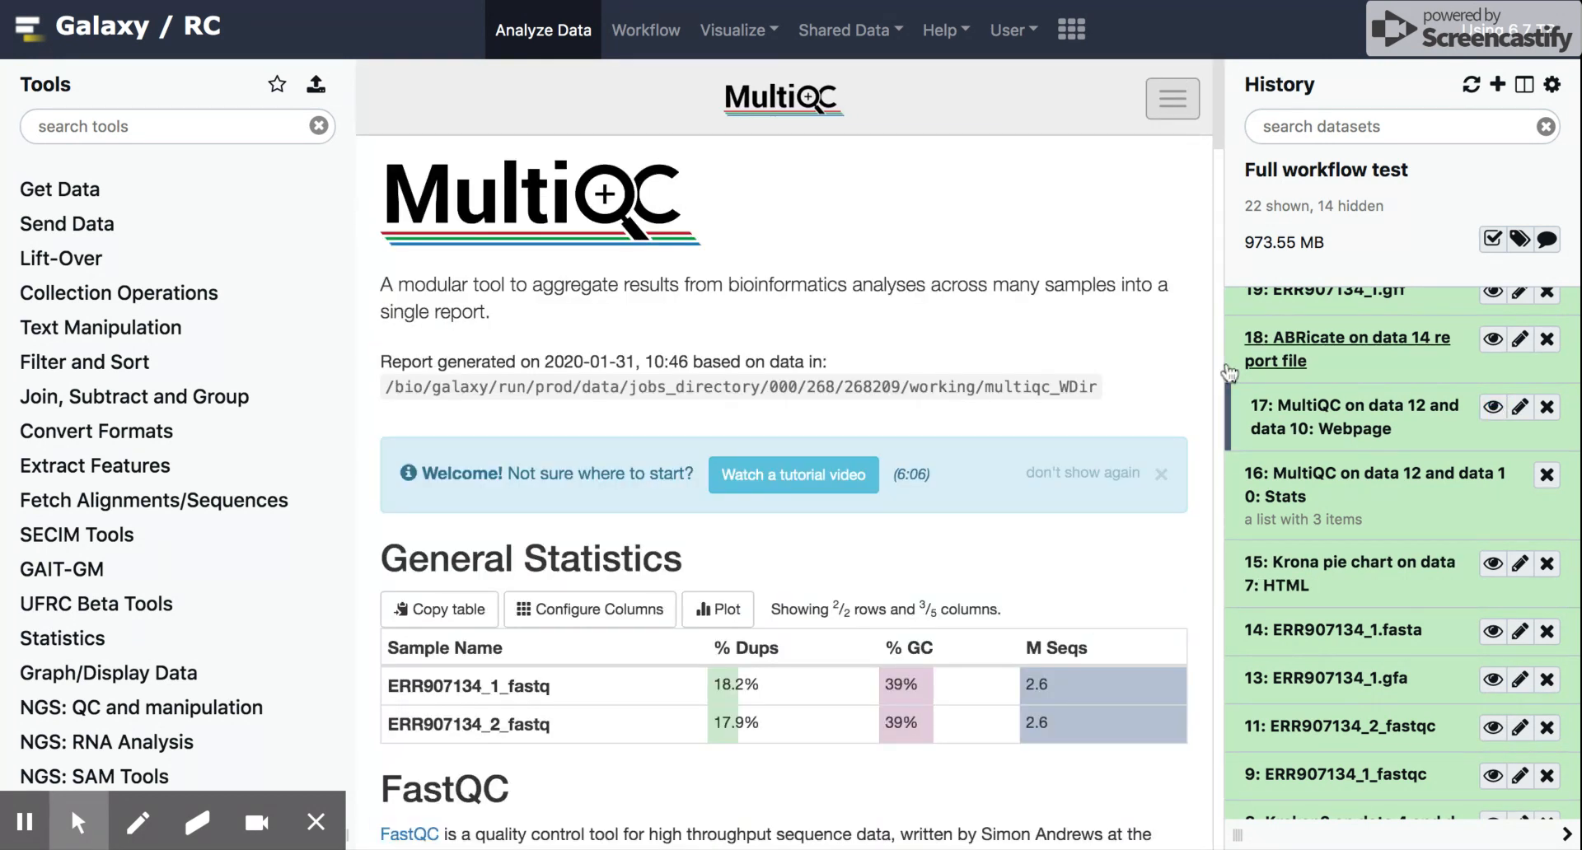
Scroll the MultiQC report from Mean Quality Scores down to Per Sequence GC Content.
scroll("down", 3)
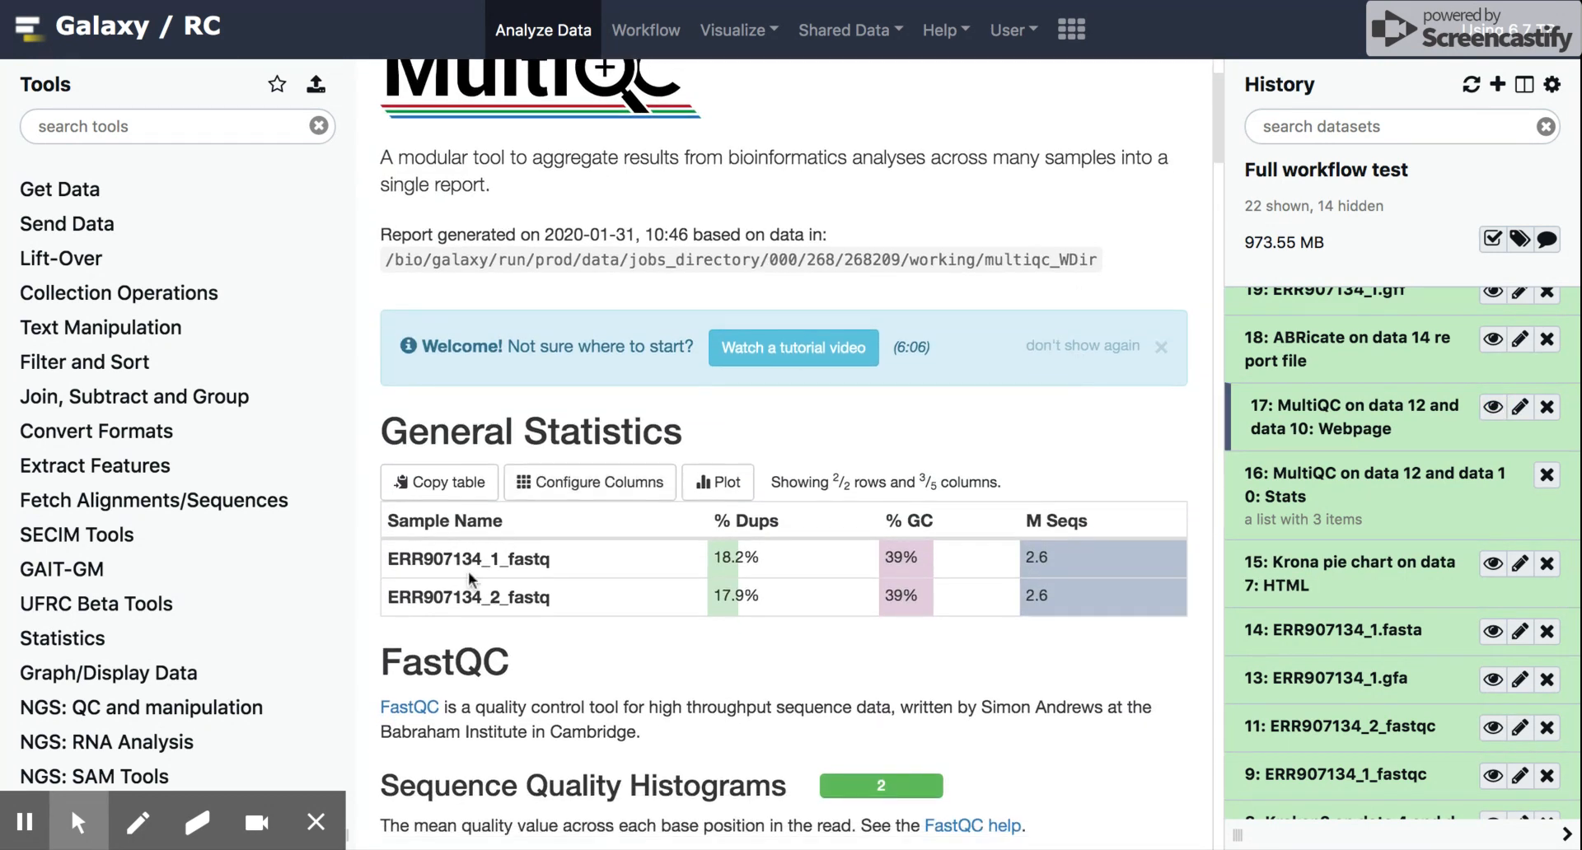
mouse_move(606, 630)
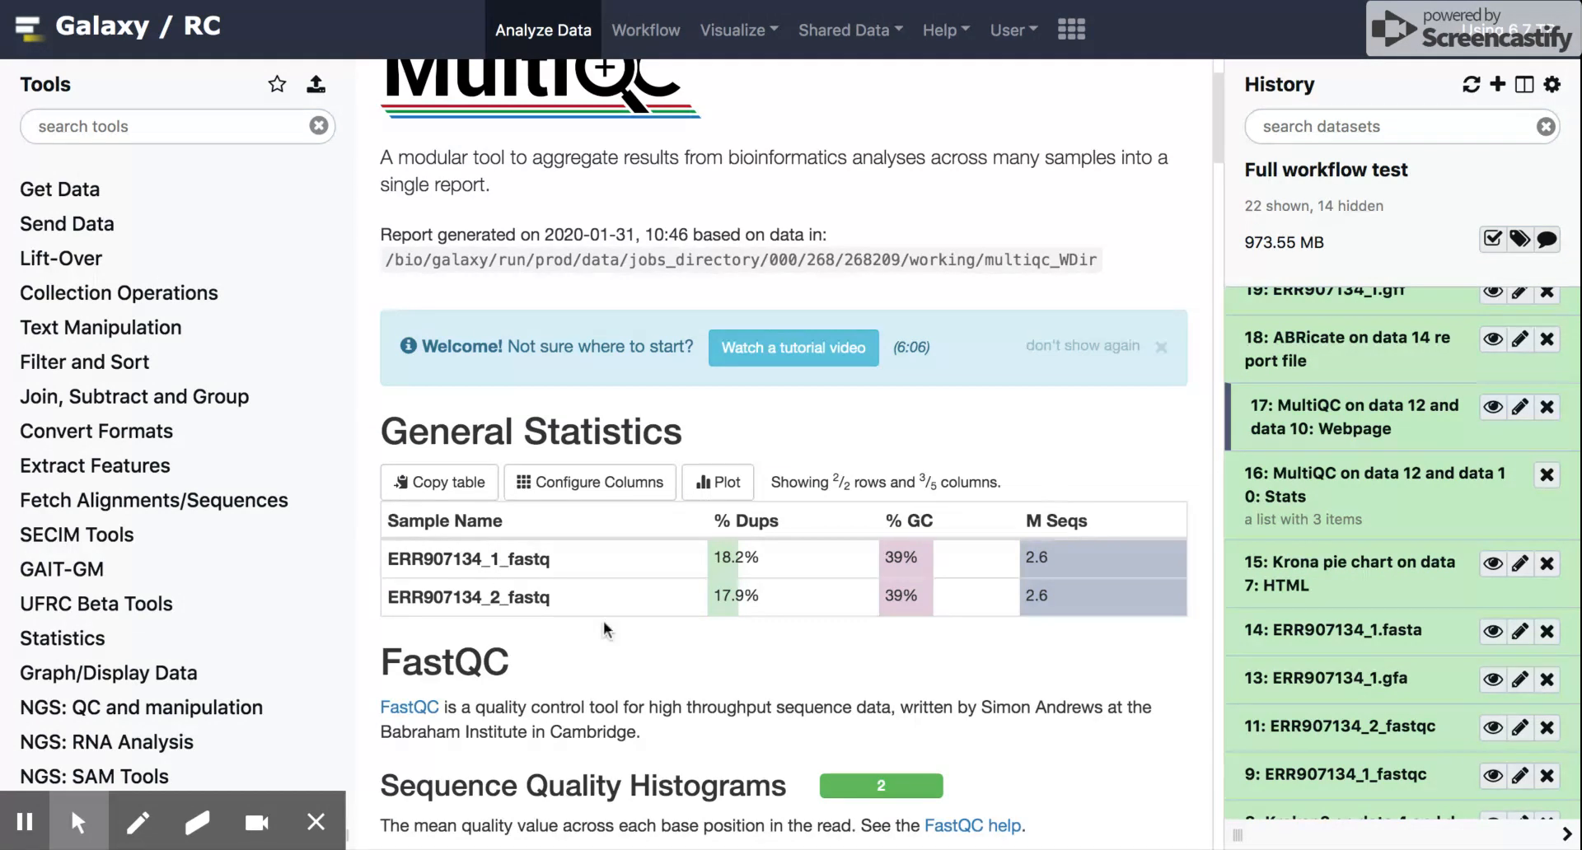
scroll("down", 3)
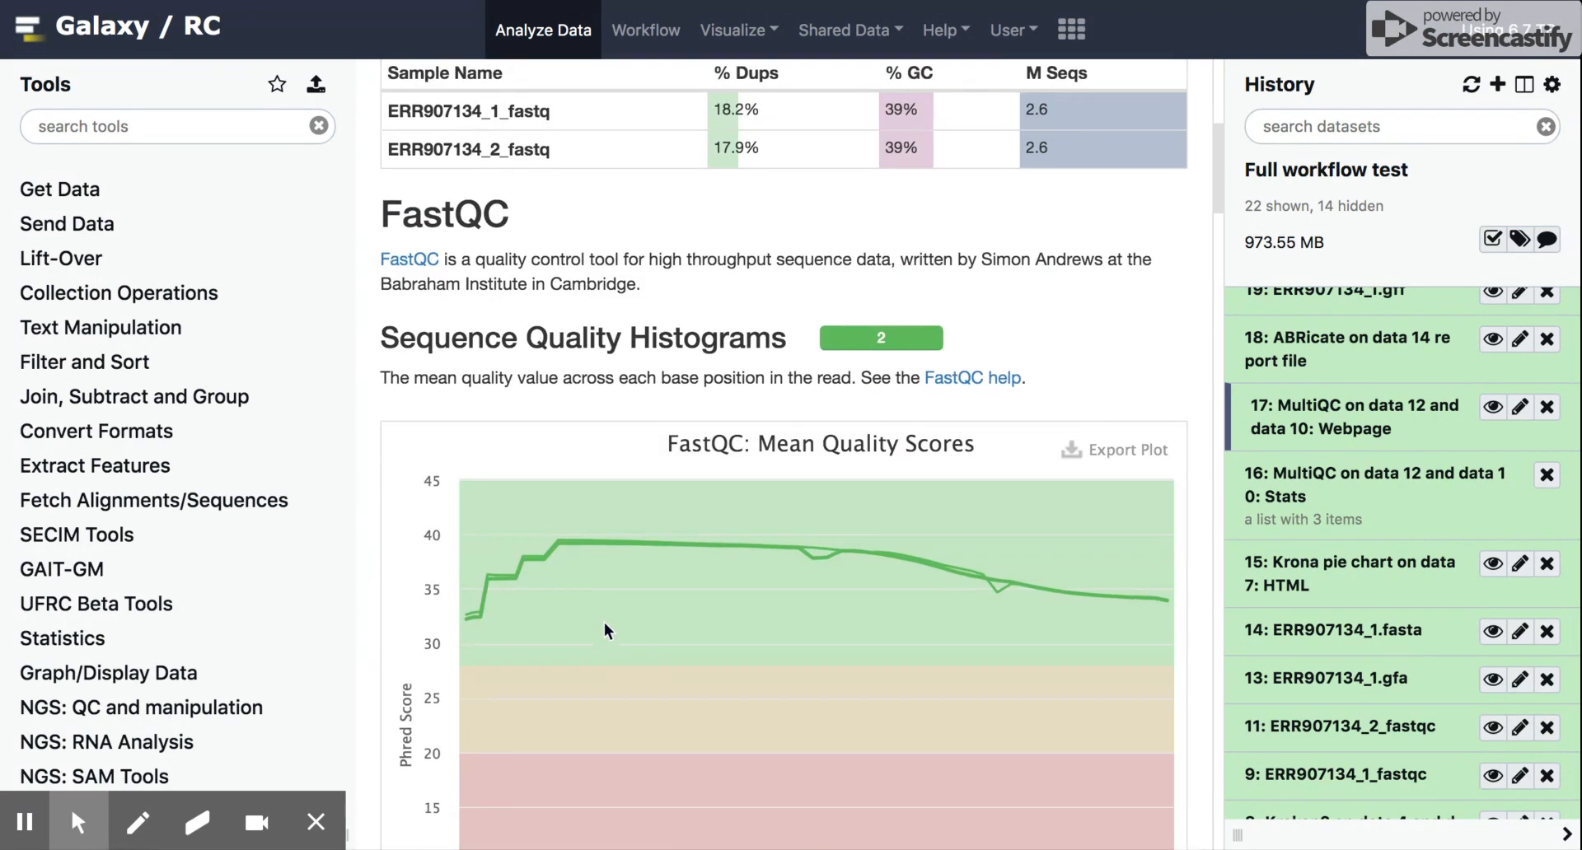
scroll("down", 3)
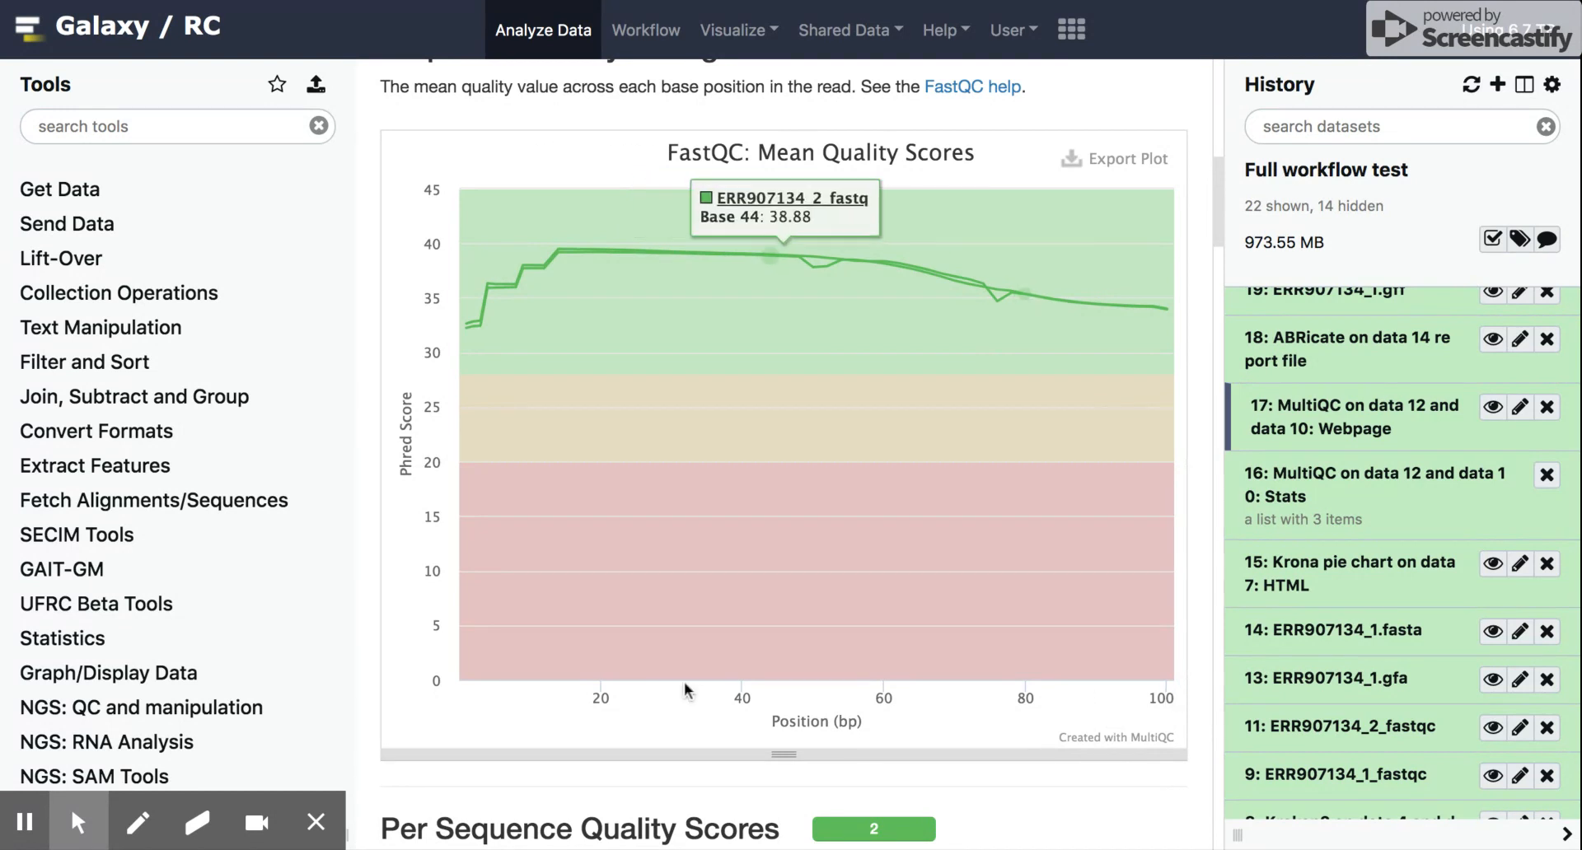
mouse_move(1053, 302)
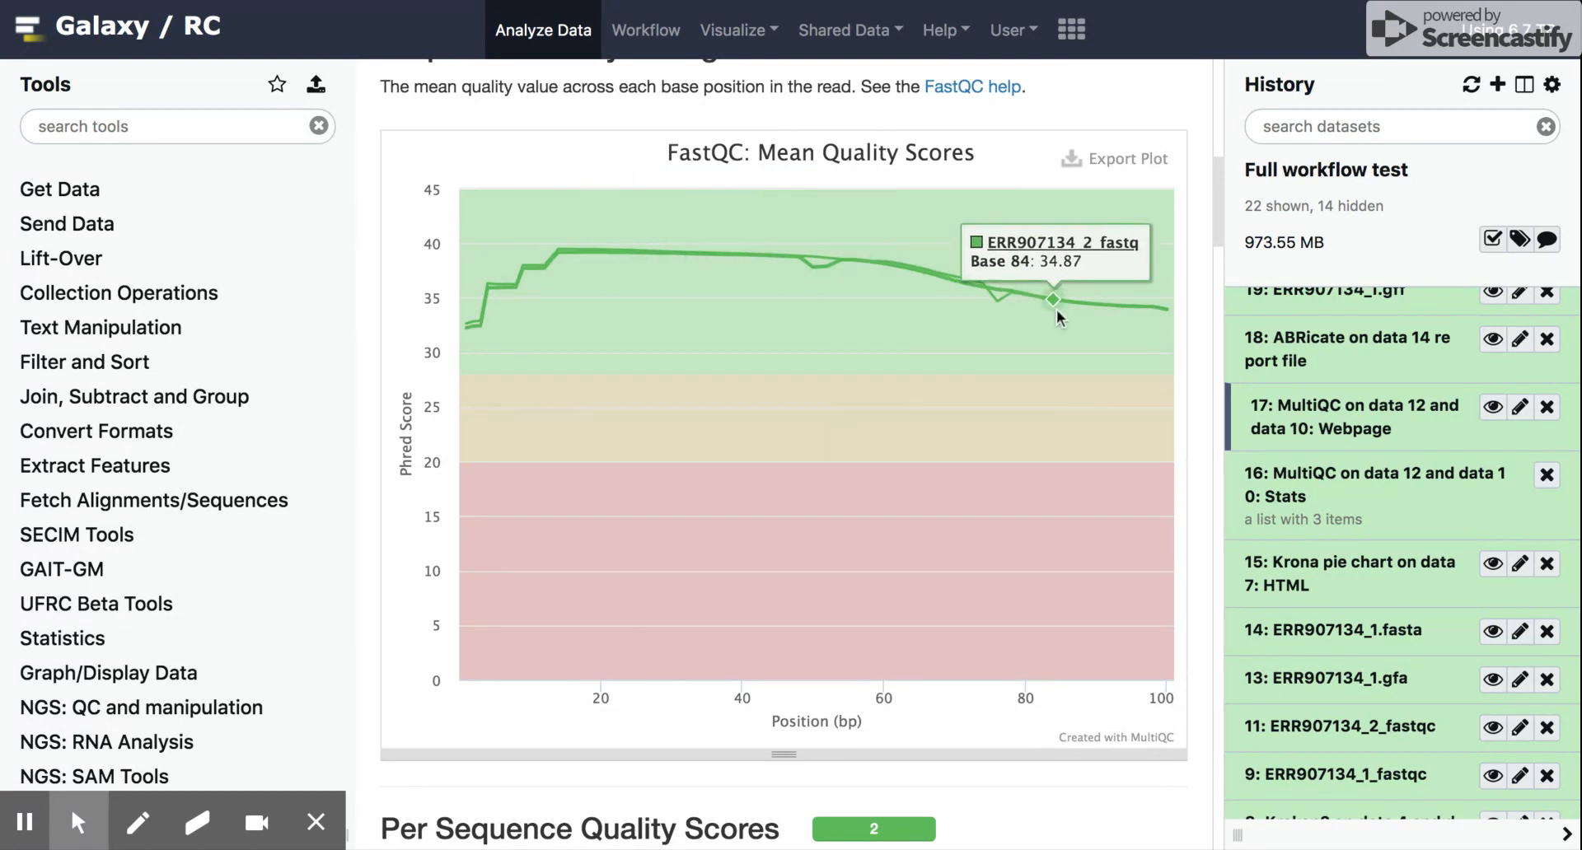
mouse_move(998, 308)
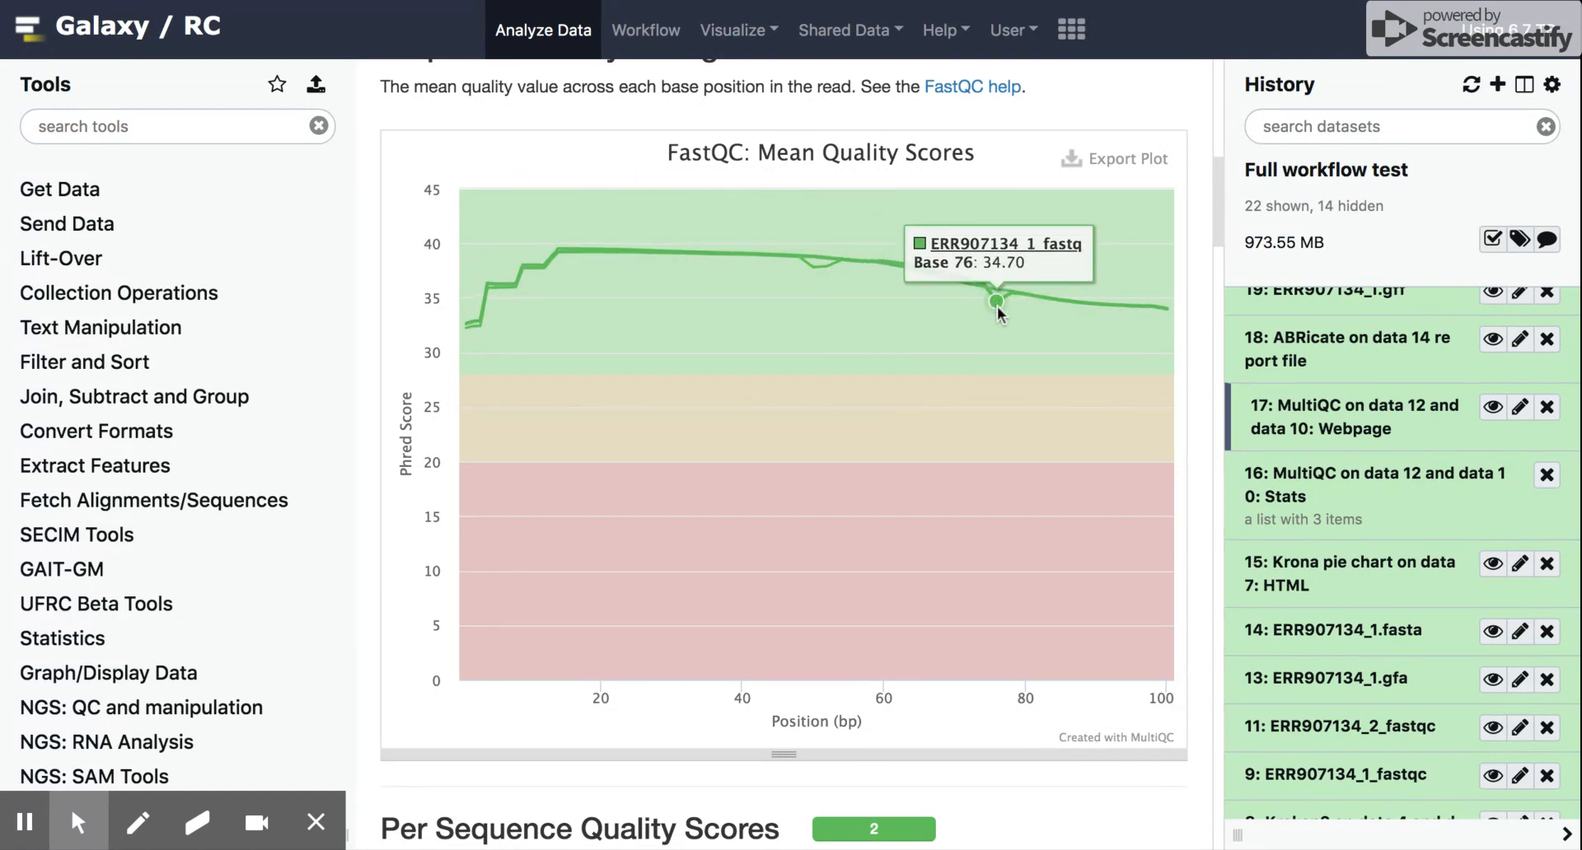
scroll("down", 3)
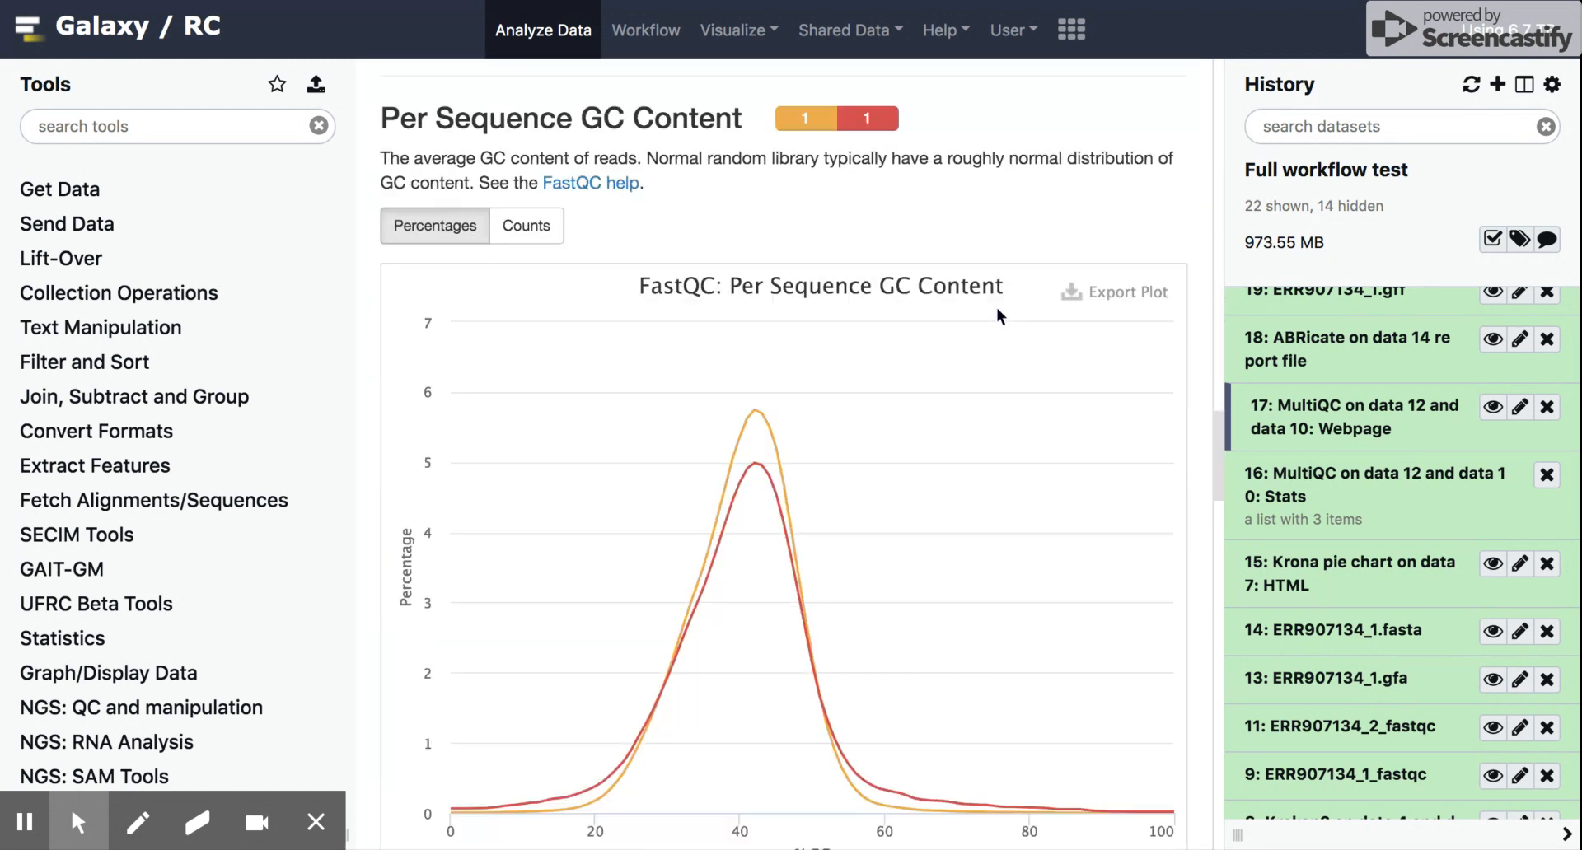
Read GC content values, then scroll down to Per Base N Content.
scroll("down", 3)
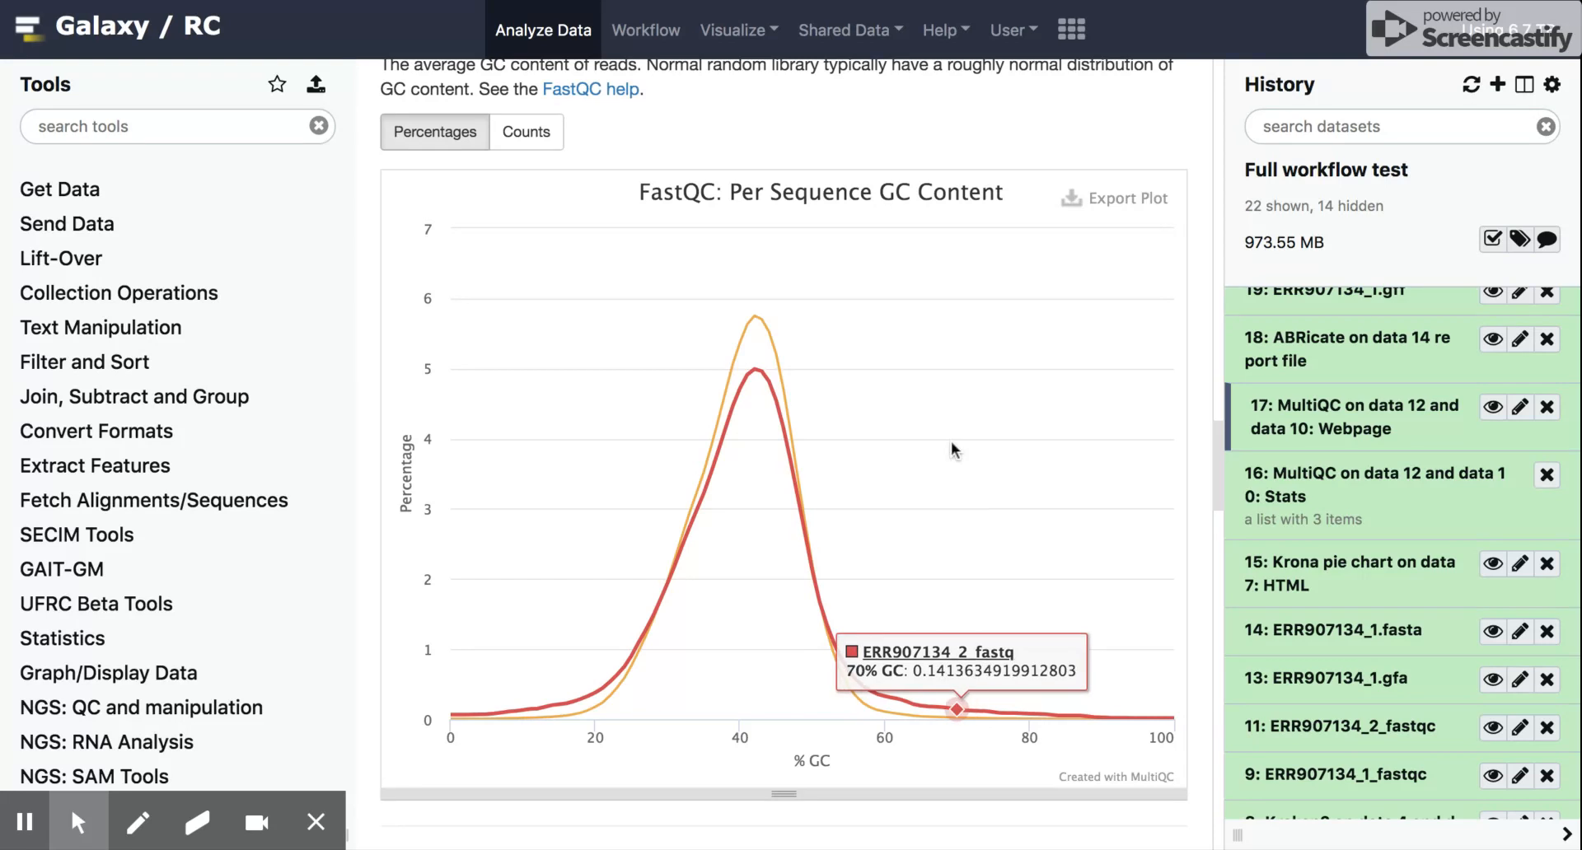
mouse_move(737, 466)
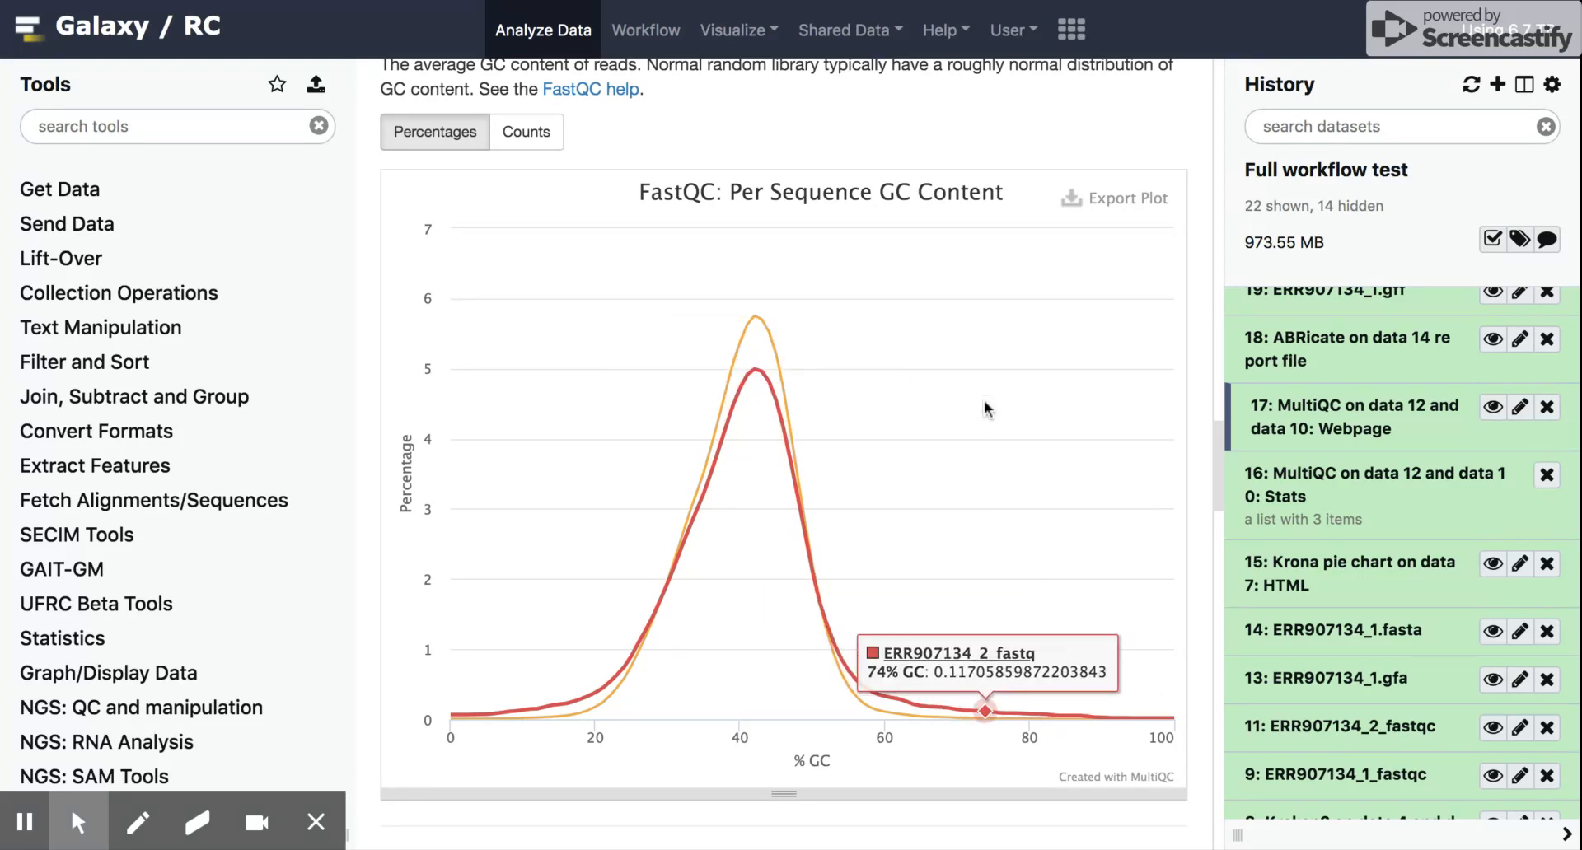
scroll("down", 3)
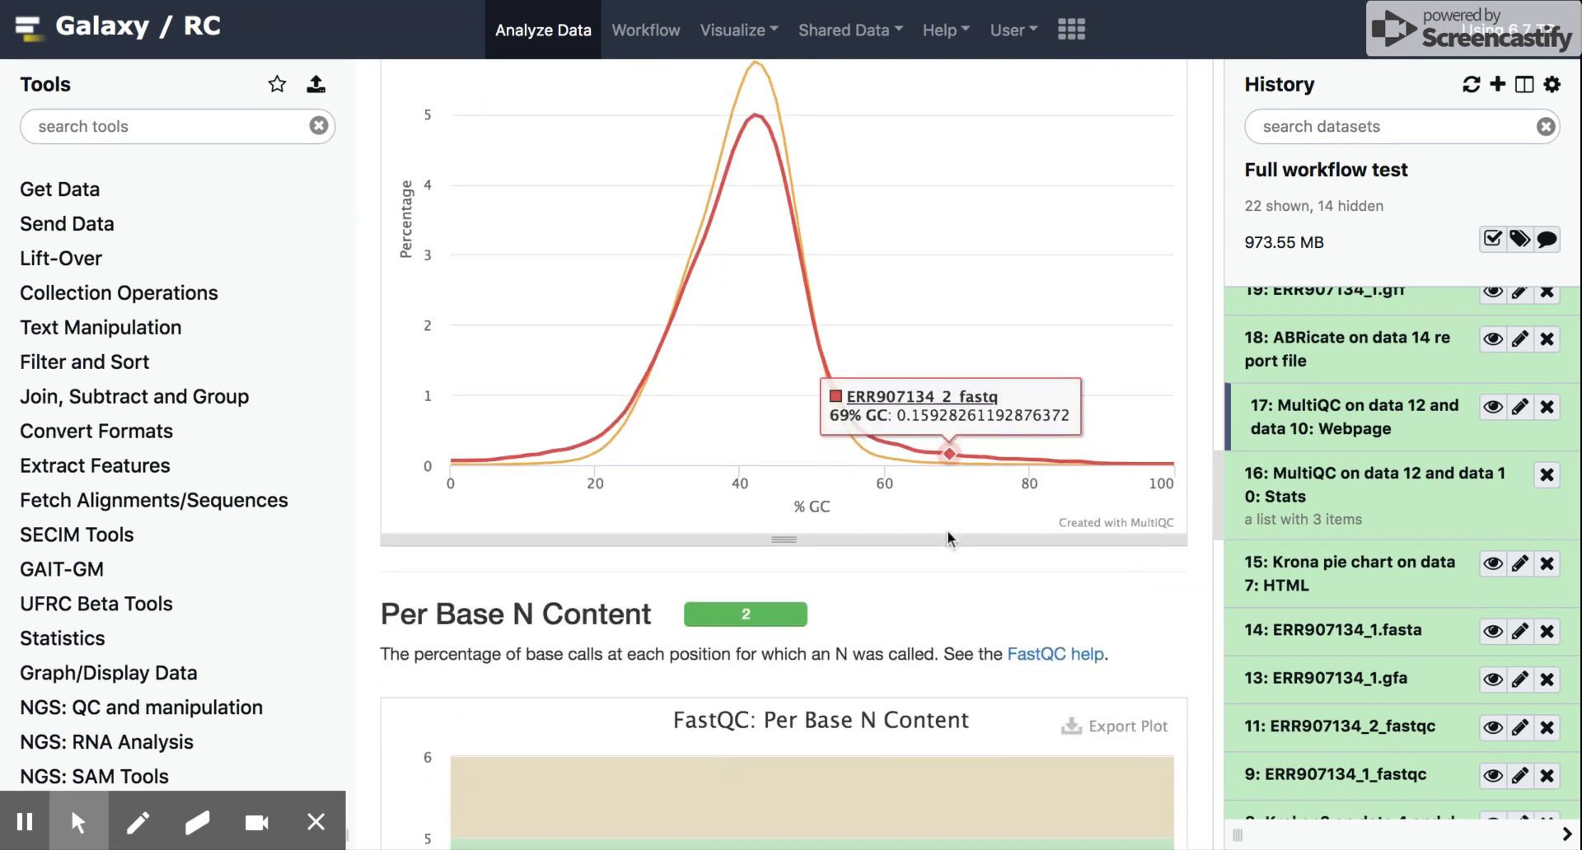
Scroll past N Content and Sequence Length, then back up to GC Content.
scroll("down", 3)
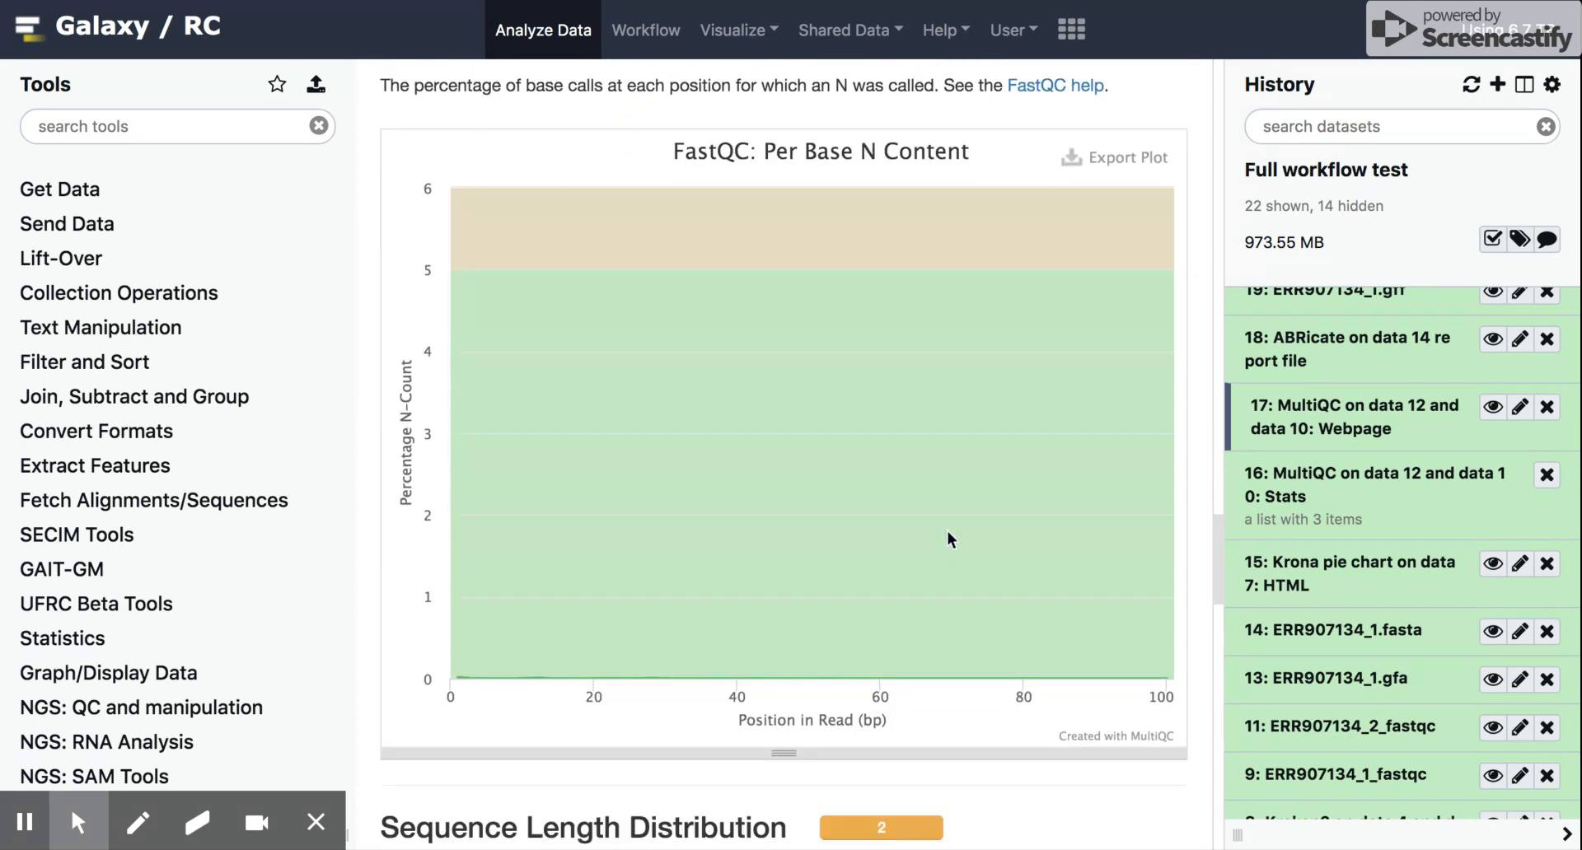
scroll("down", 3)
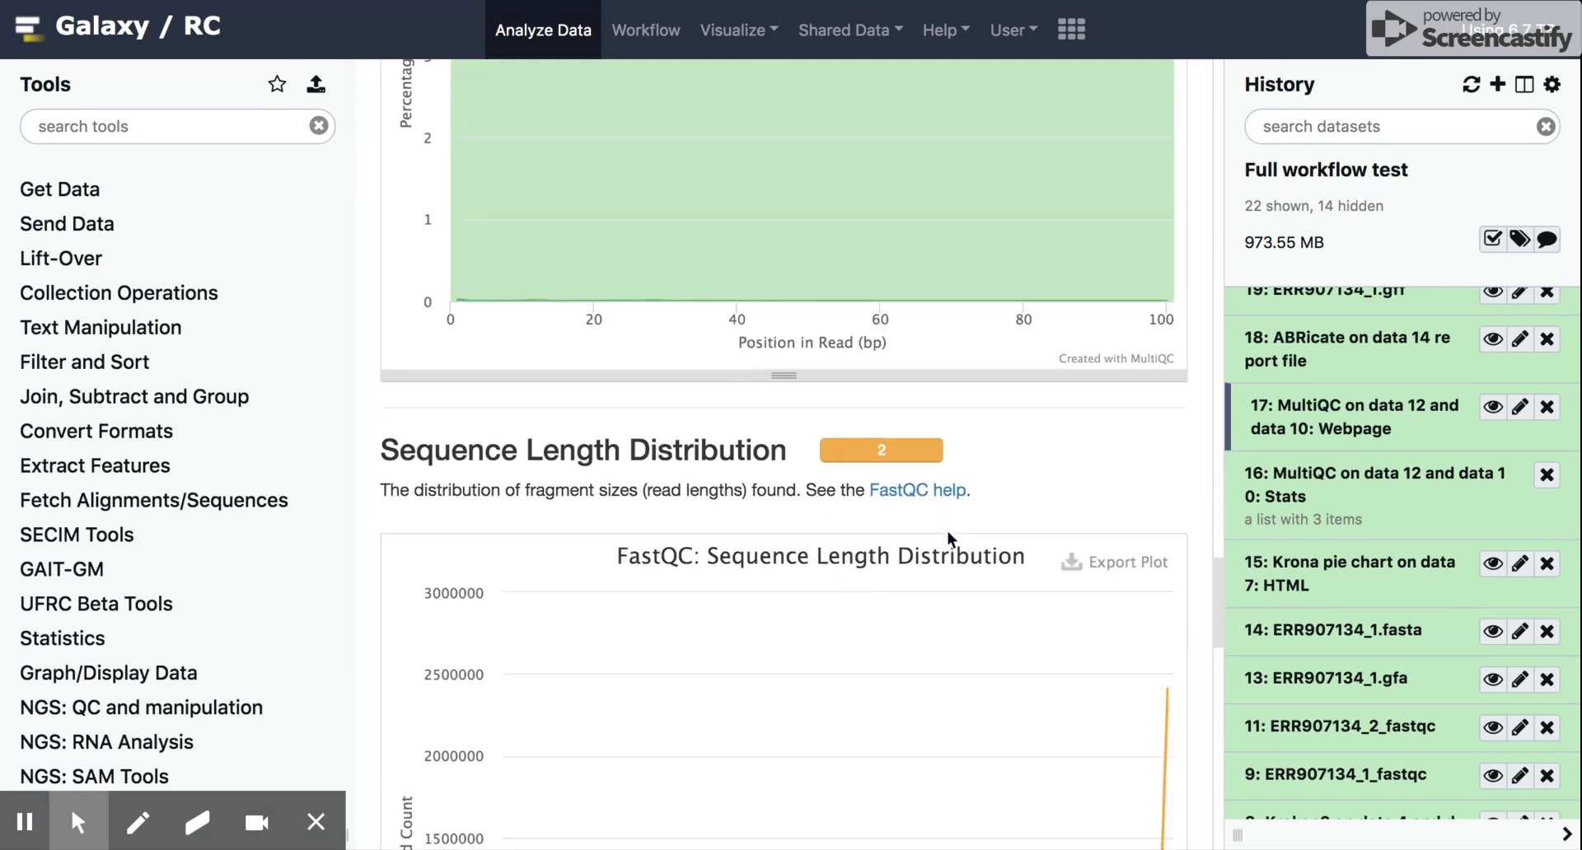
scroll("down", 3)
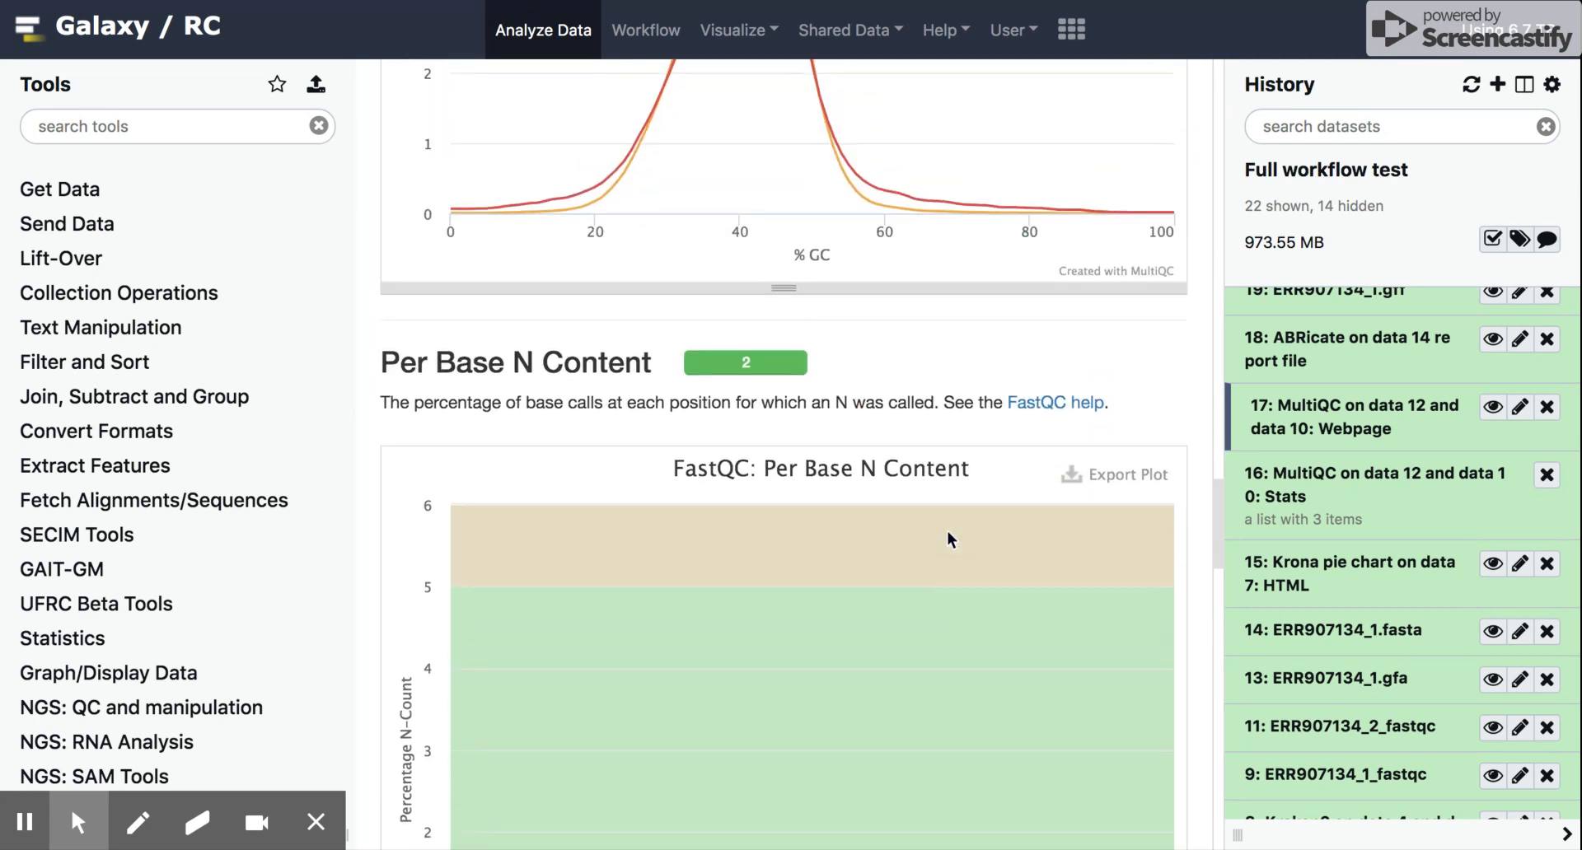
scroll("up", 3)
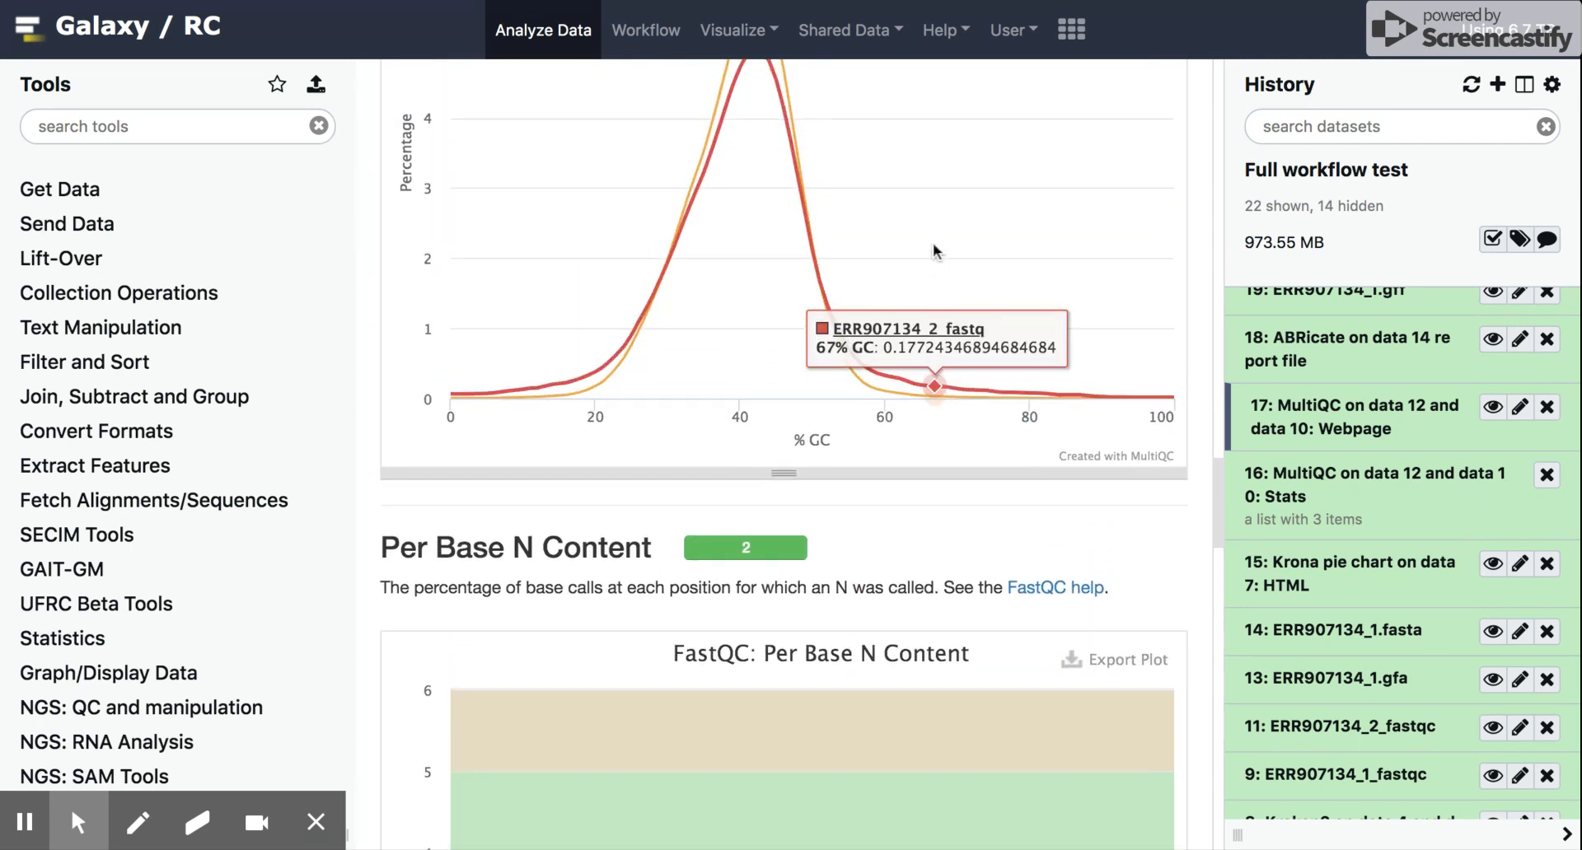
scroll("up", 3)
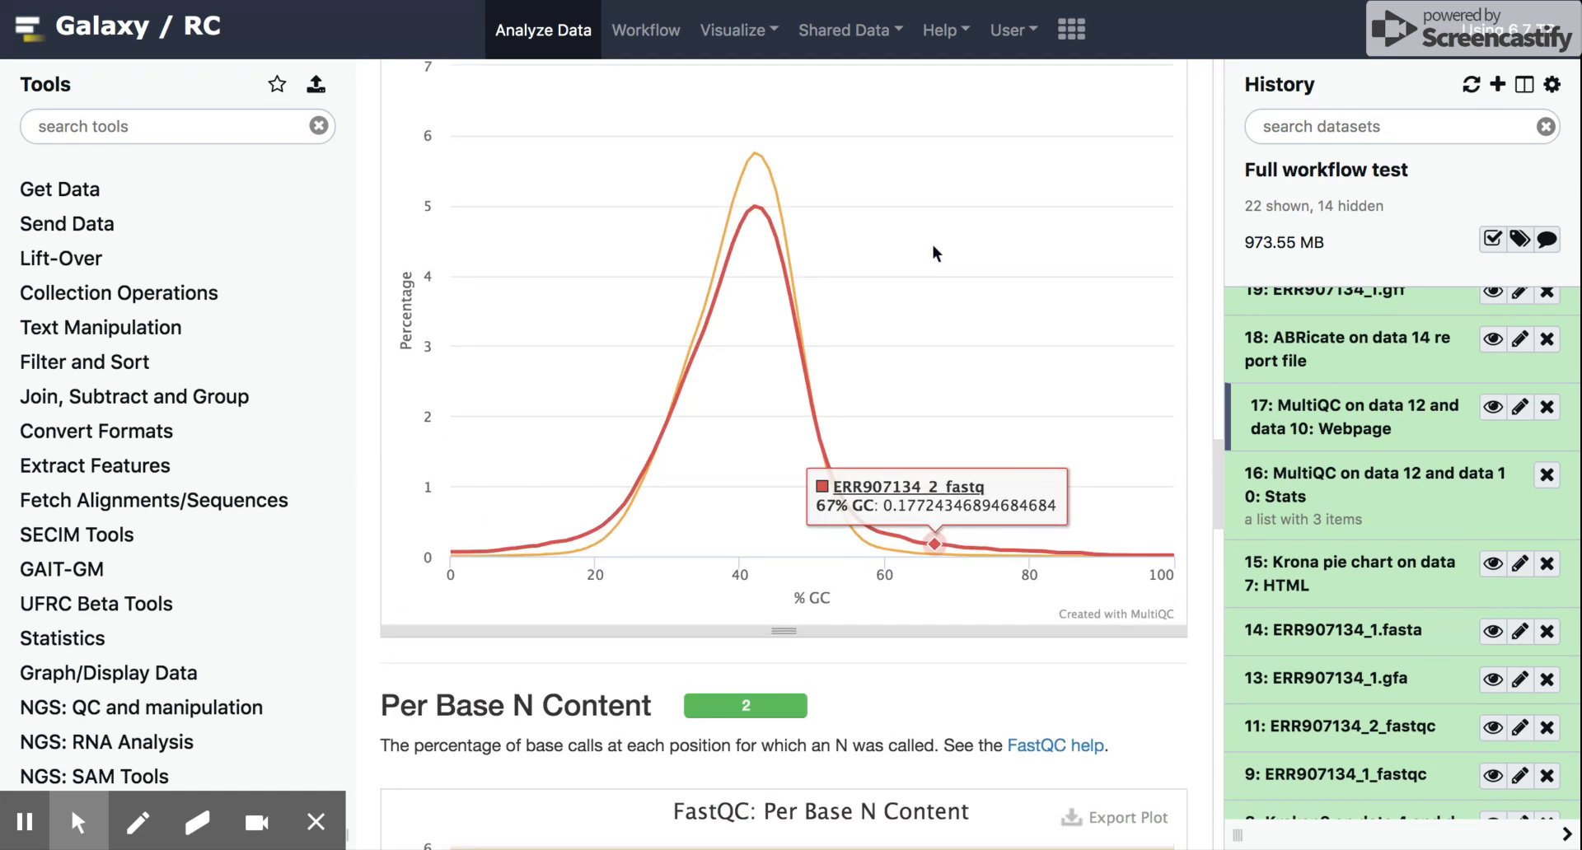
mouse_move(724, 265)
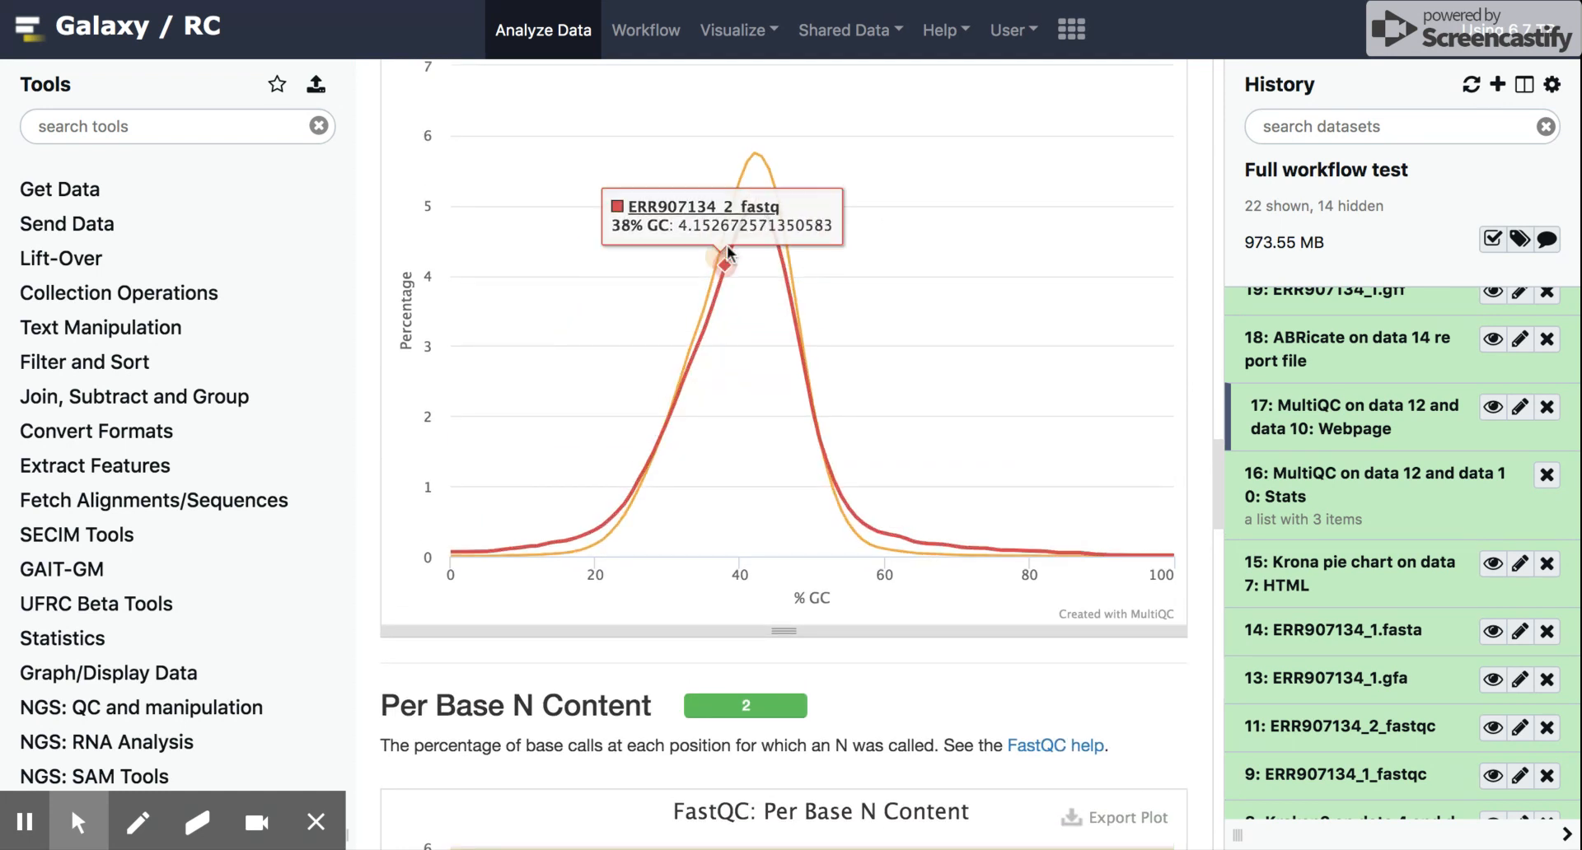
mouse_move(790, 336)
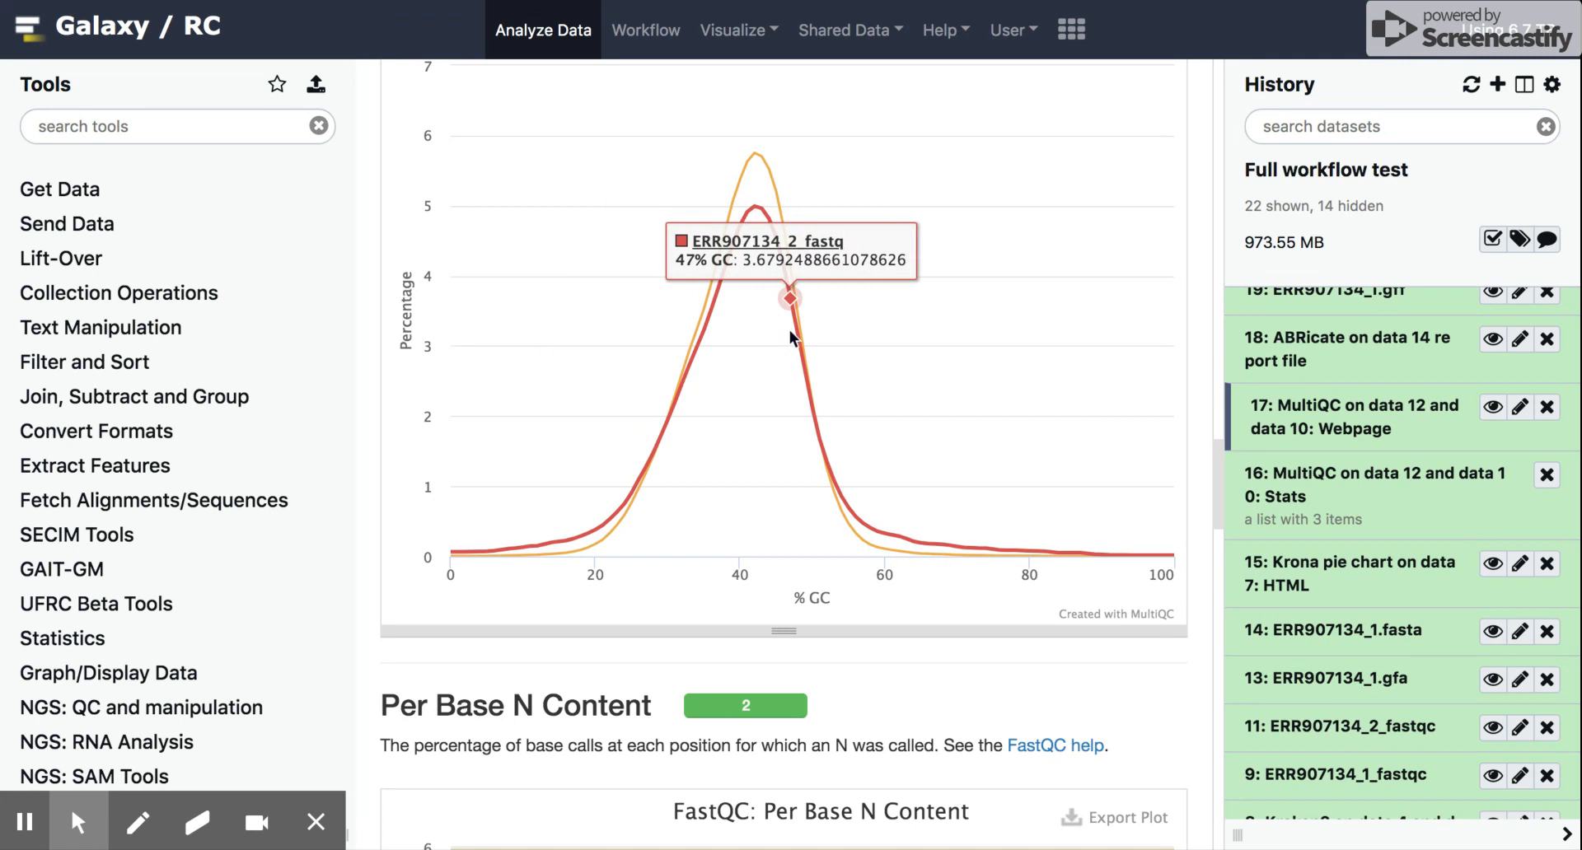
mouse_move(764, 199)
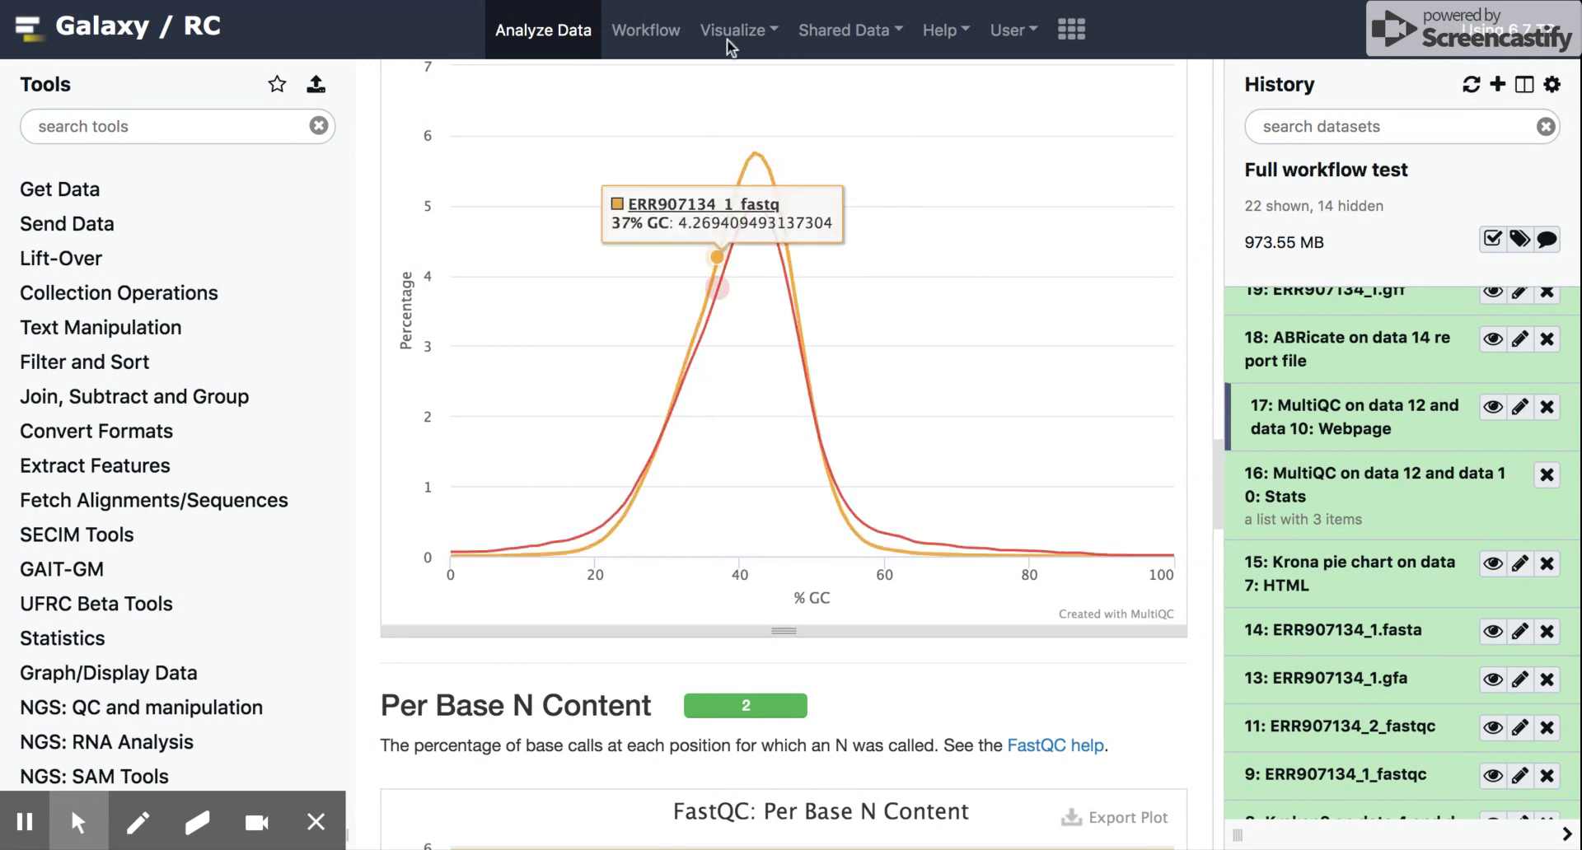
mouse_move(751, 202)
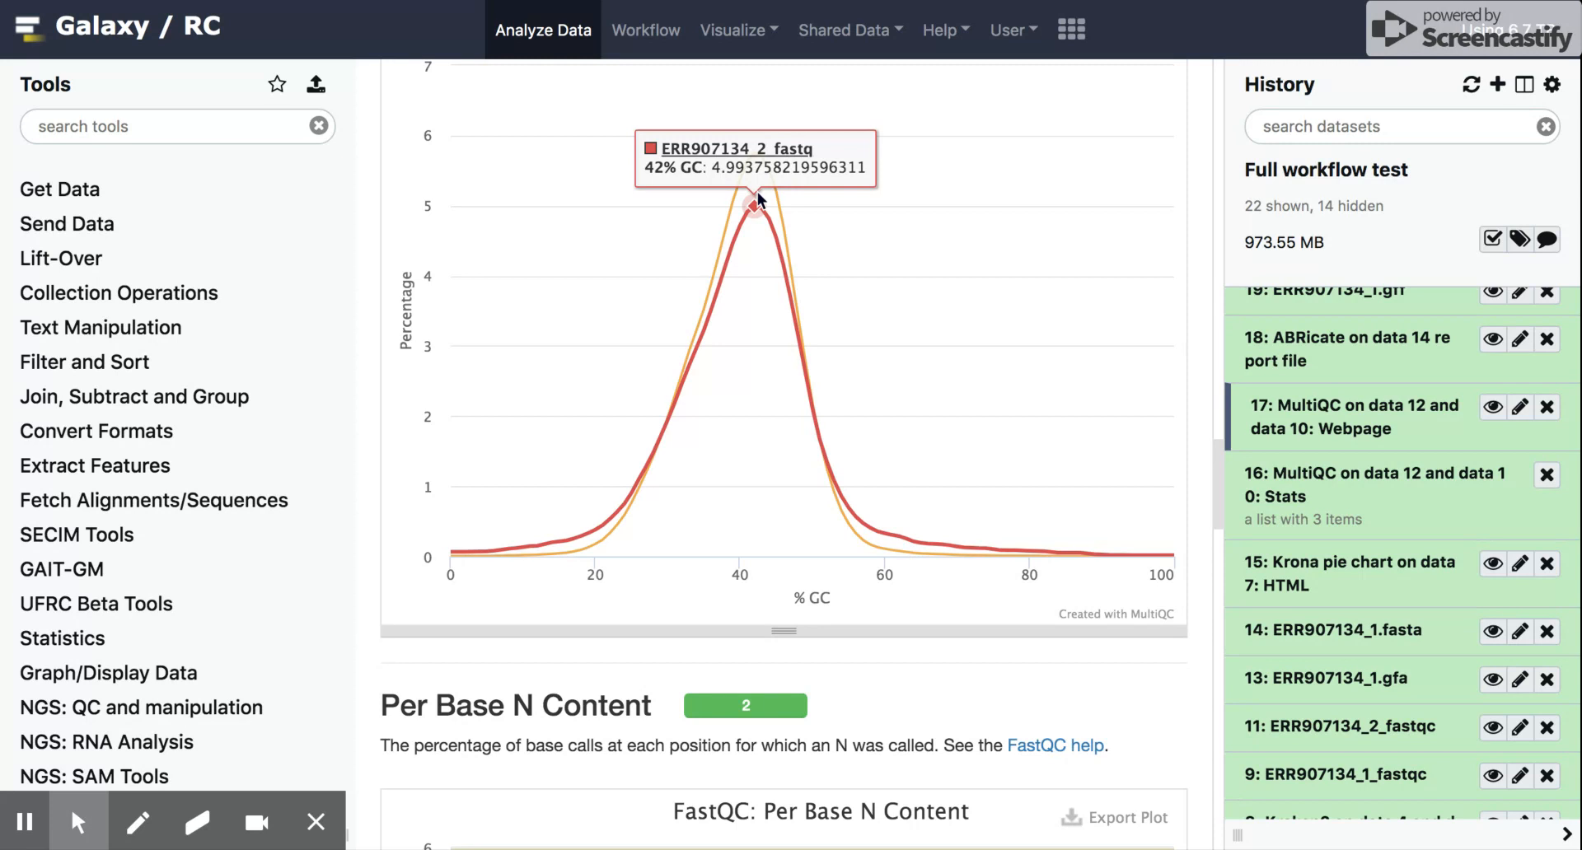
mouse_move(970, 545)
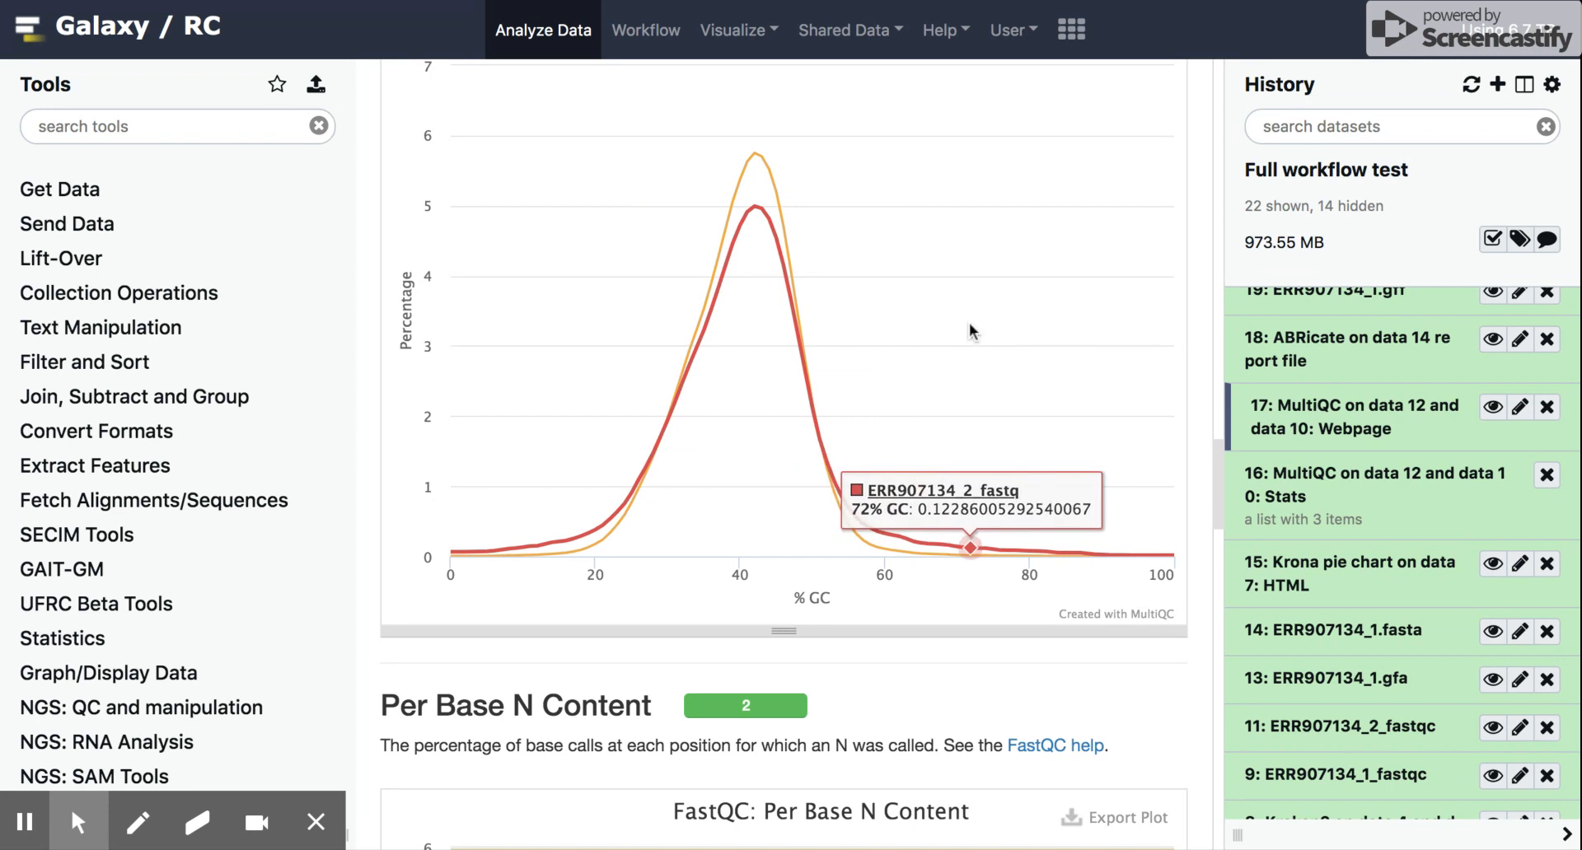
mouse_move(1209, 364)
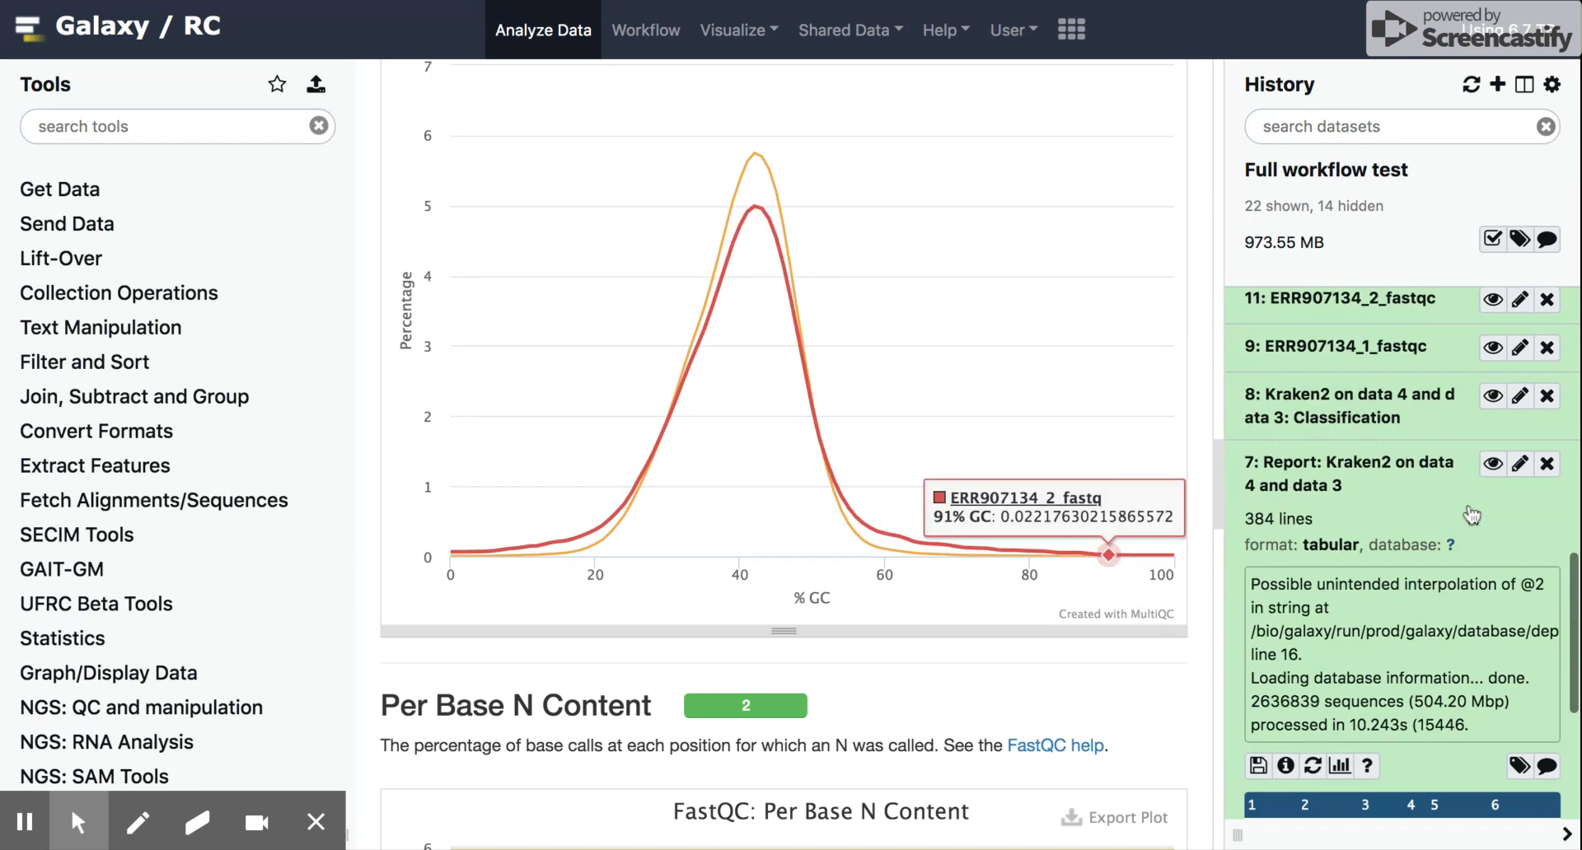
Display the Krona pie chart on data 7 again, showing 88.71% Streptococcus pneumoniae.
scroll("down", 3)
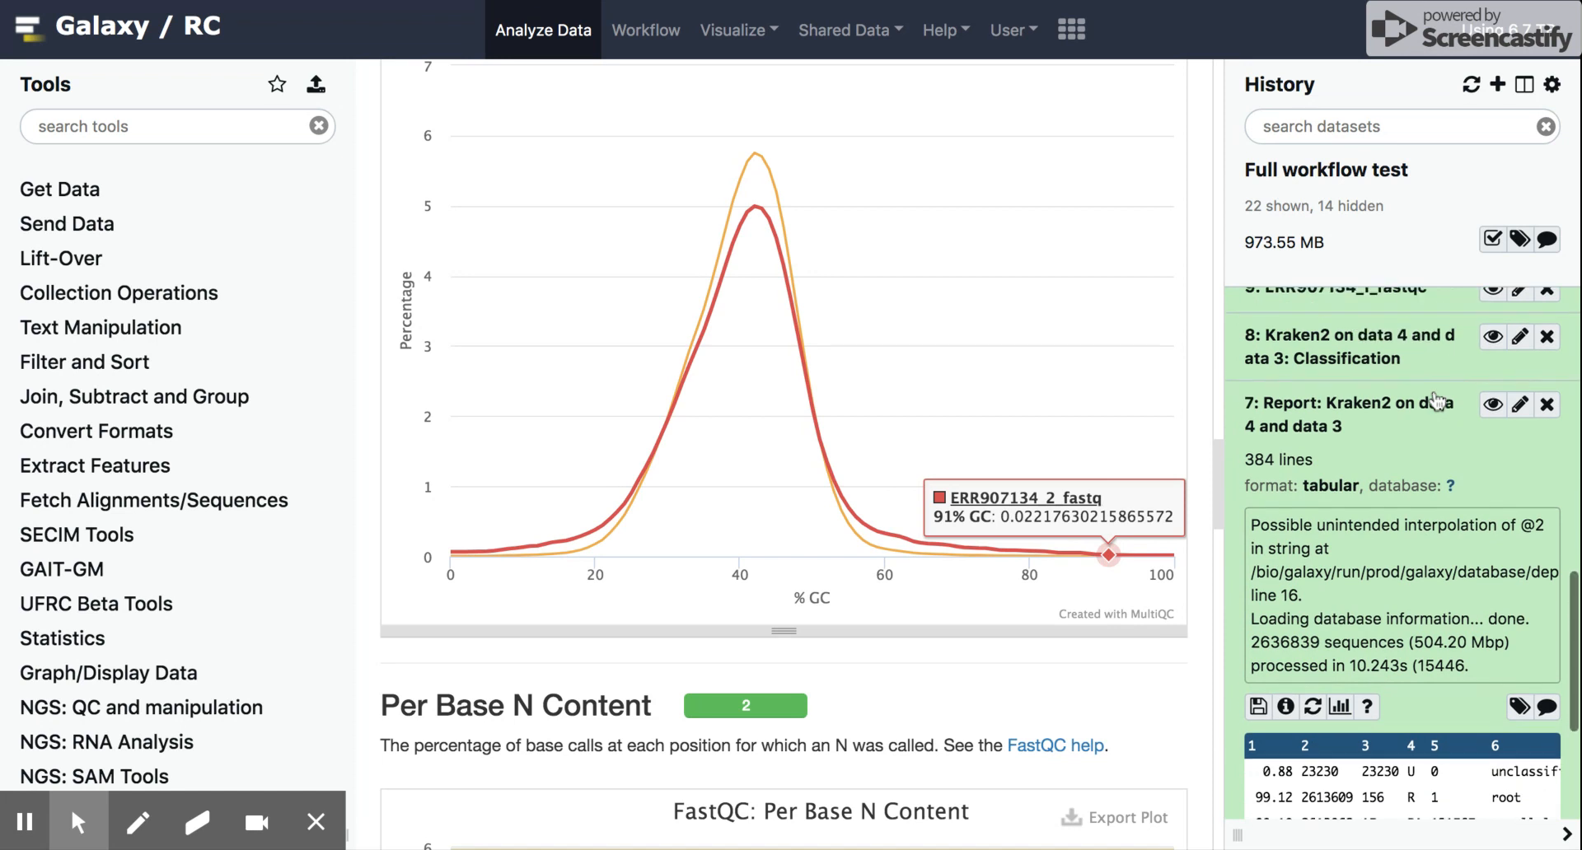
mouse_move(1492, 404)
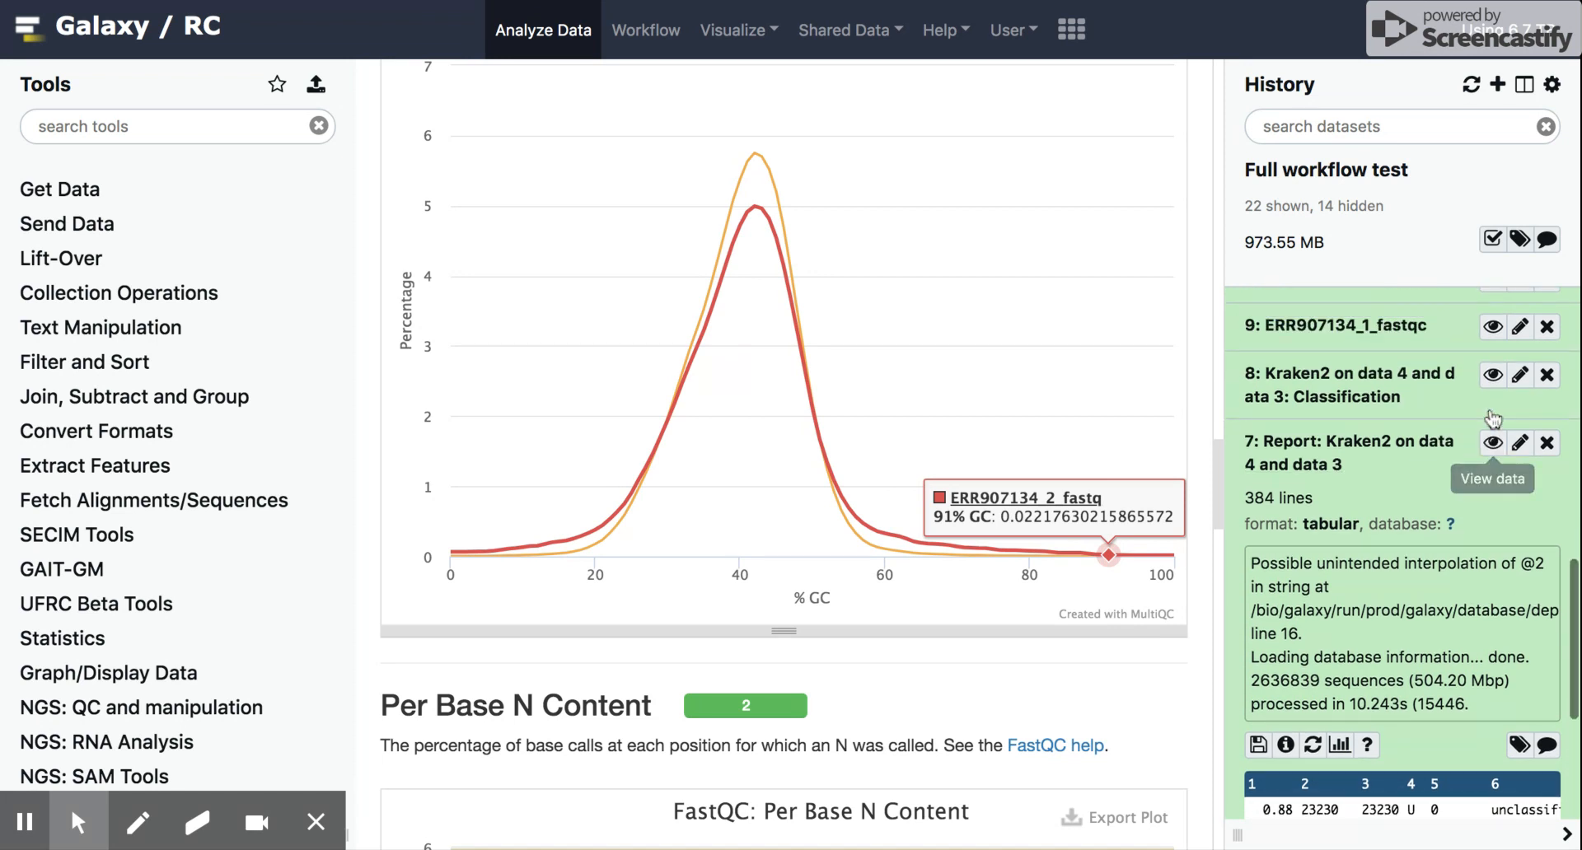
scroll("up", 3)
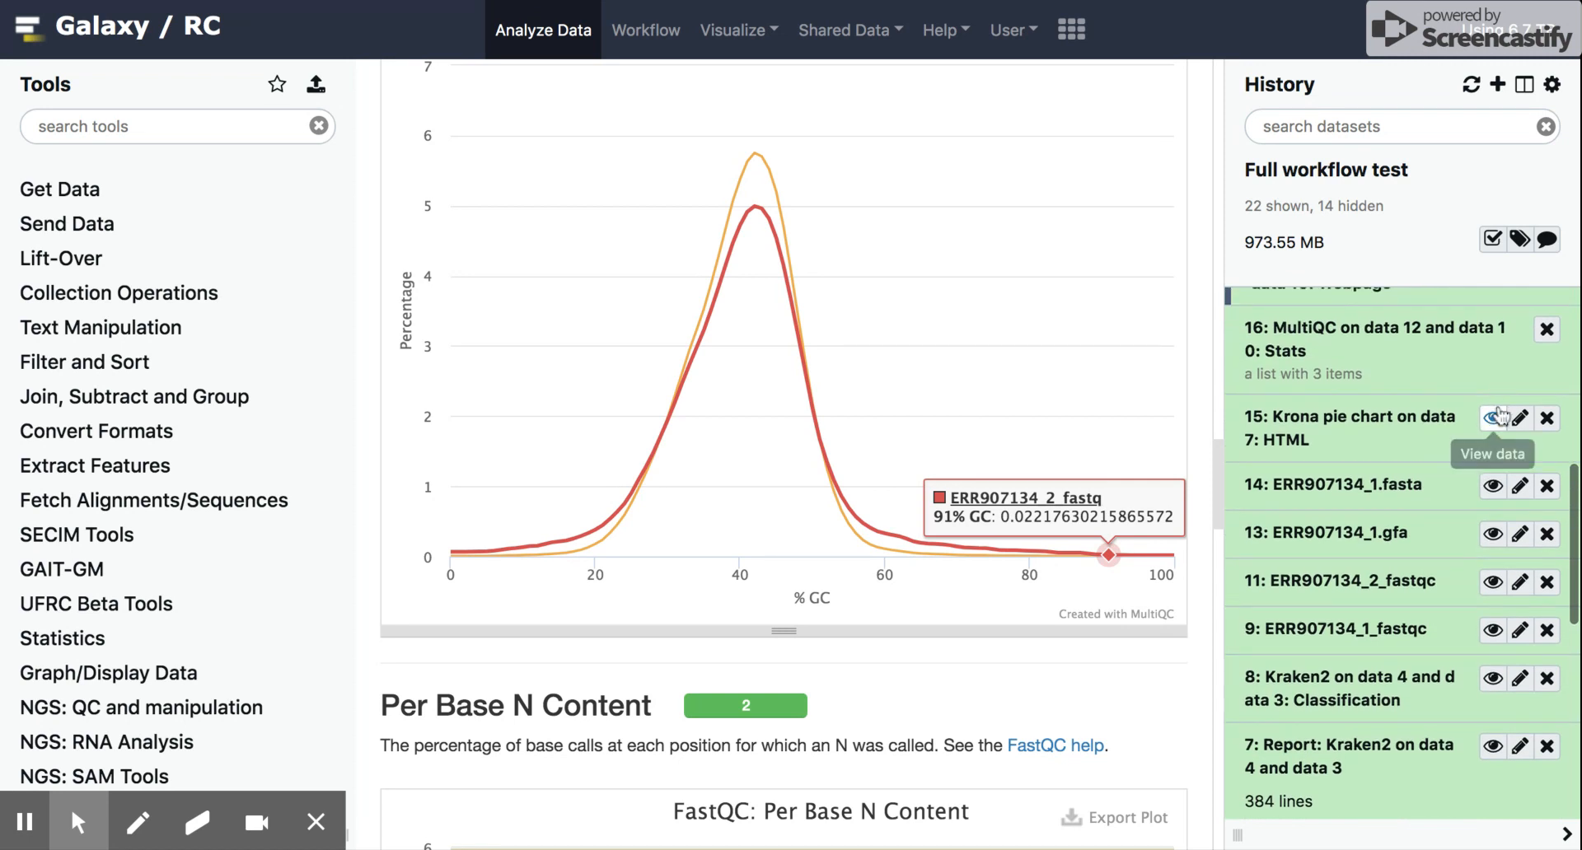
left_click(1492, 417)
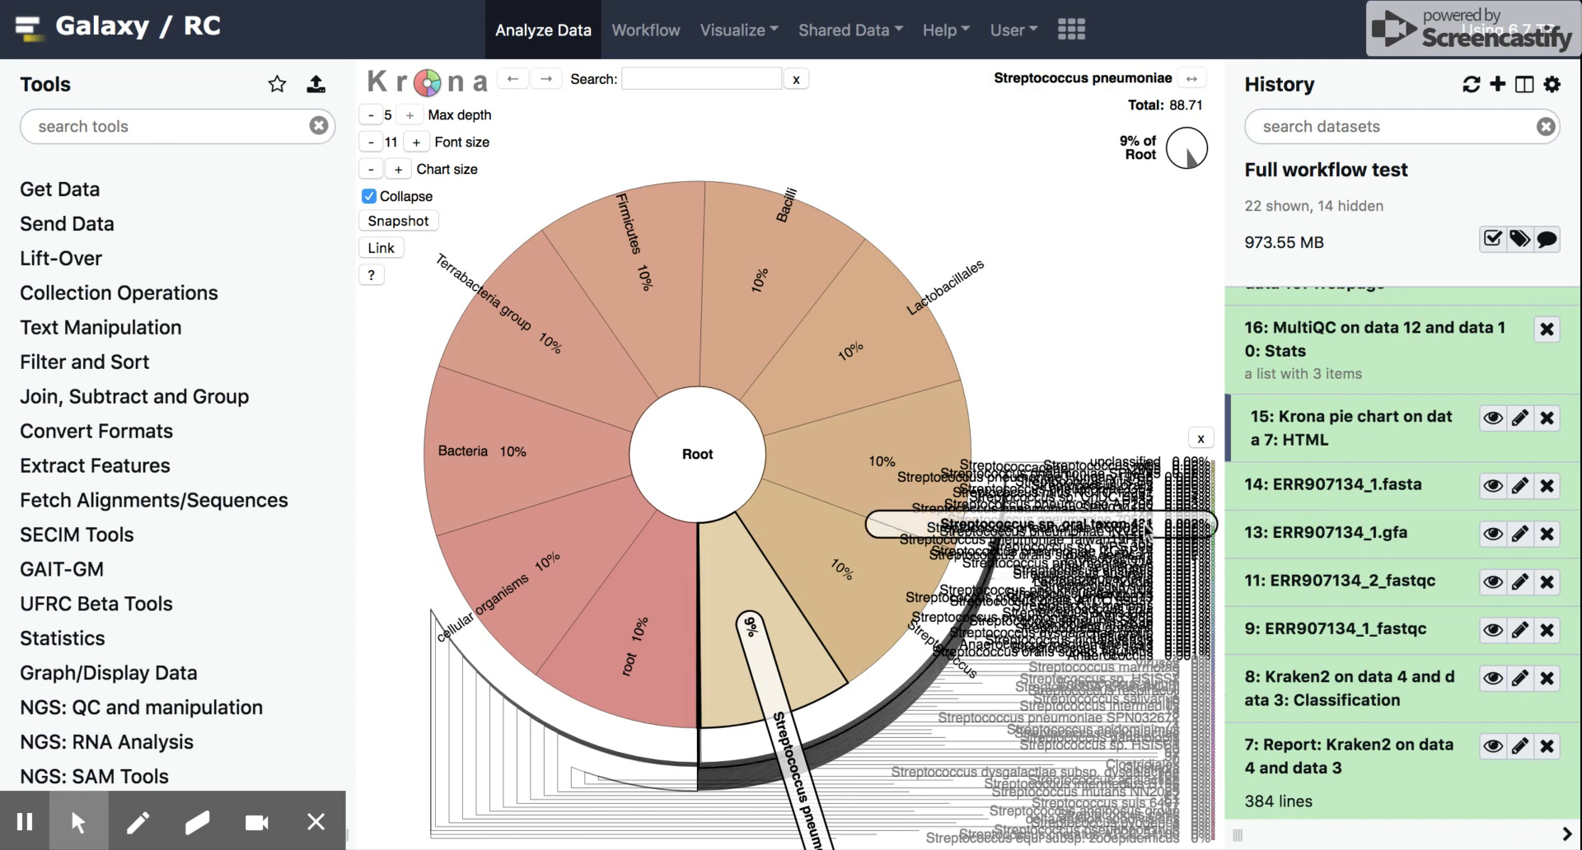
mouse_move(1157, 388)
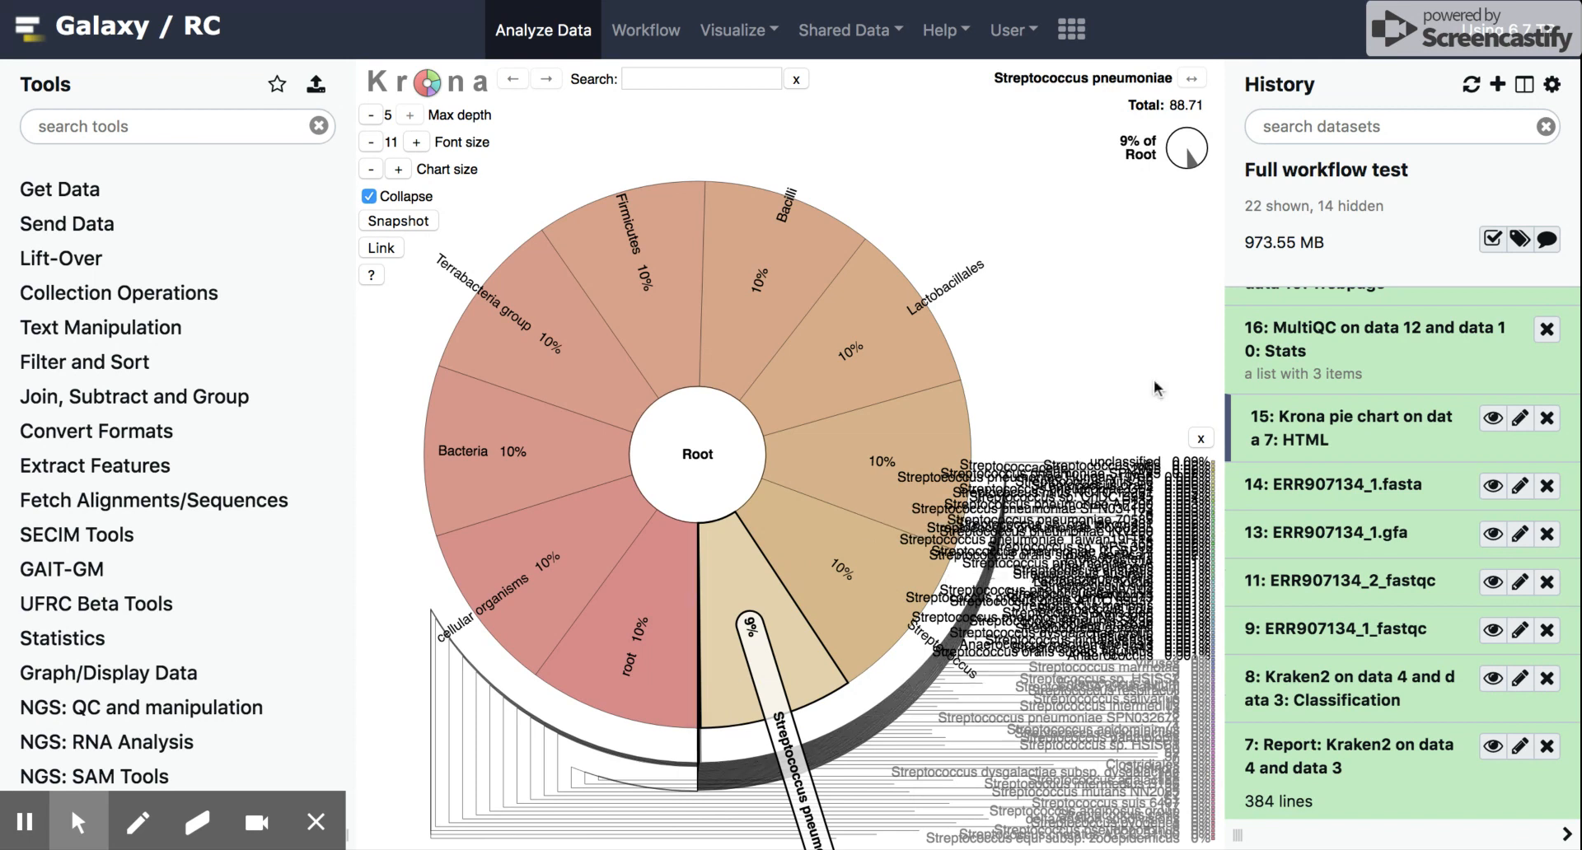